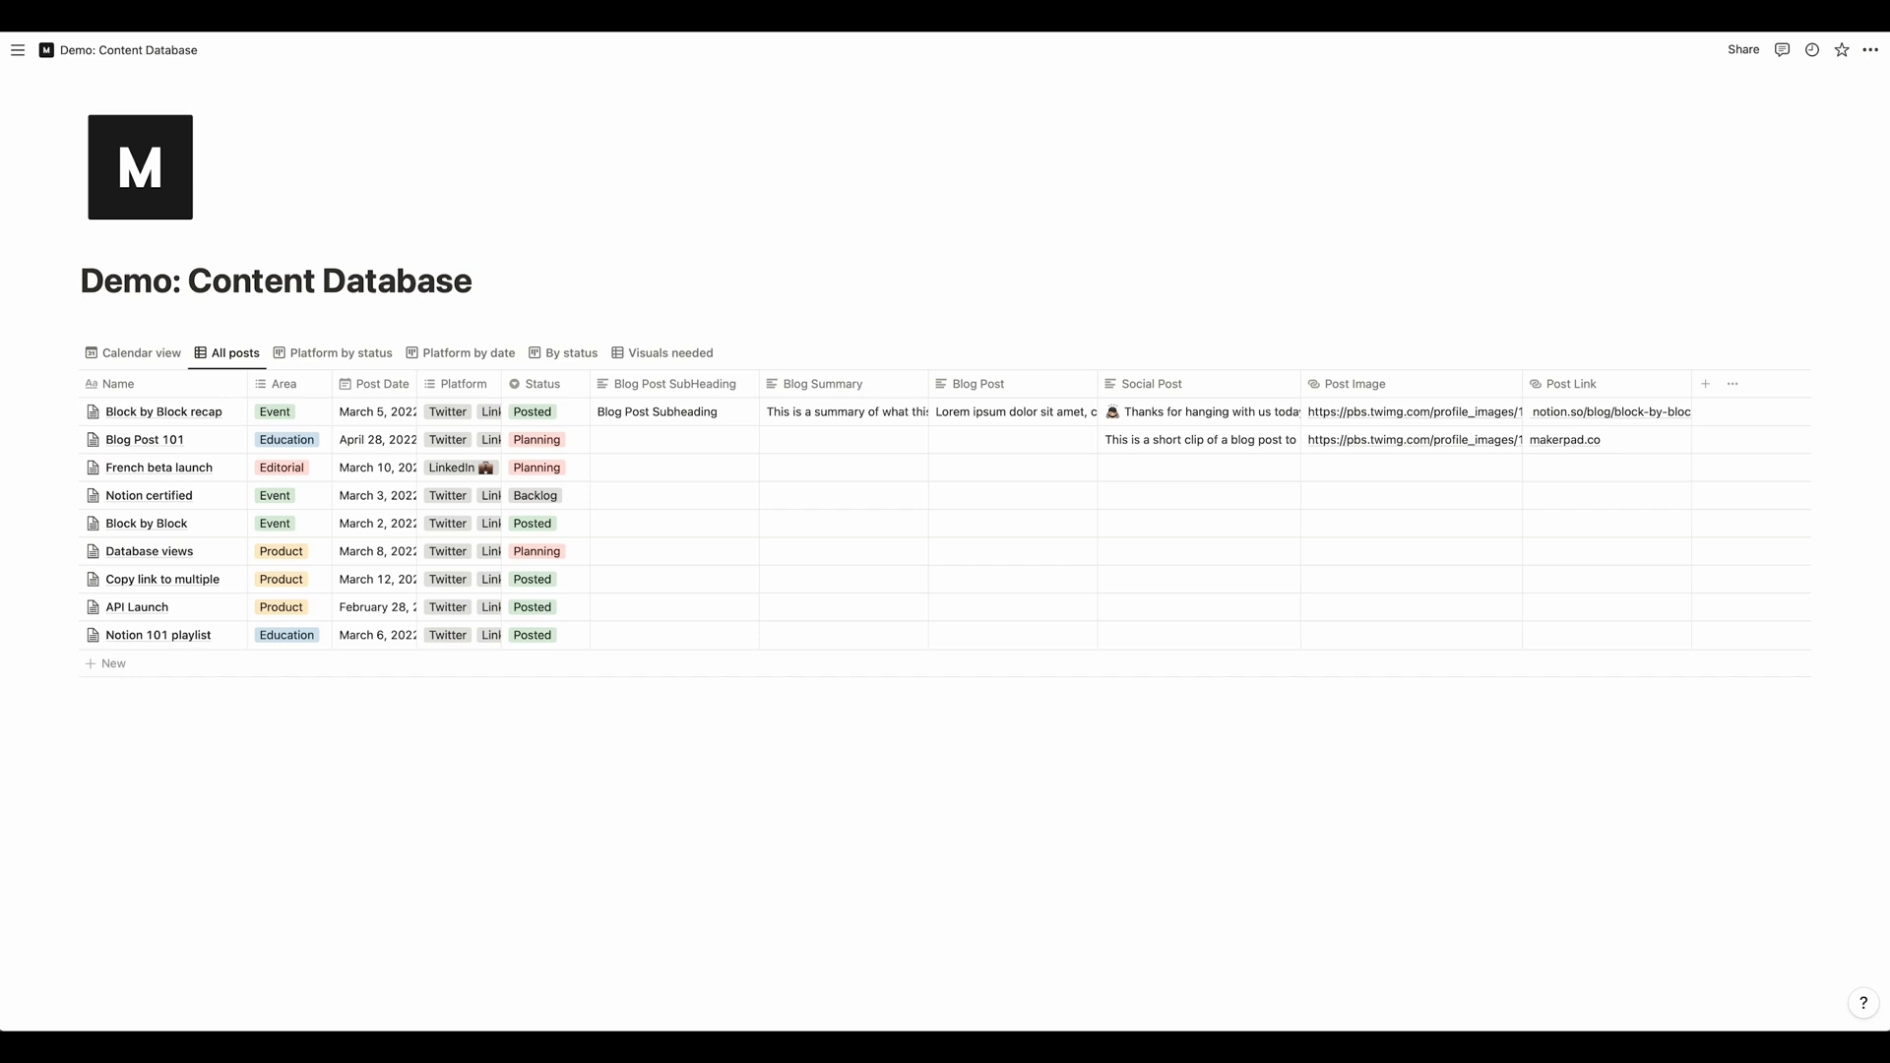
{"action": "mouse_move", "coordinate": [924, 173]}
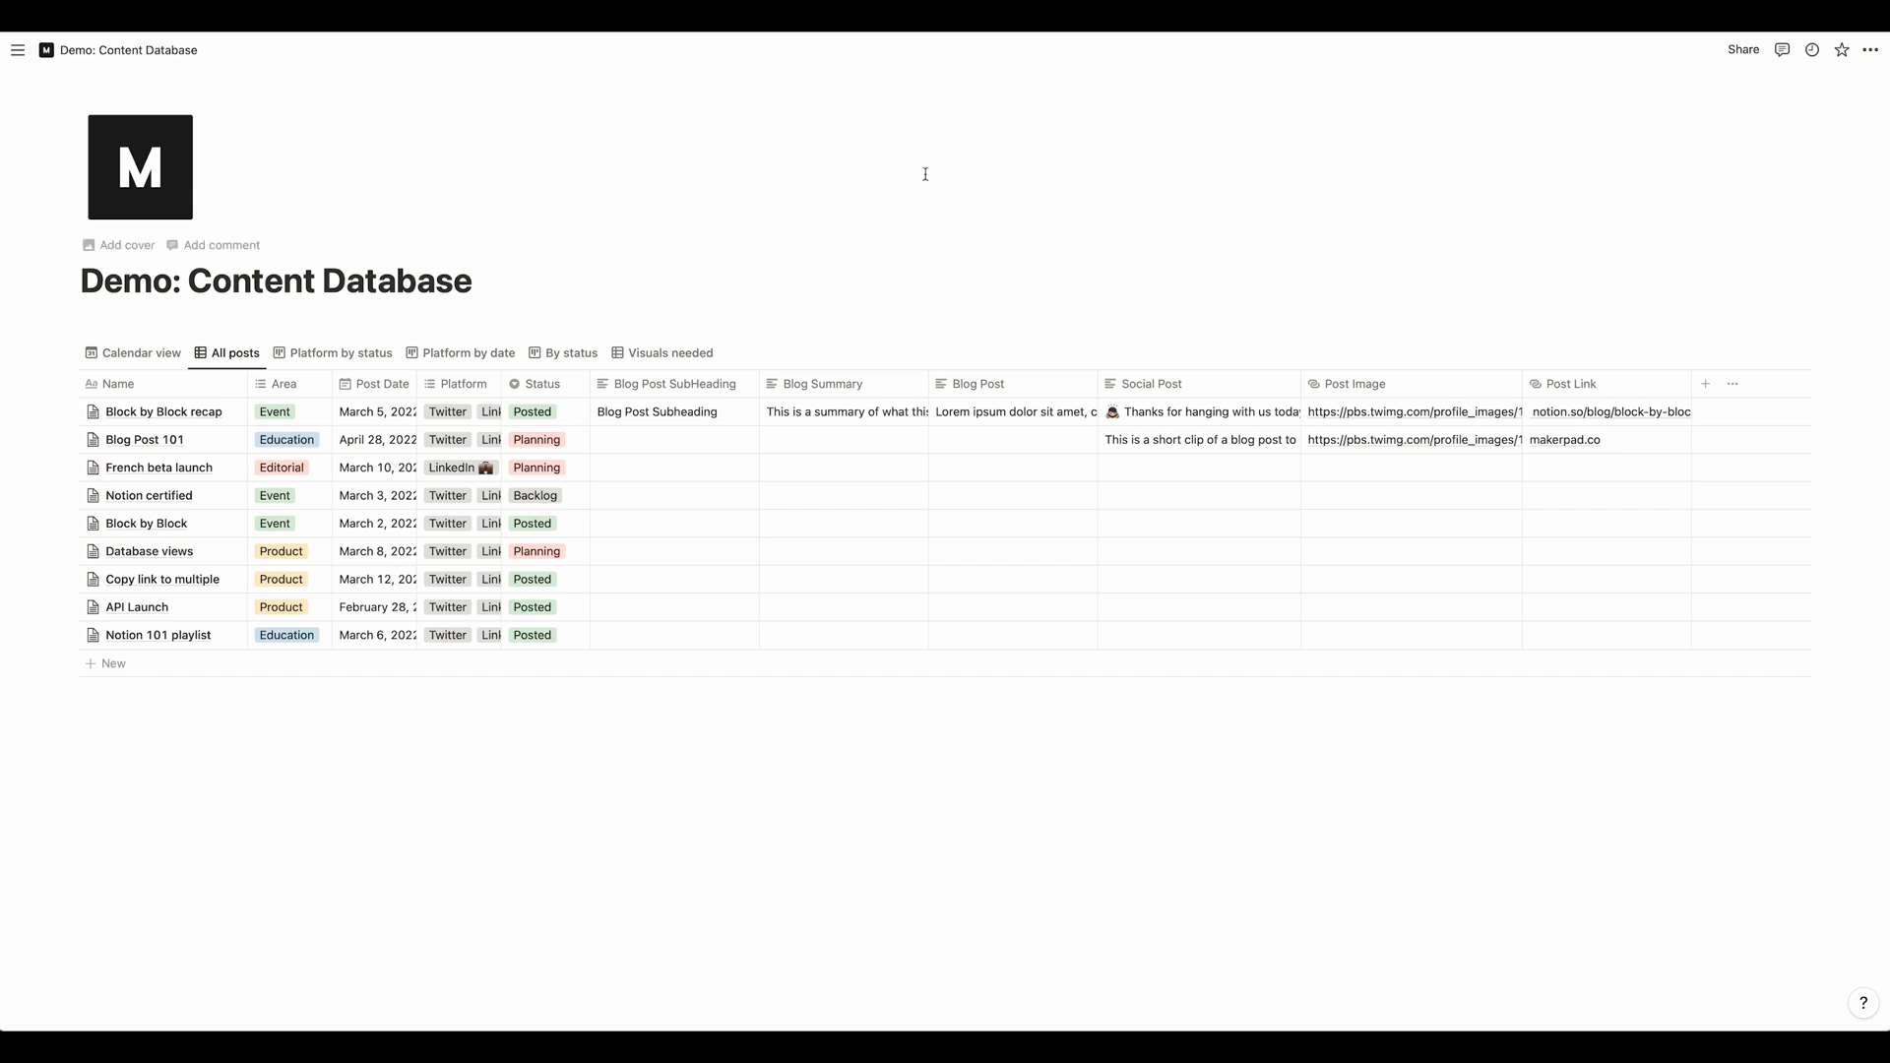
{"action": "mouse_move", "coordinate": [117, 358]}
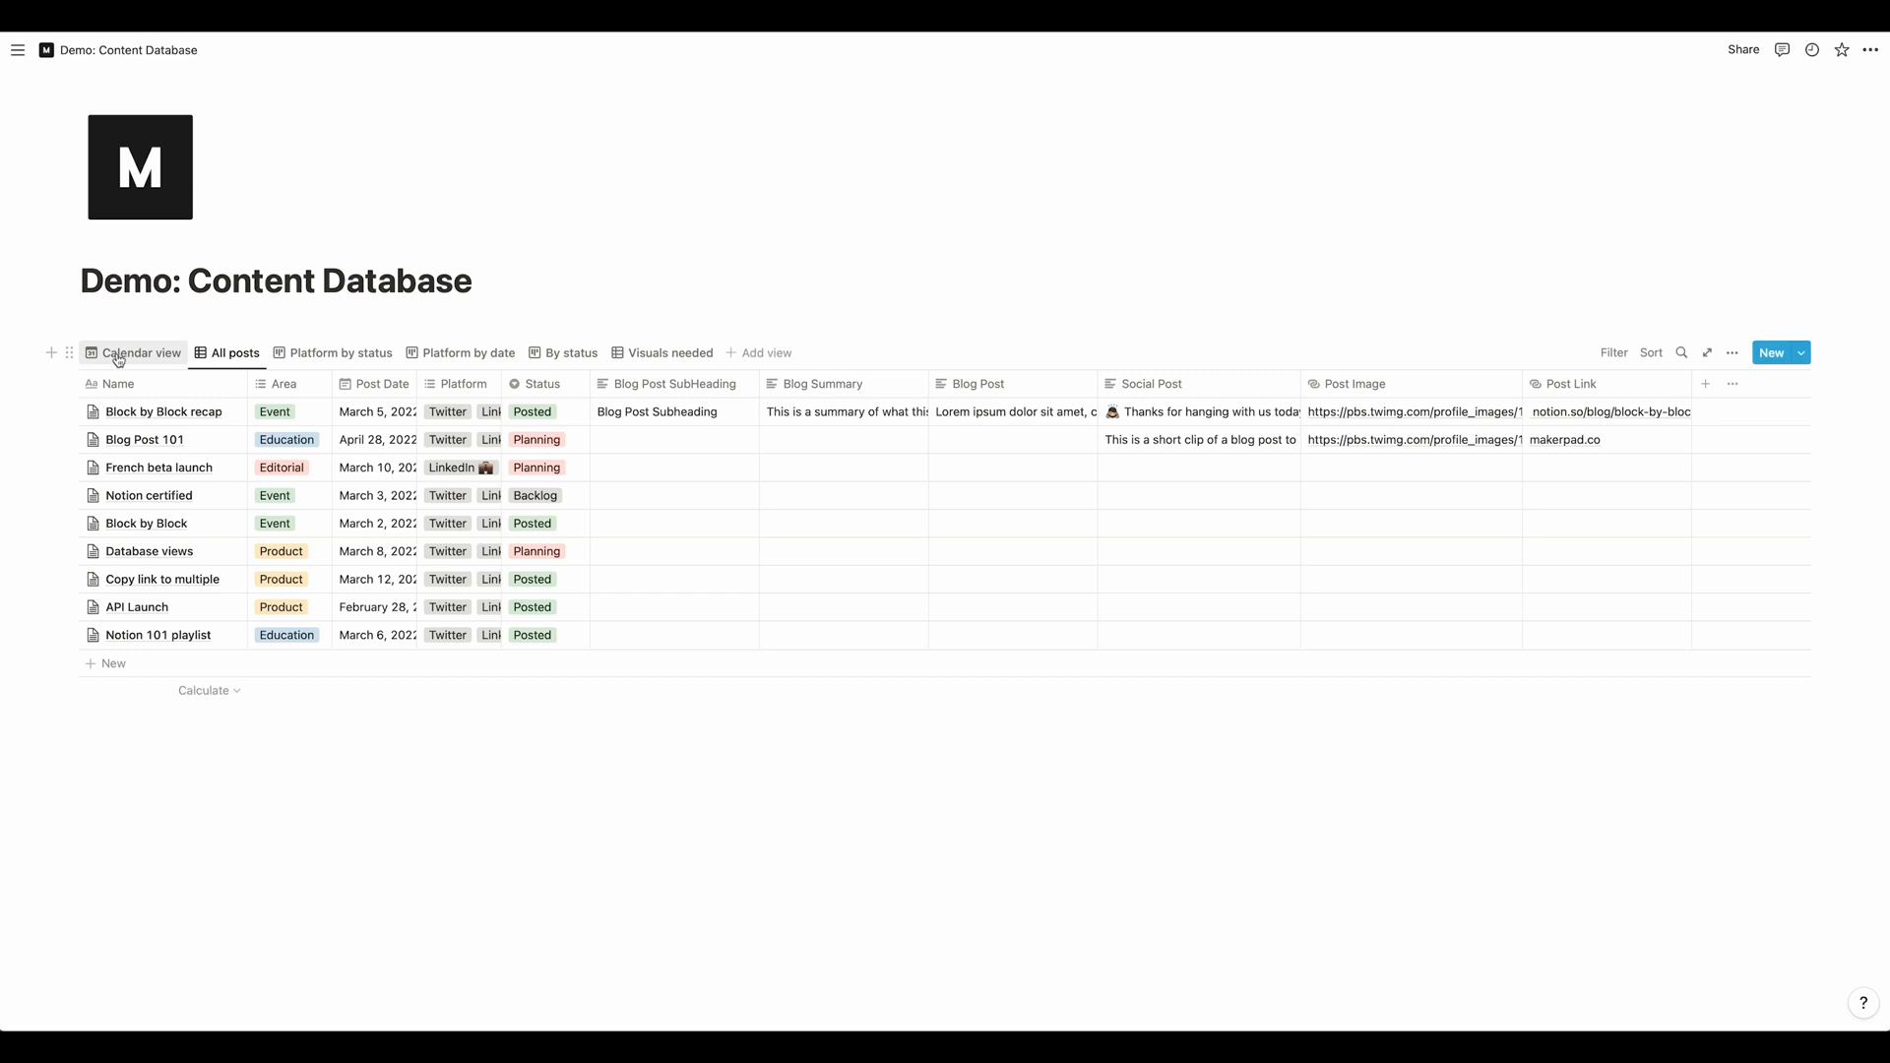
Browse the Notion content calendar, its Post Date and Platform properties, and the Block by Block recap post
{"action": "left_click", "coordinate": [141, 352]}
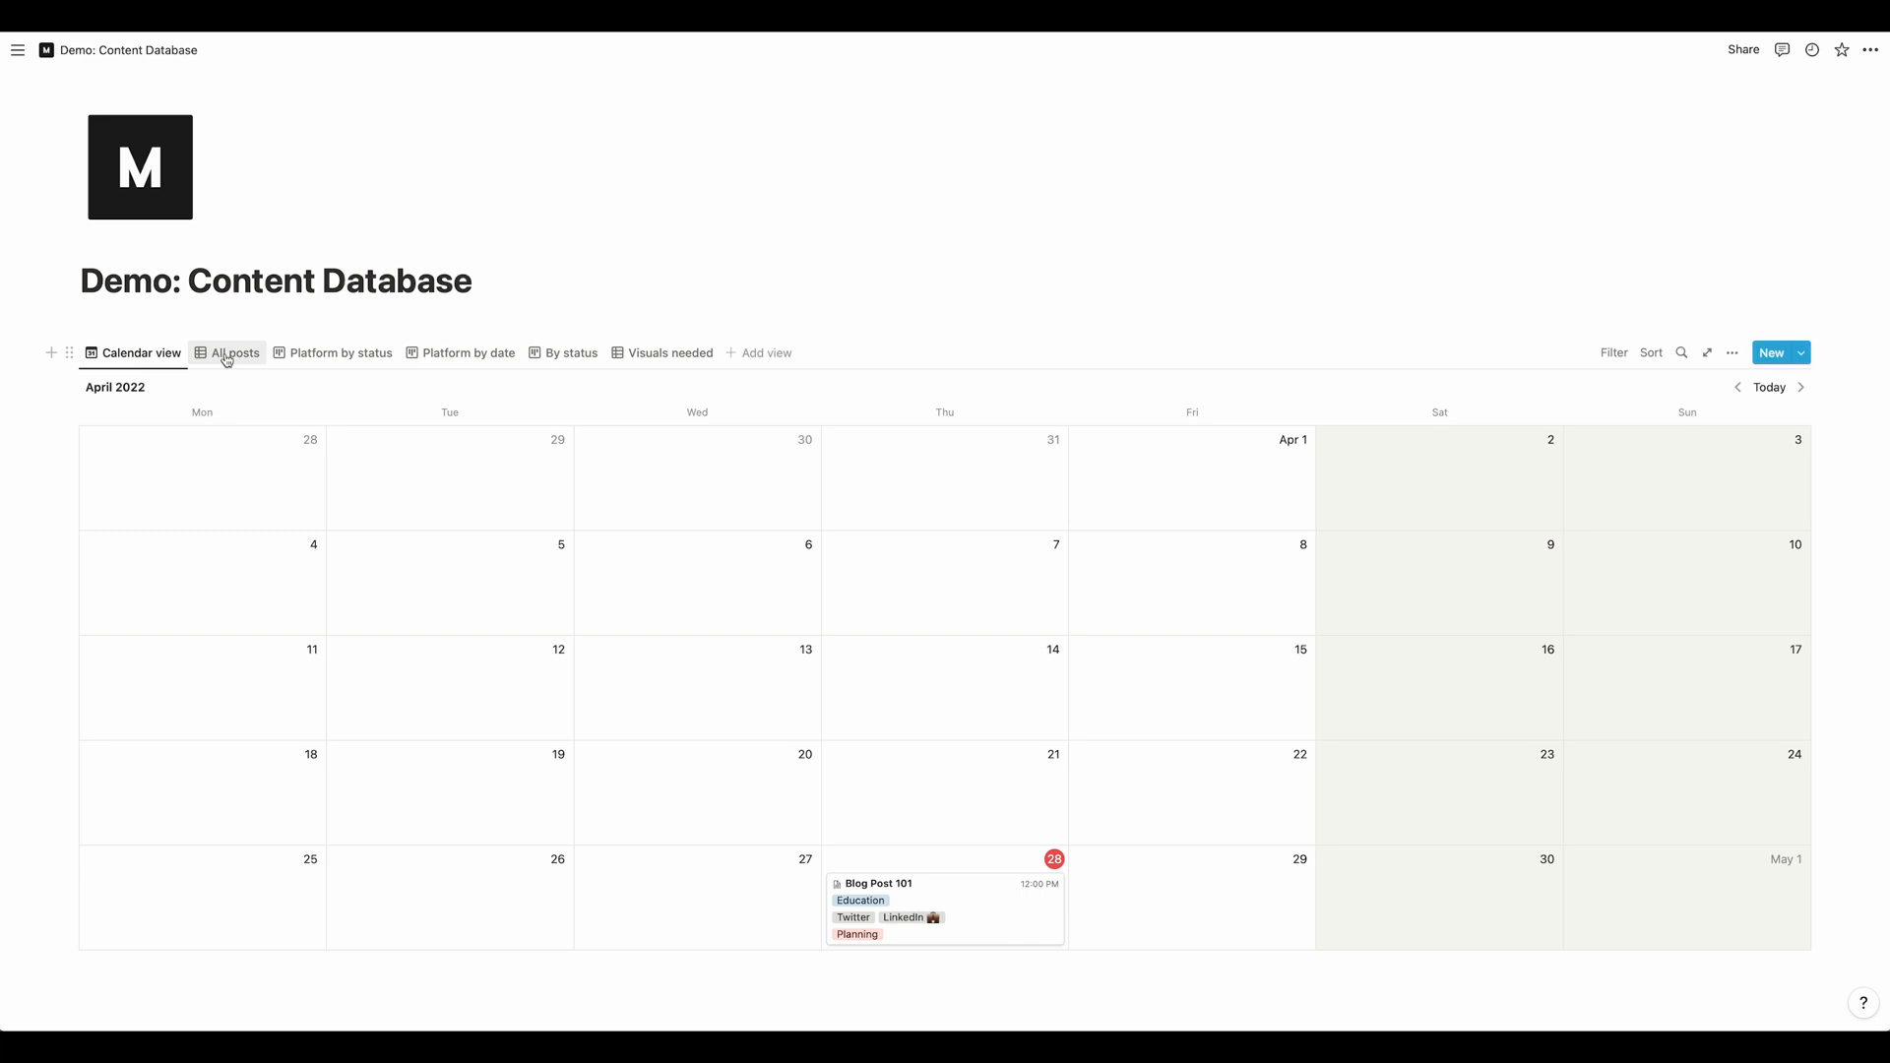
{"action": "left_click", "coordinate": [236, 353]}
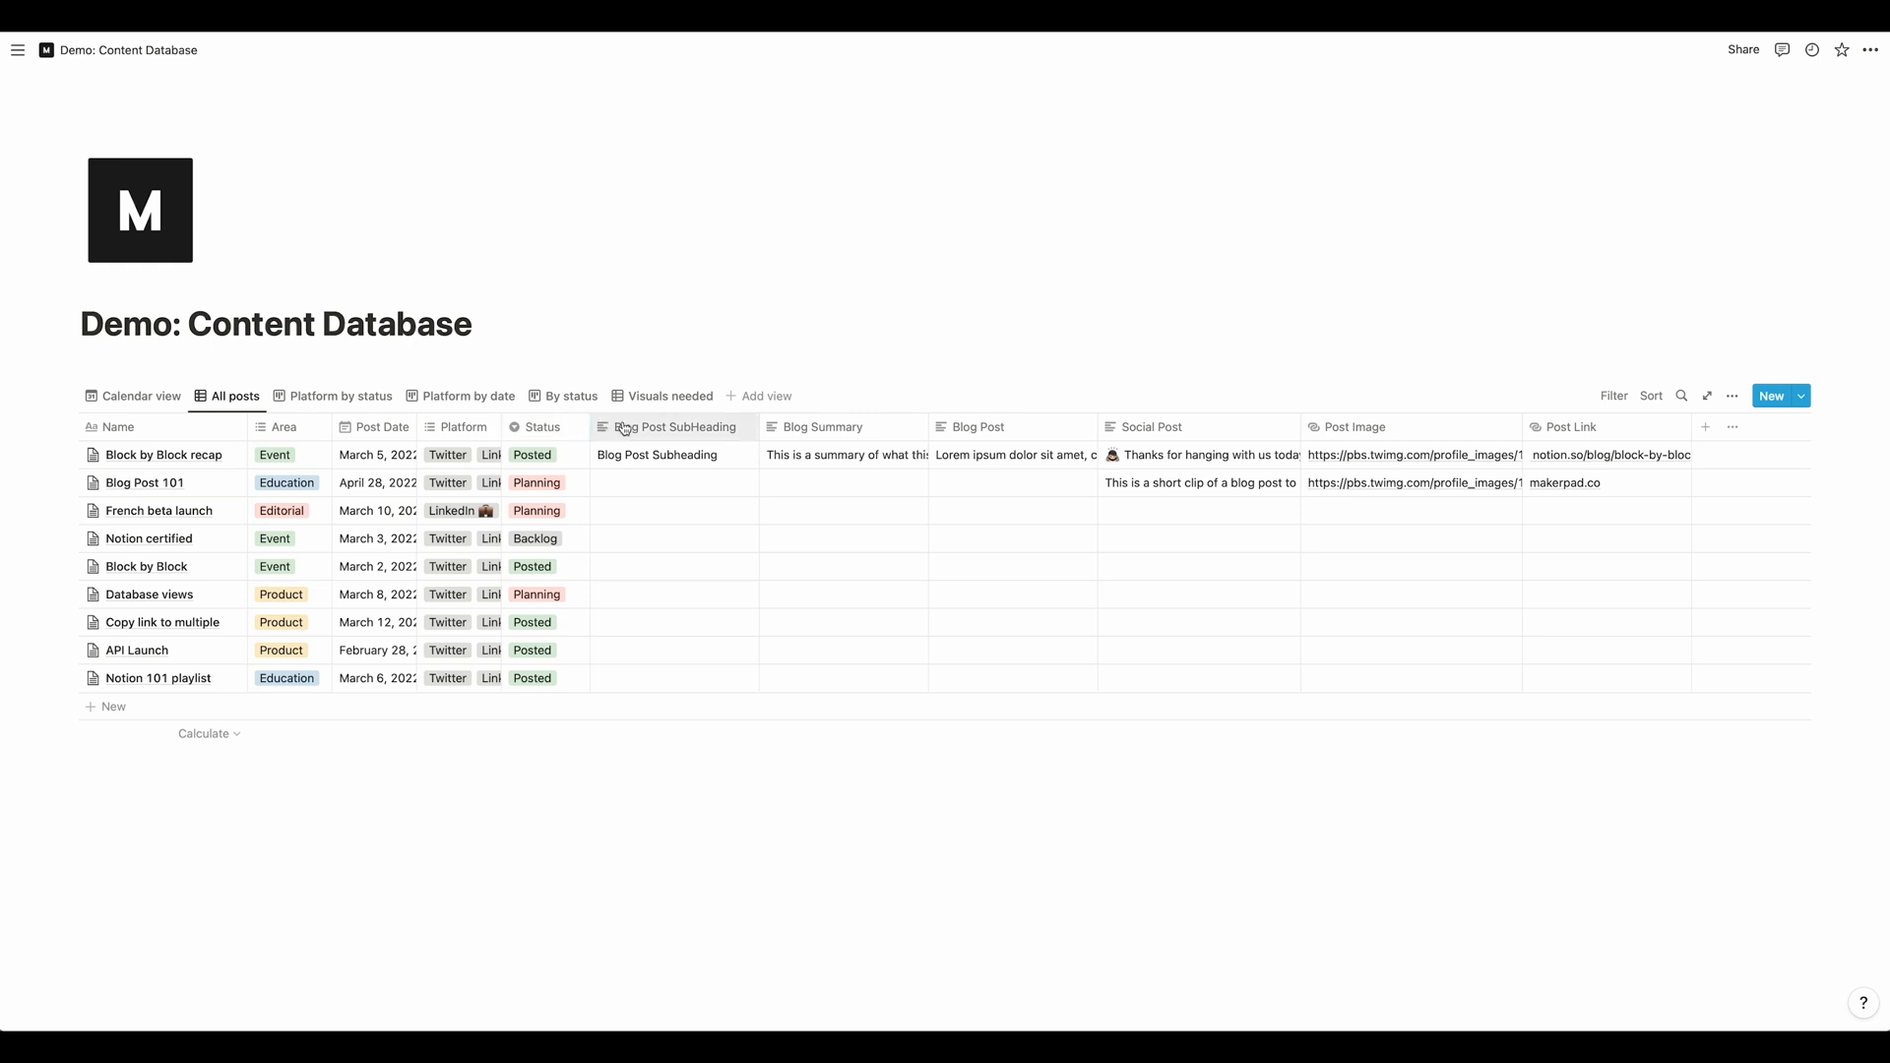
{"action": "mouse_move", "coordinate": [660, 598]}
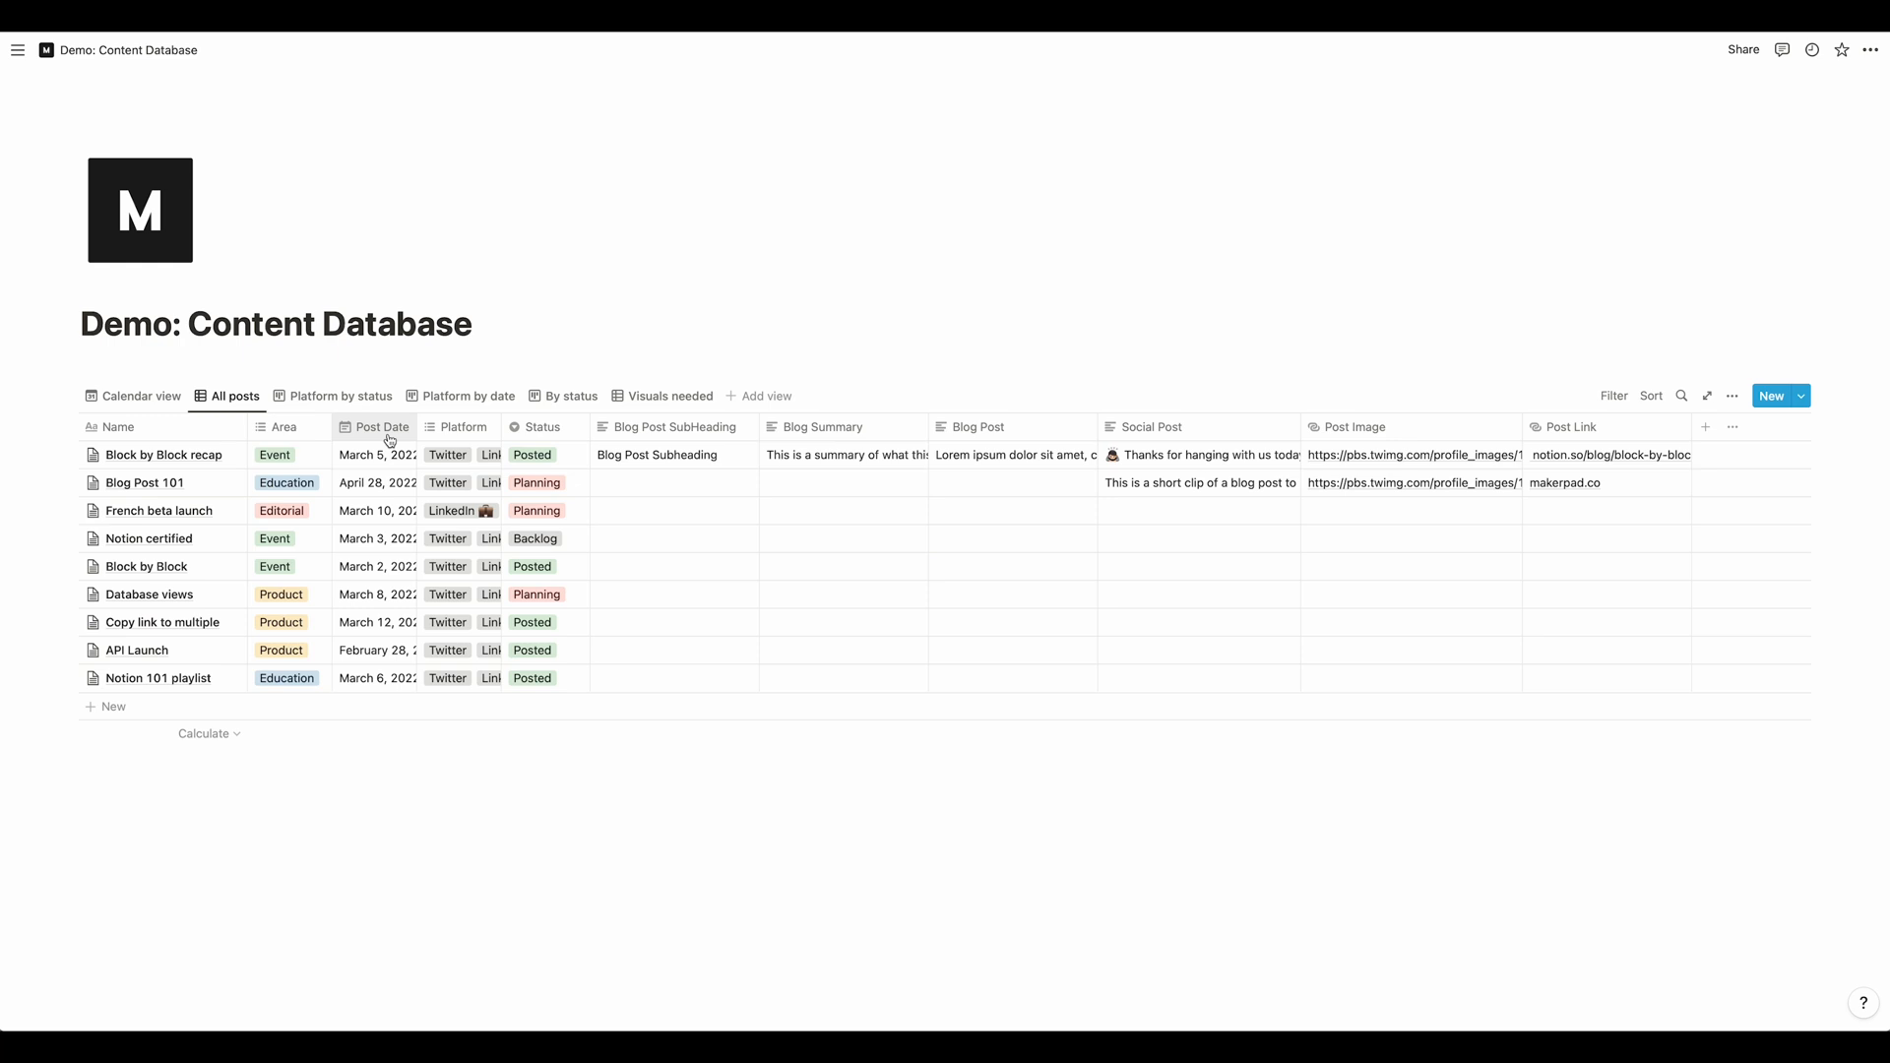
{"action": "left_click", "coordinate": [381, 426]}
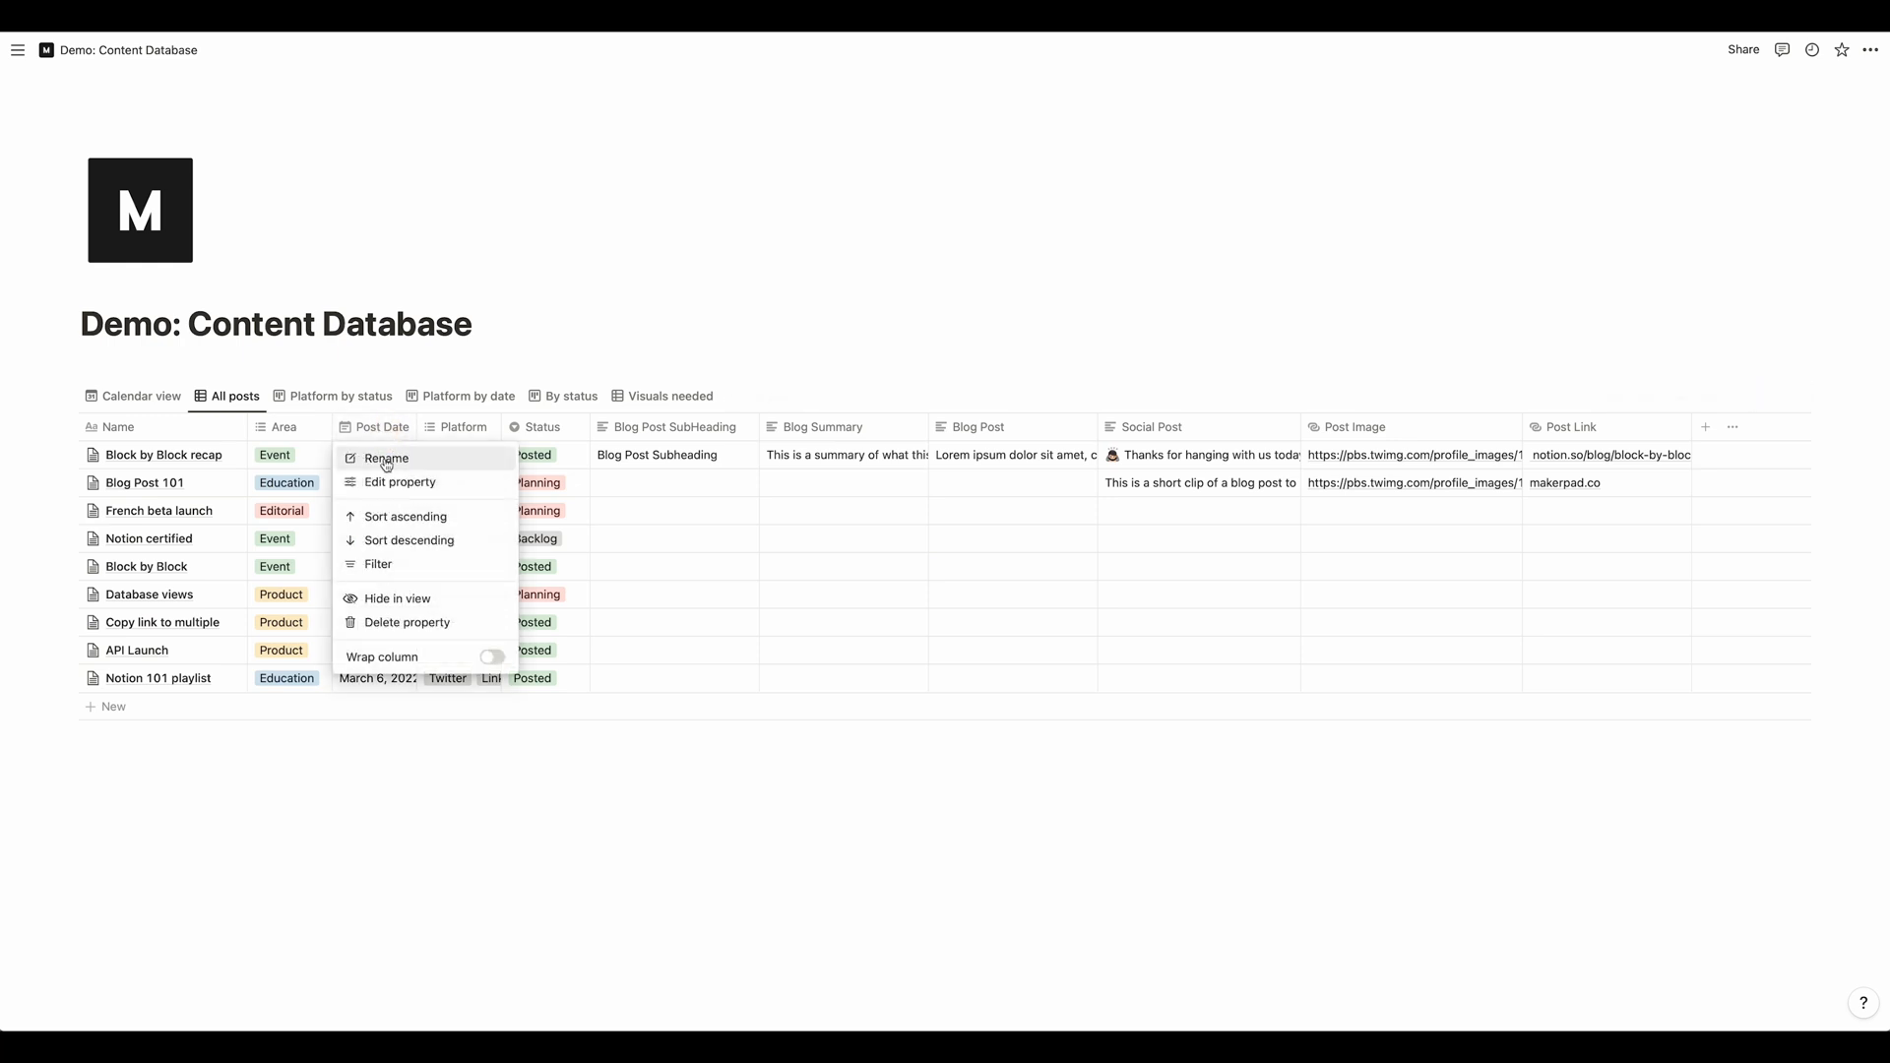
{"action": "left_click", "coordinate": [400, 482]}
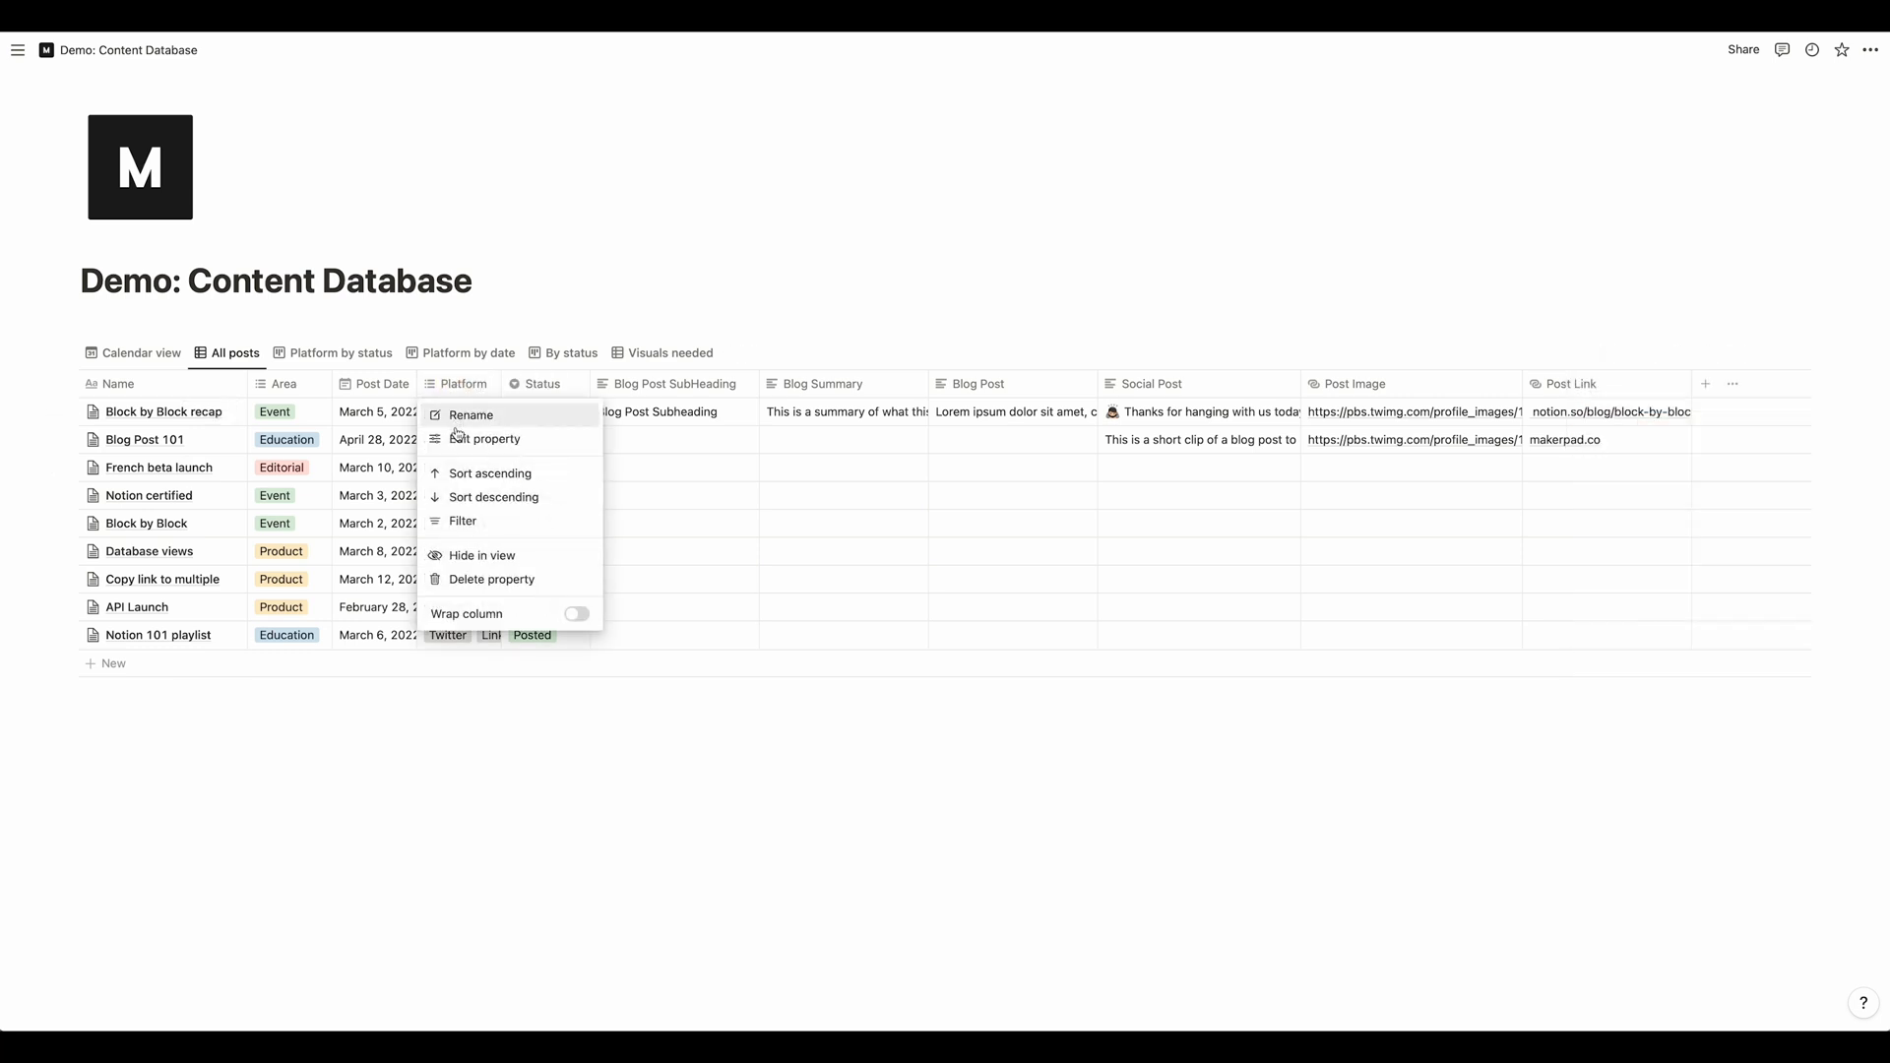
{"action": "left_click", "coordinate": [487, 437]}
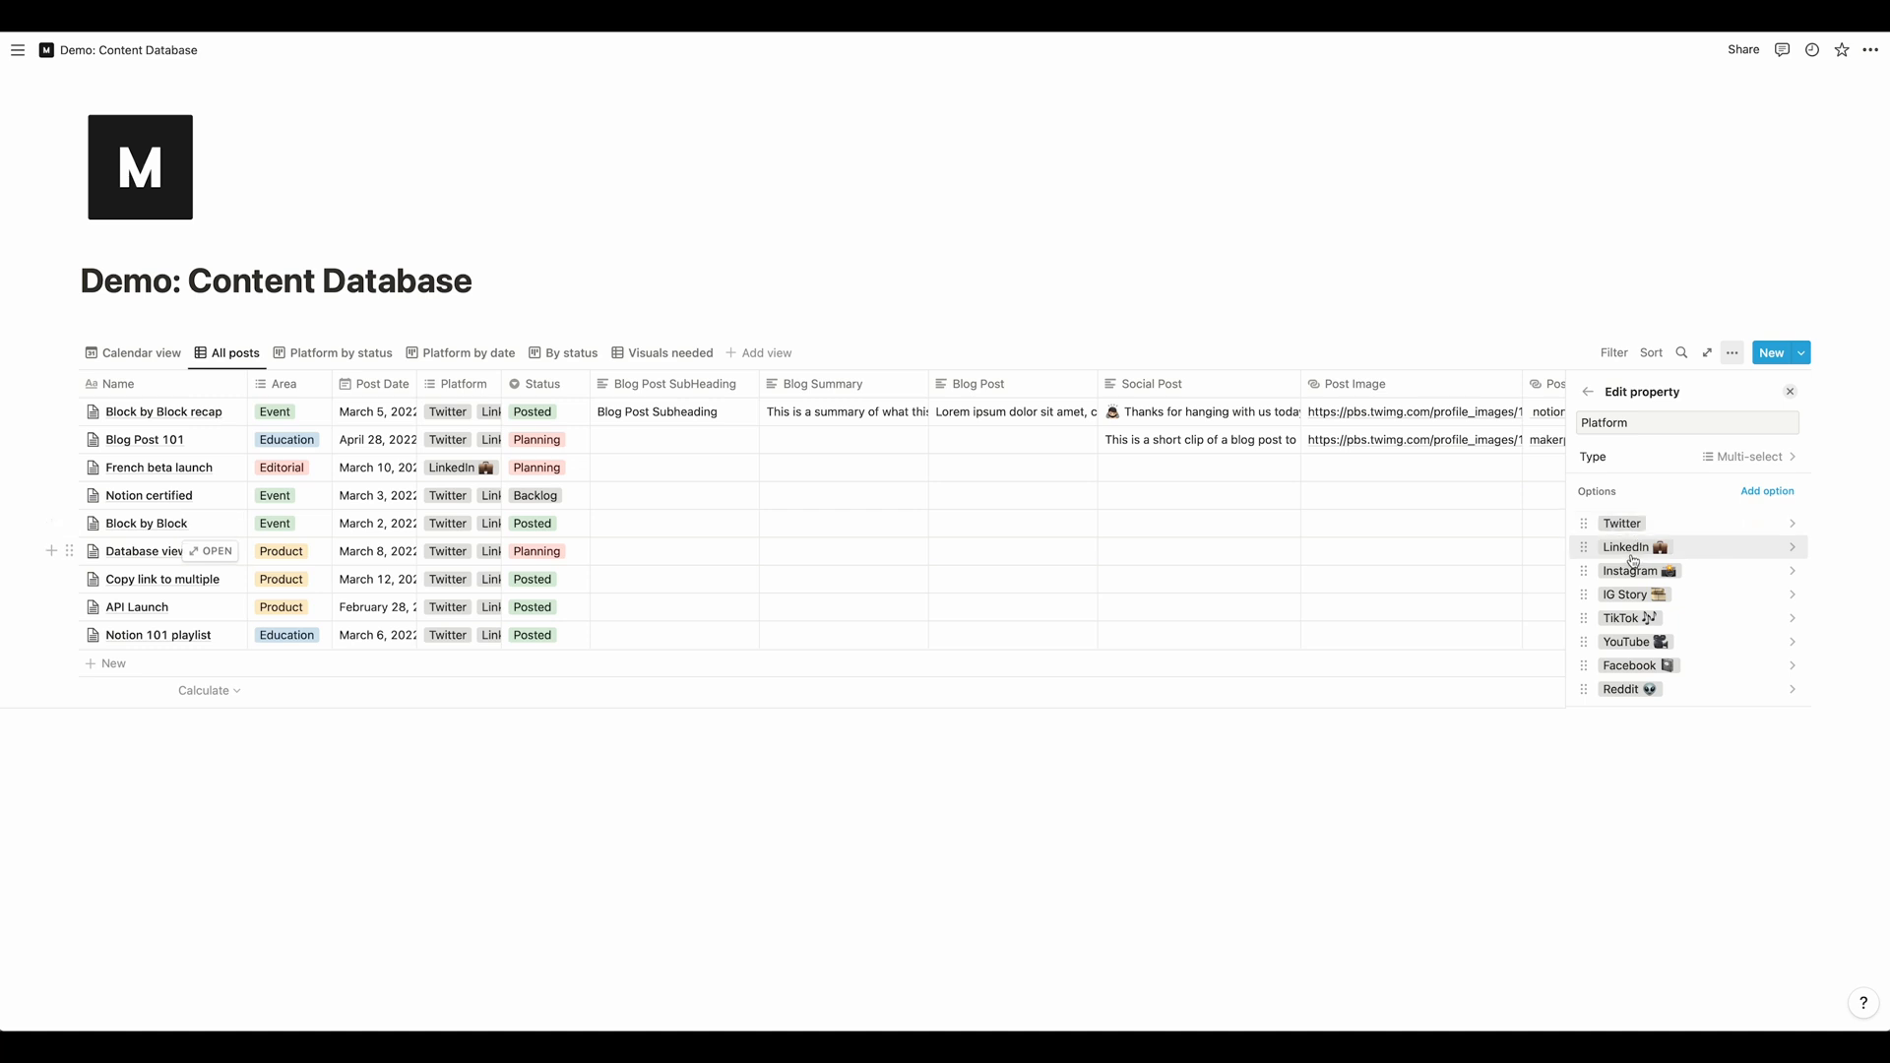
{"action": "mouse_move", "coordinate": [1655, 688]}
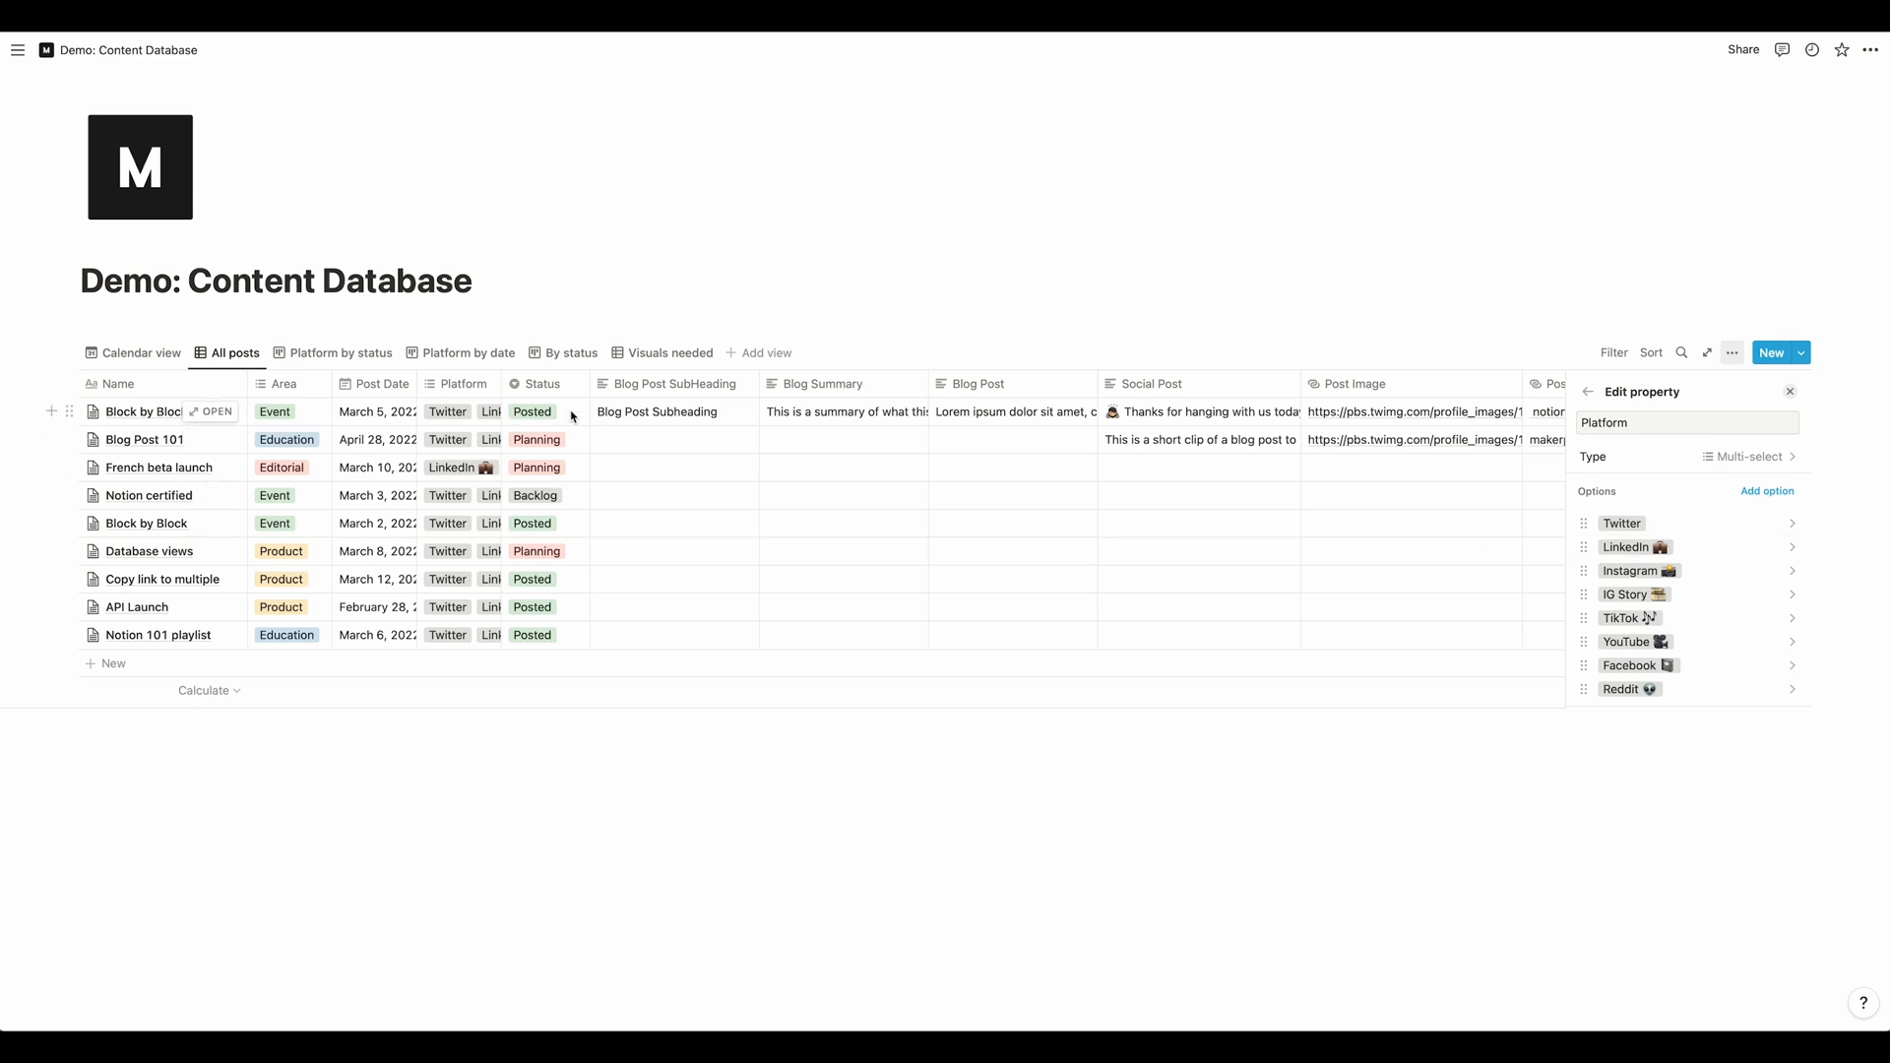
{"action": "left_click", "coordinate": [534, 411]}
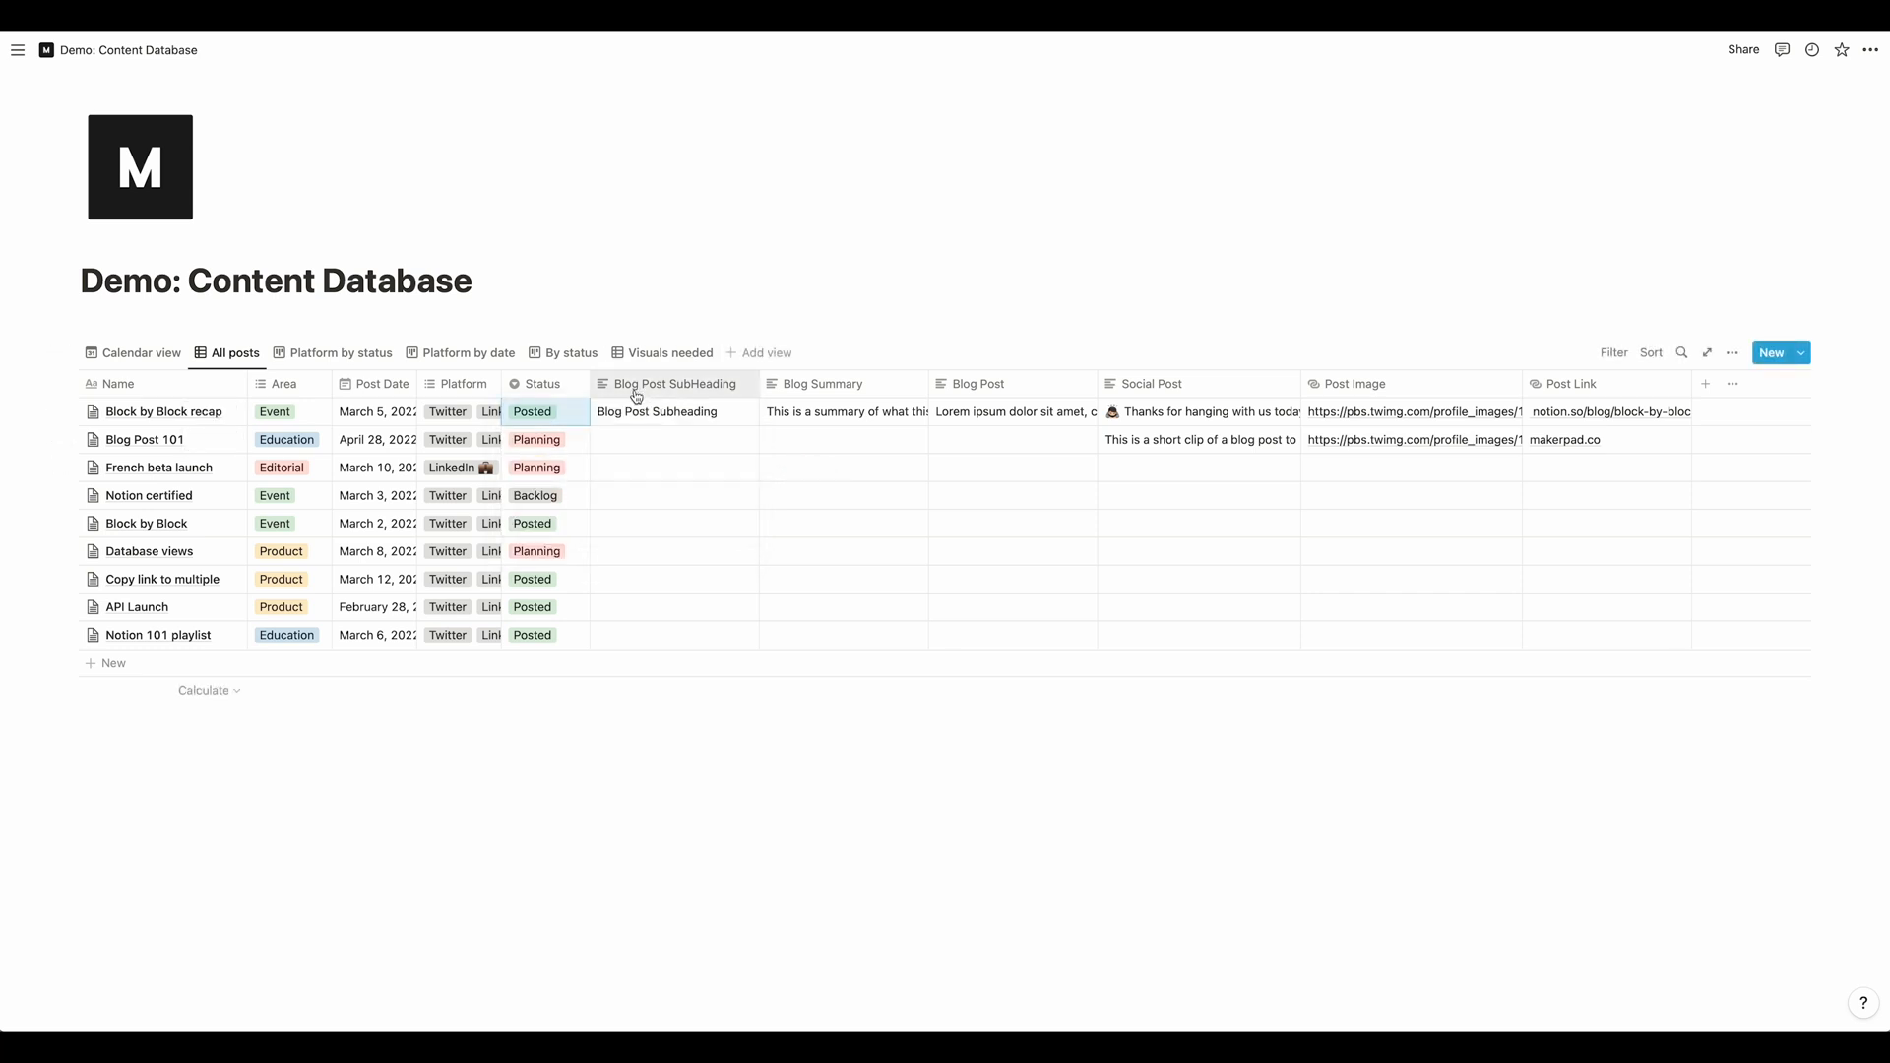
{"action": "mouse_move", "coordinate": [687, 394]}
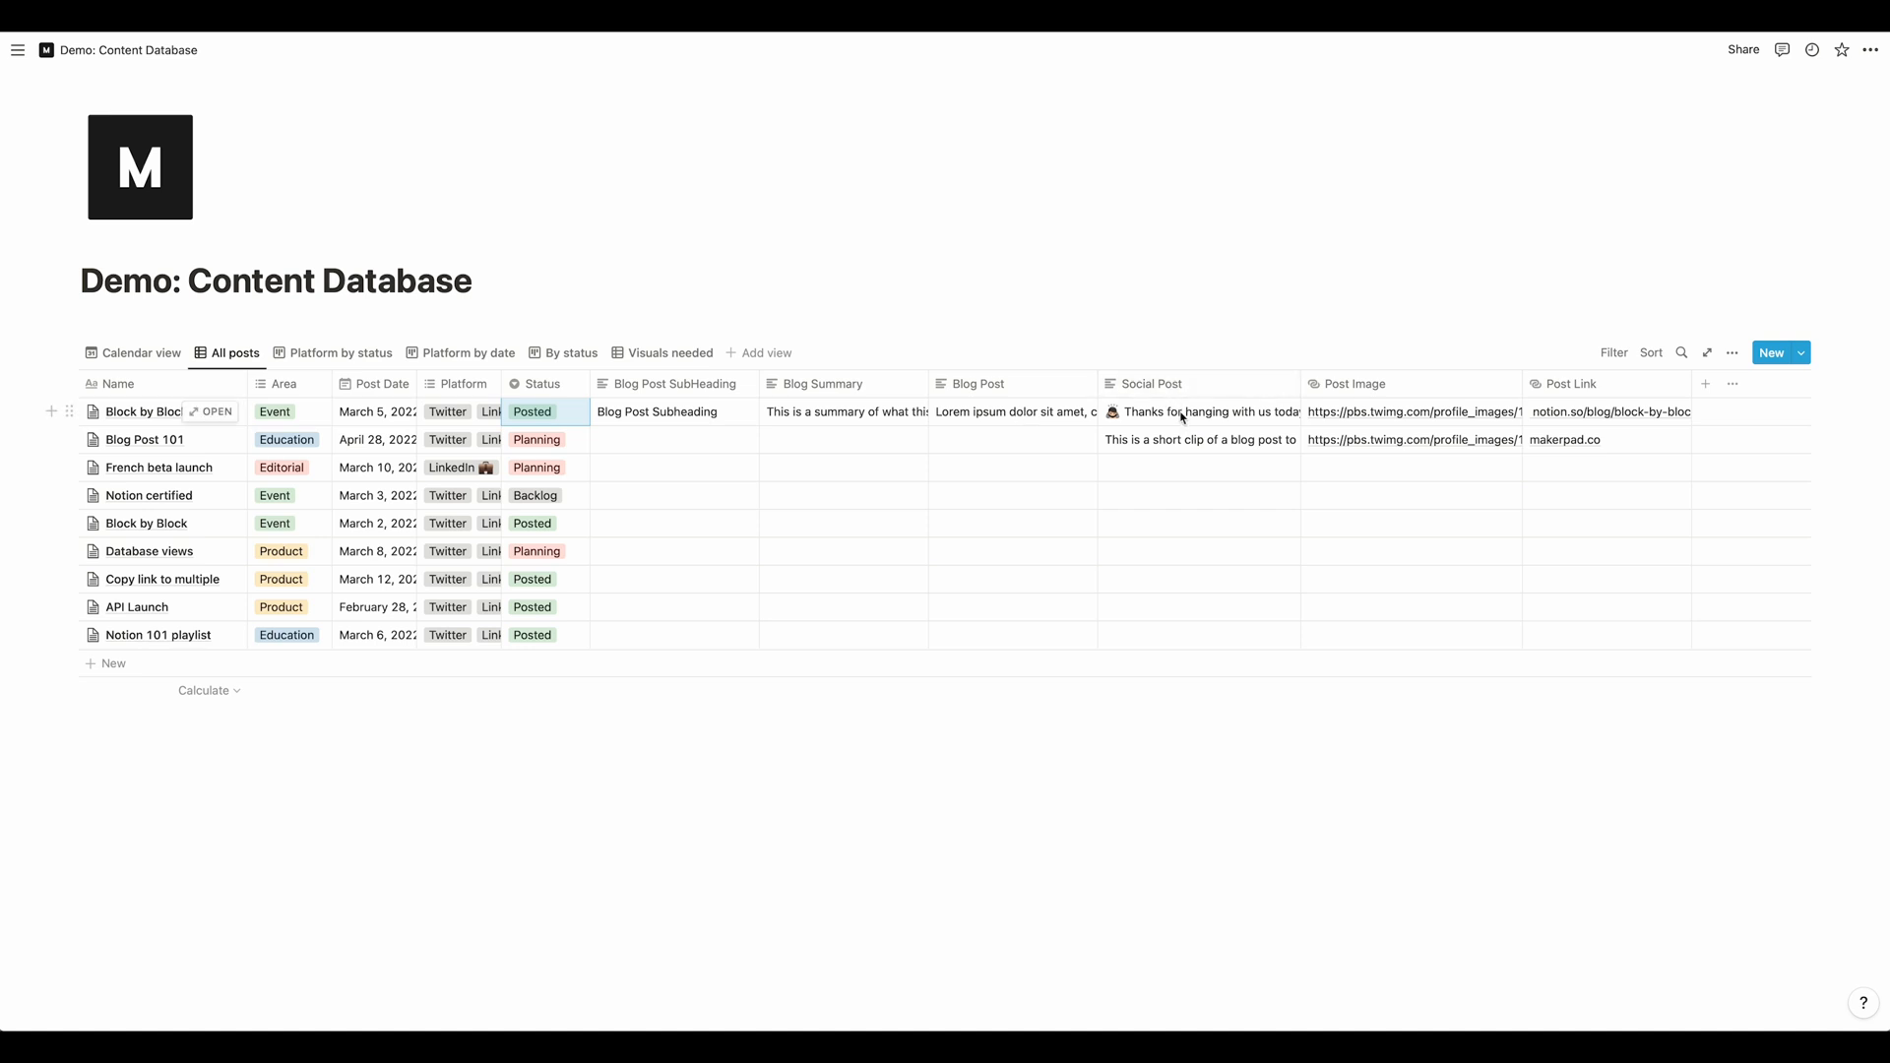
{"action": "left_click", "coordinate": [1199, 412]}
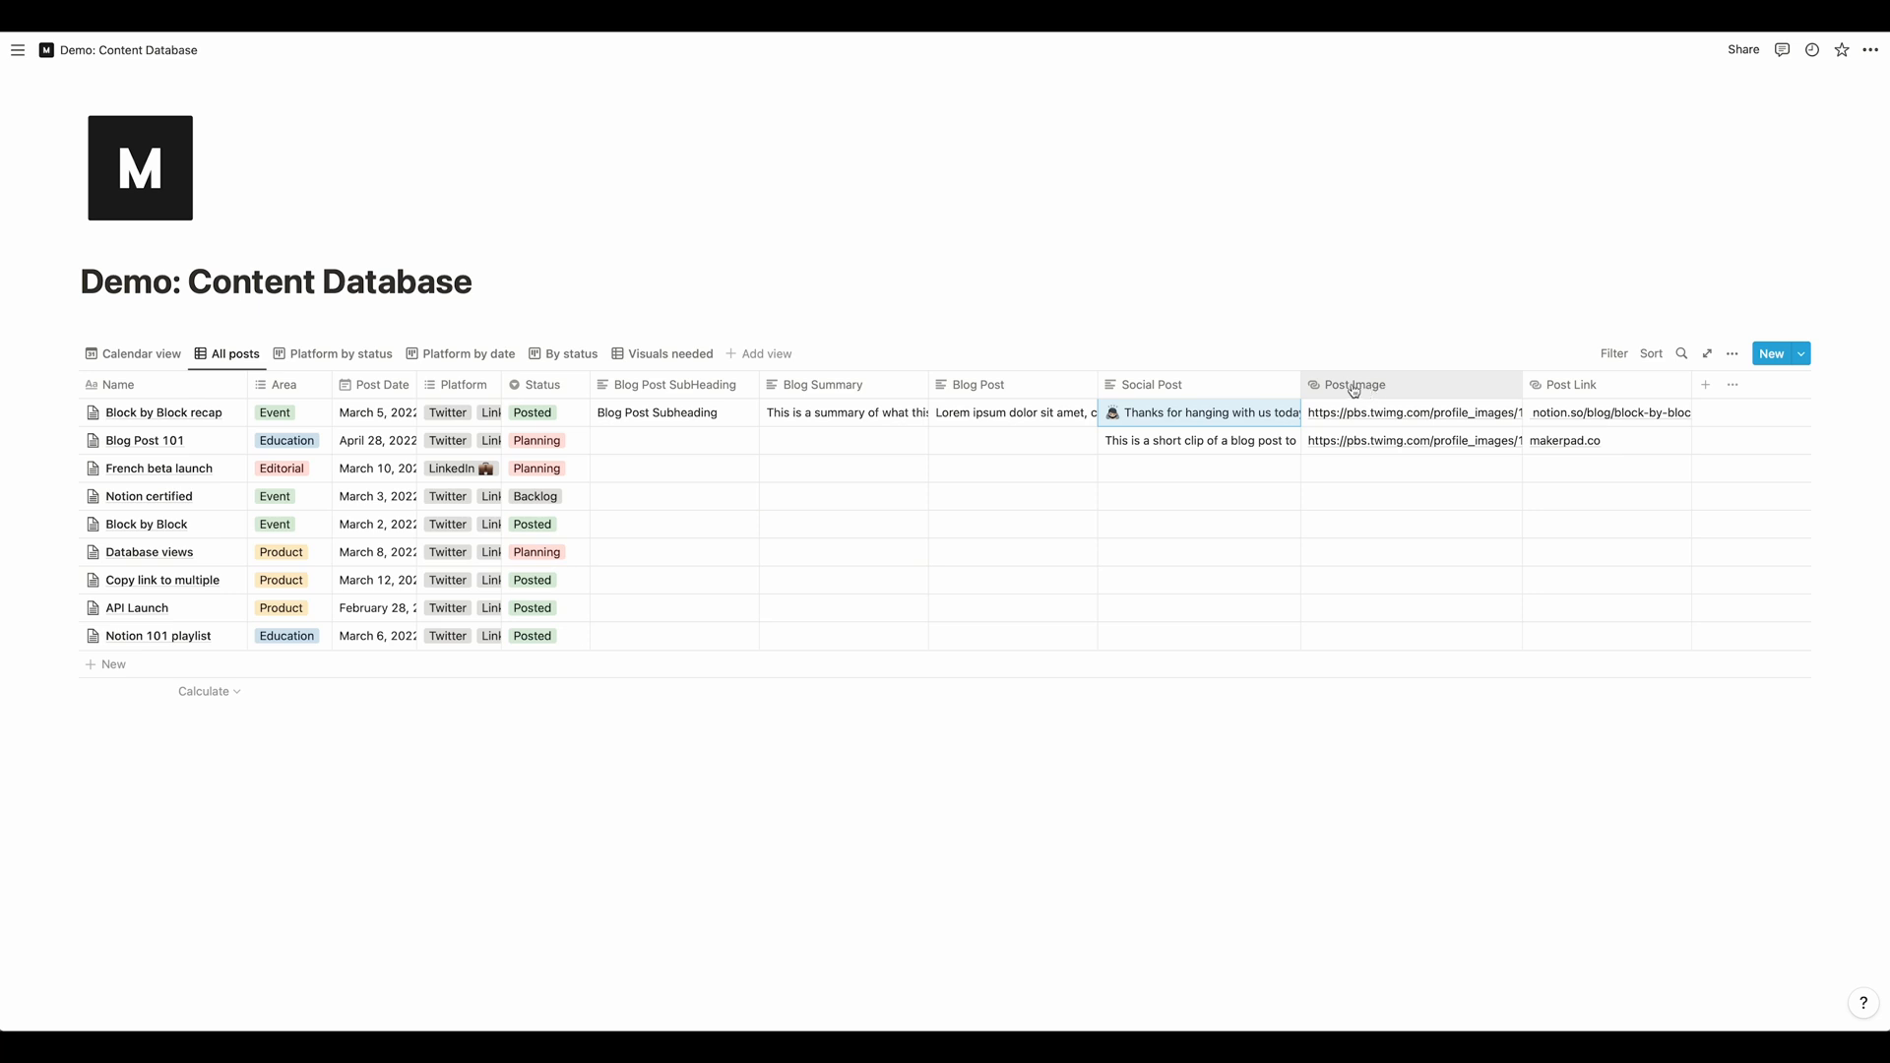
{"action": "mouse_move", "coordinate": [1514, 386]}
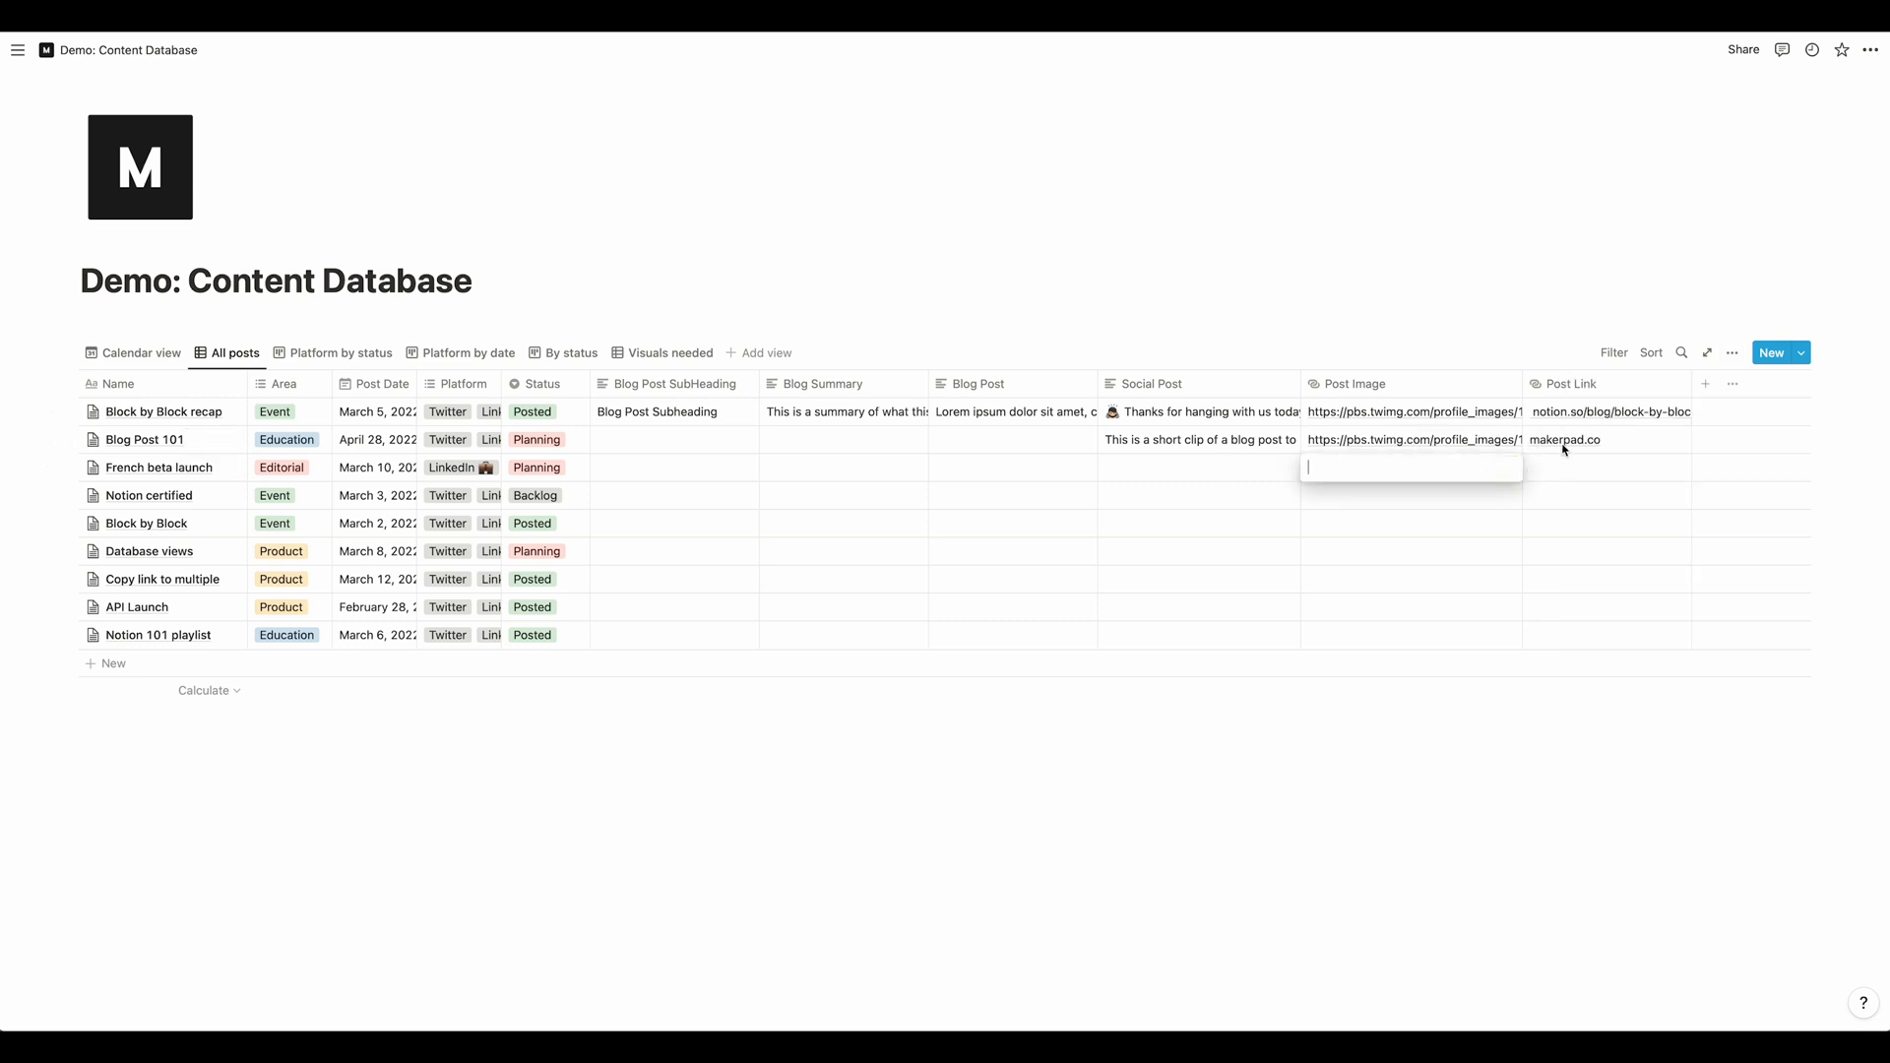
{"action": "mouse_move", "coordinate": [1594, 423]}
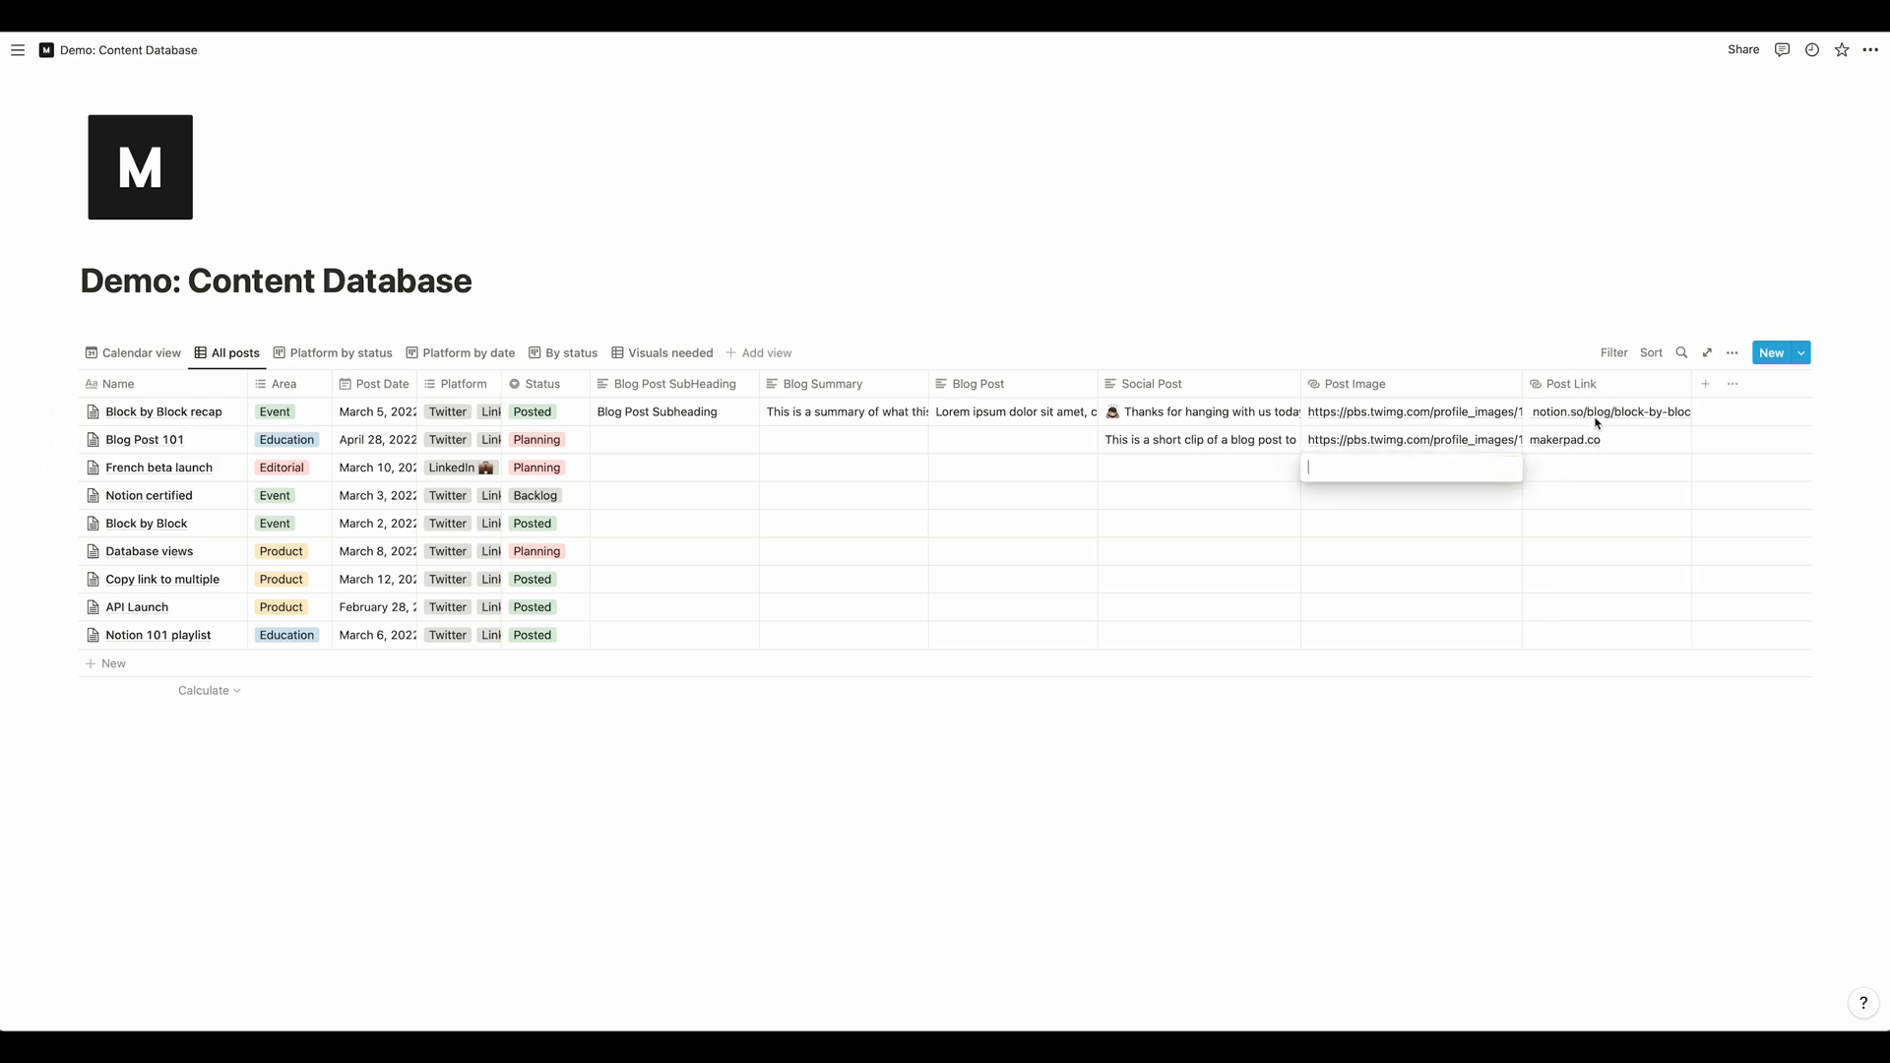
{"action": "mouse_move", "coordinate": [1632, 476]}
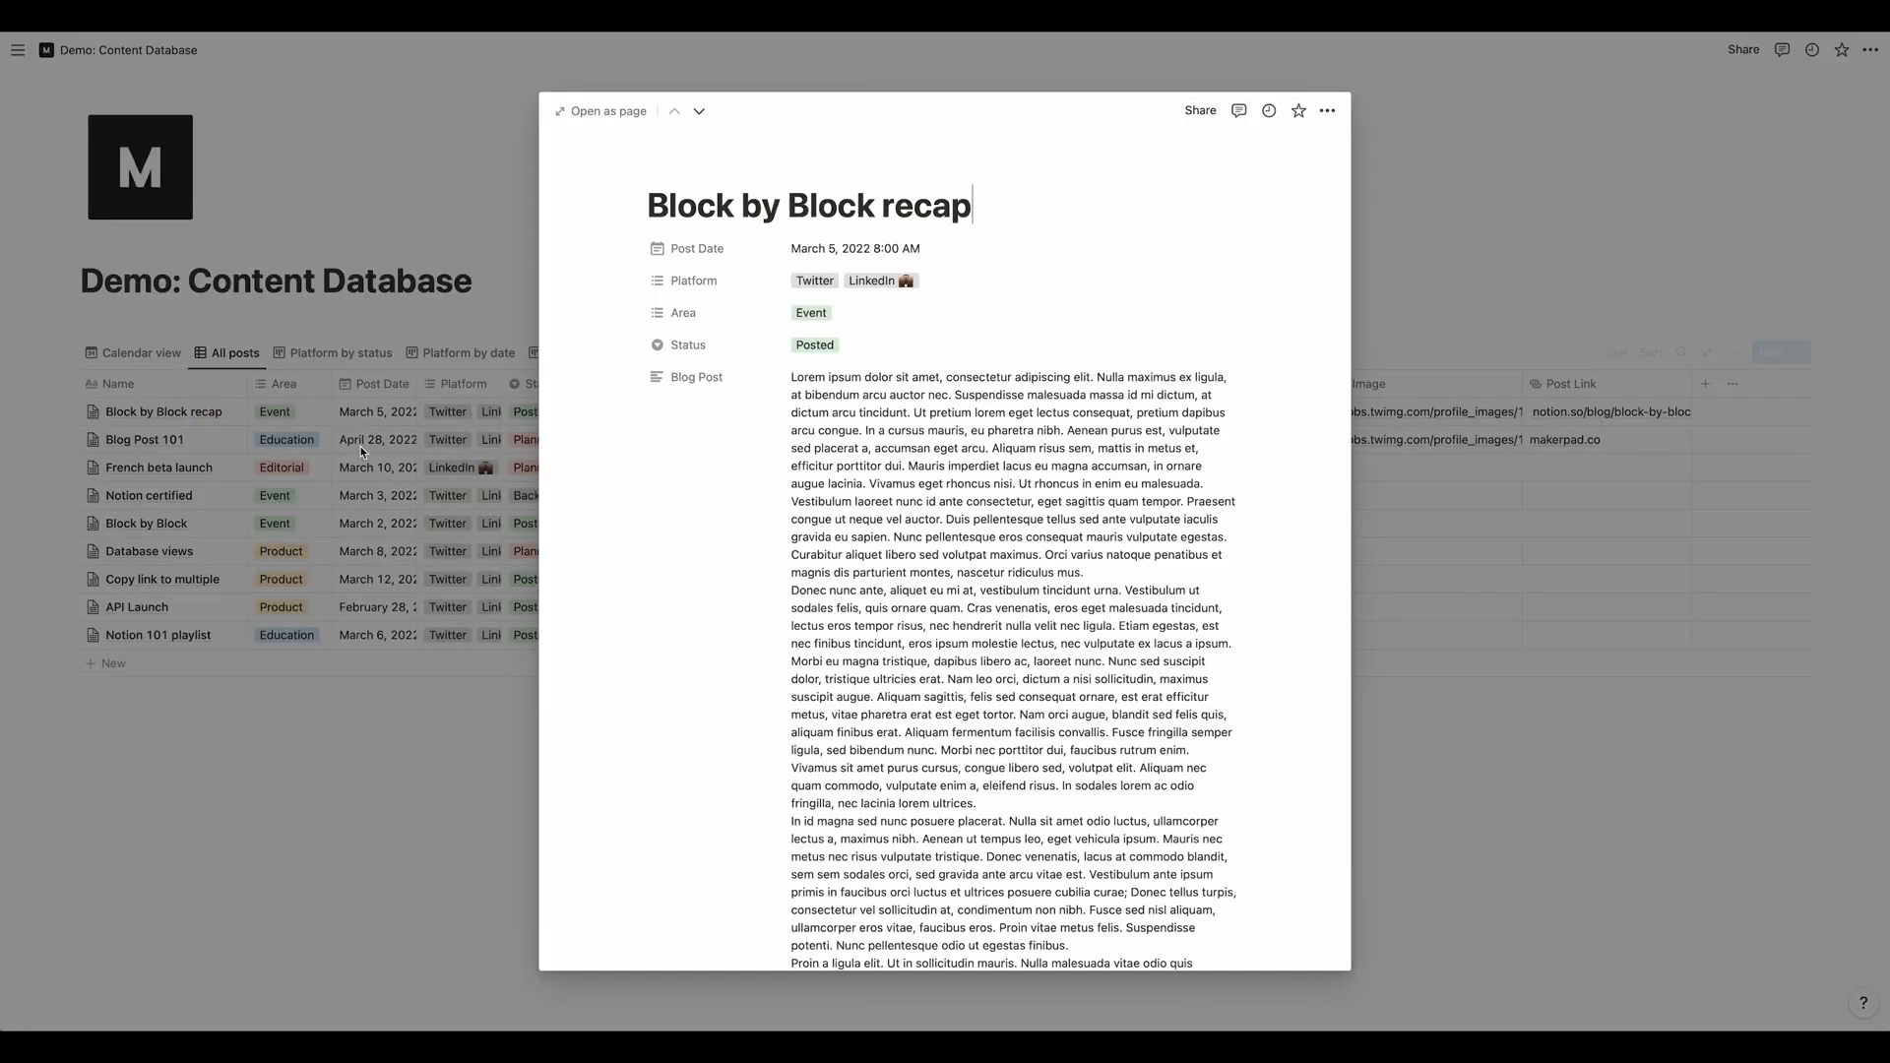
{"action": "scroll", "scroll_direction": "down", "scroll_amount": 3}
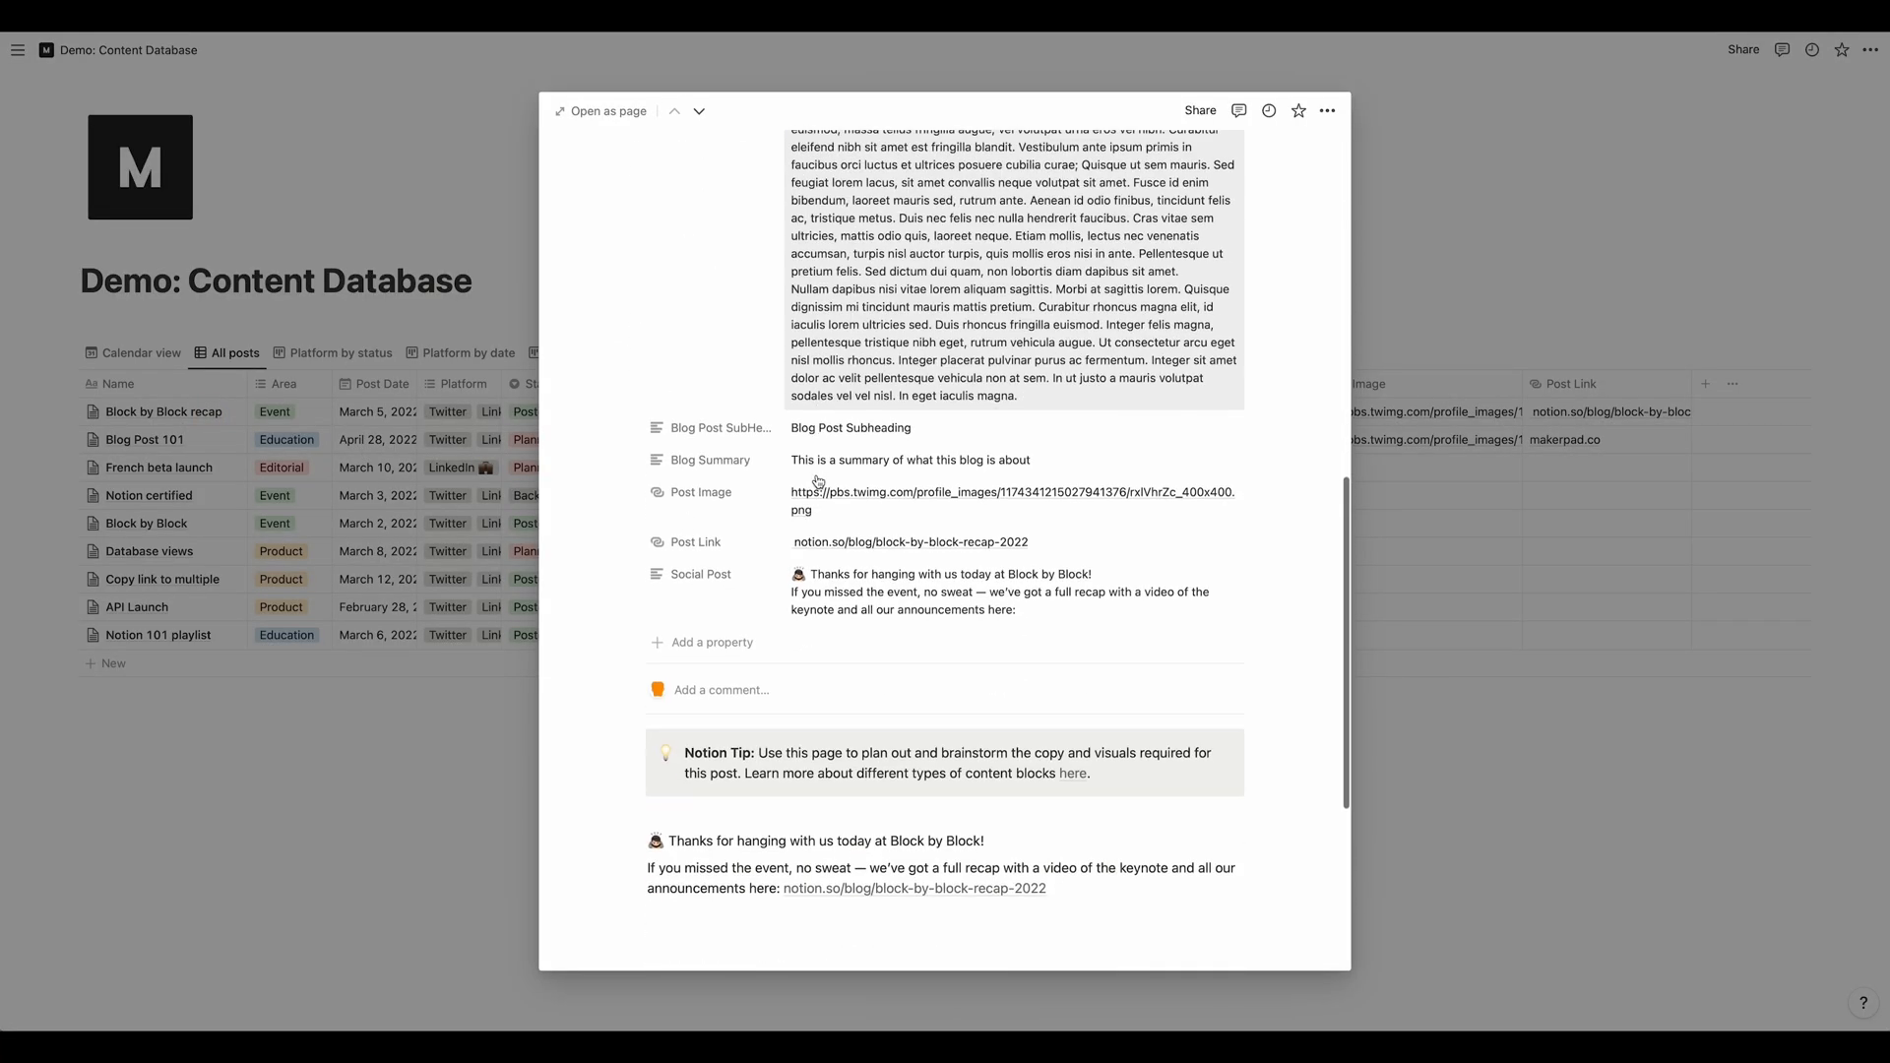
{"action": "scroll", "scroll_direction": "down", "scroll_amount": 3}
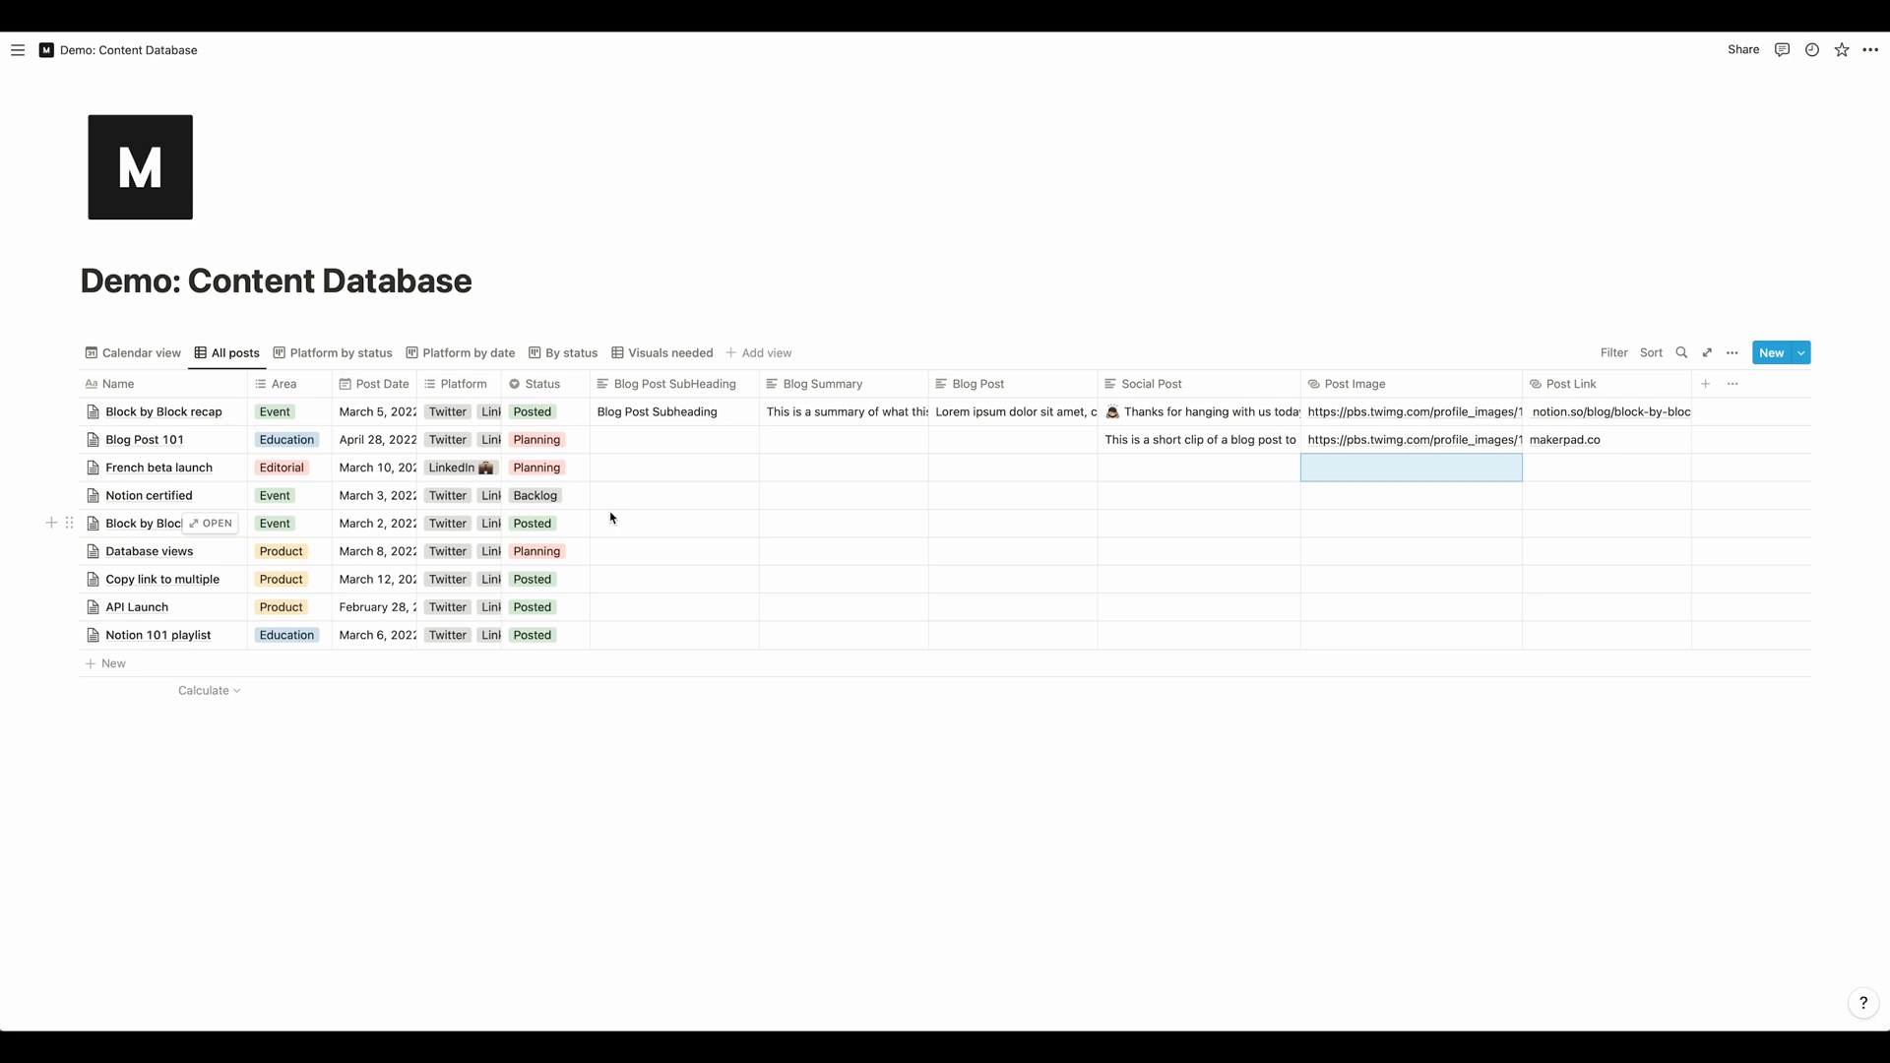
{"action": "mouse_move", "coordinate": [619, 519]}
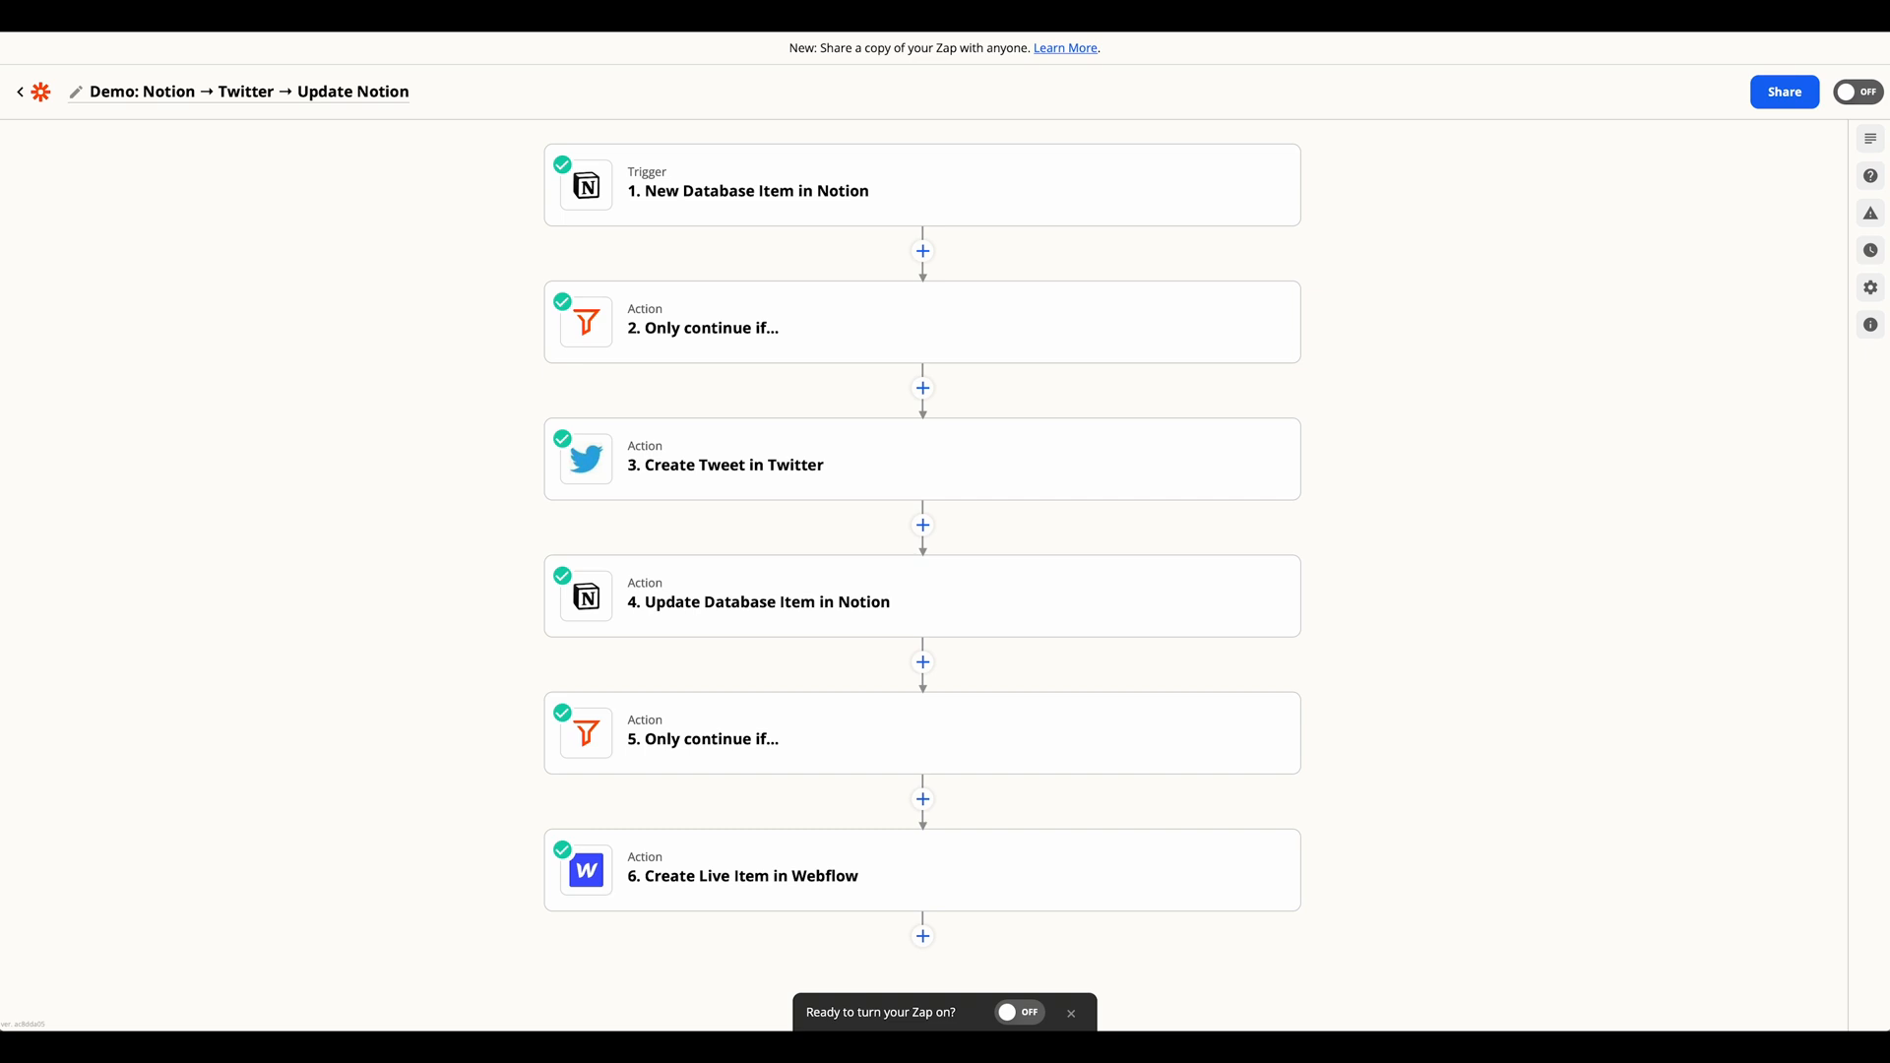
{"action": "mouse_move", "coordinate": [662, 205]}
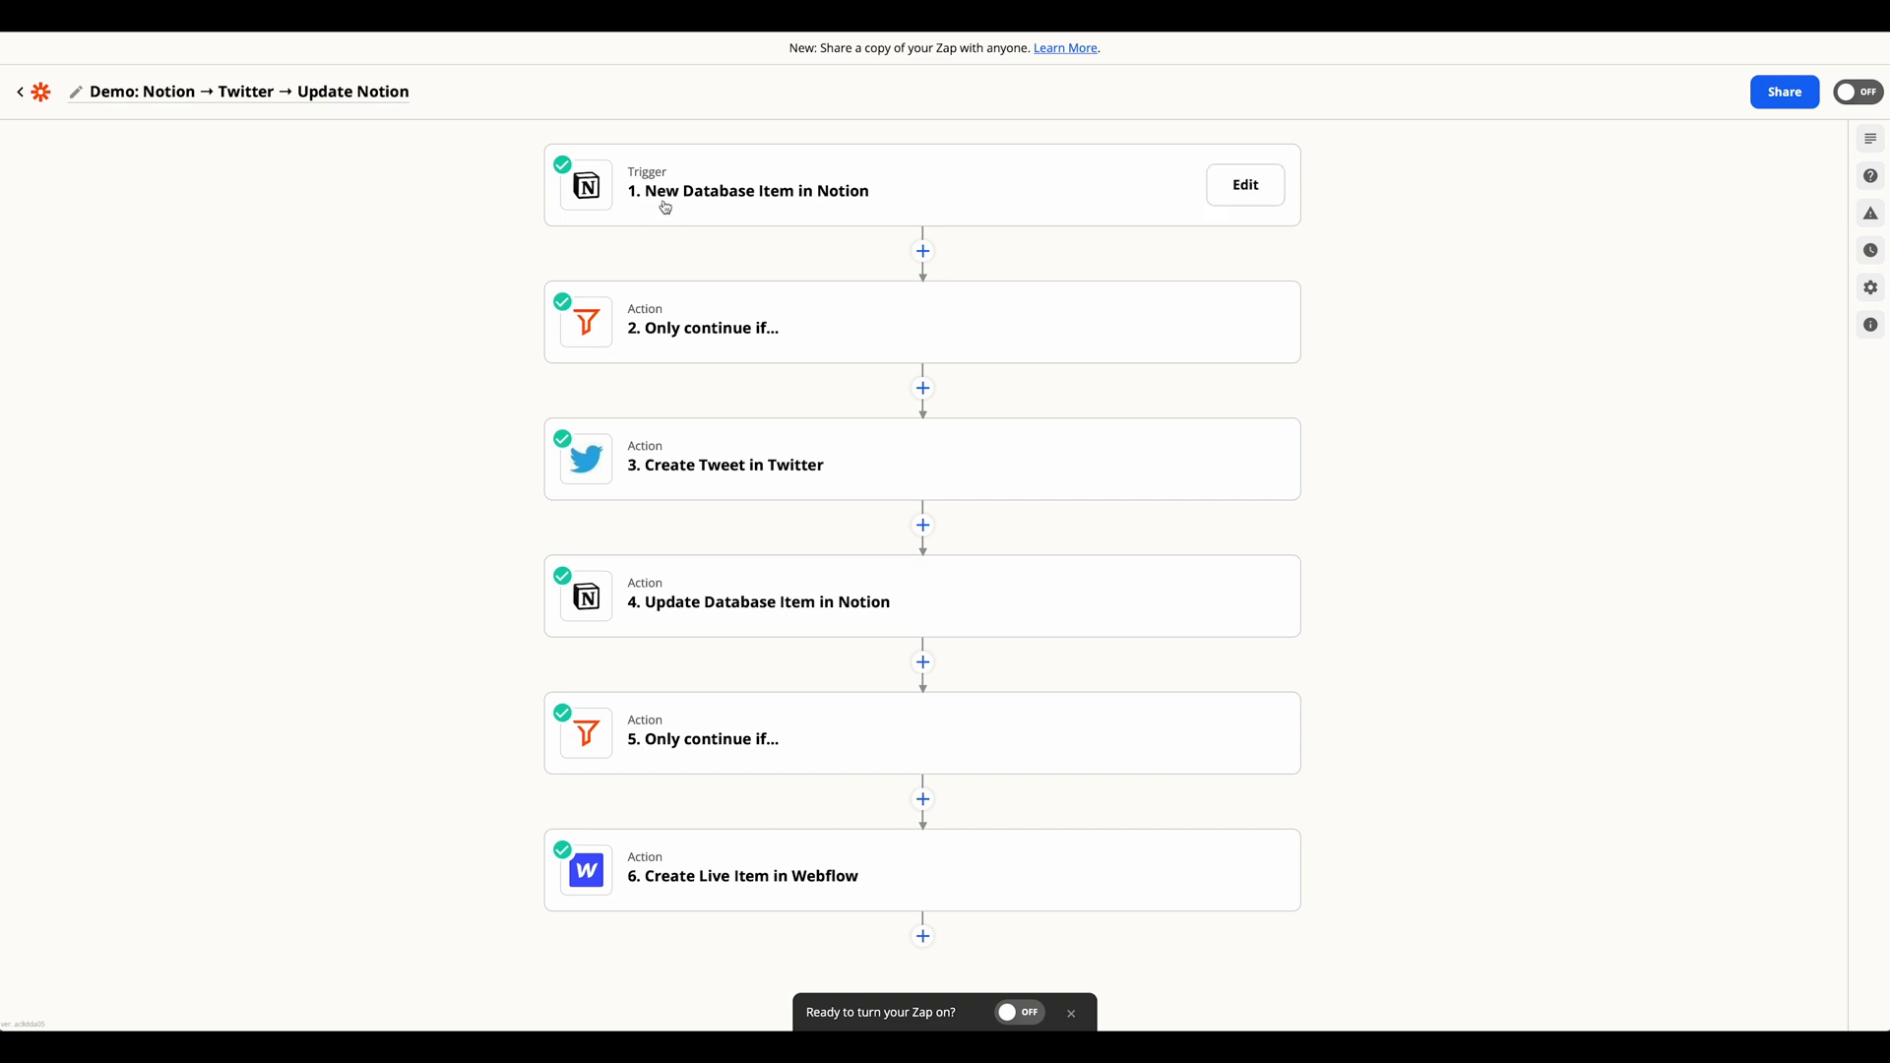
Review the Notion trigger's New Database Item event and its Social media calendar database
{"action": "left_click", "coordinate": [748, 190]}
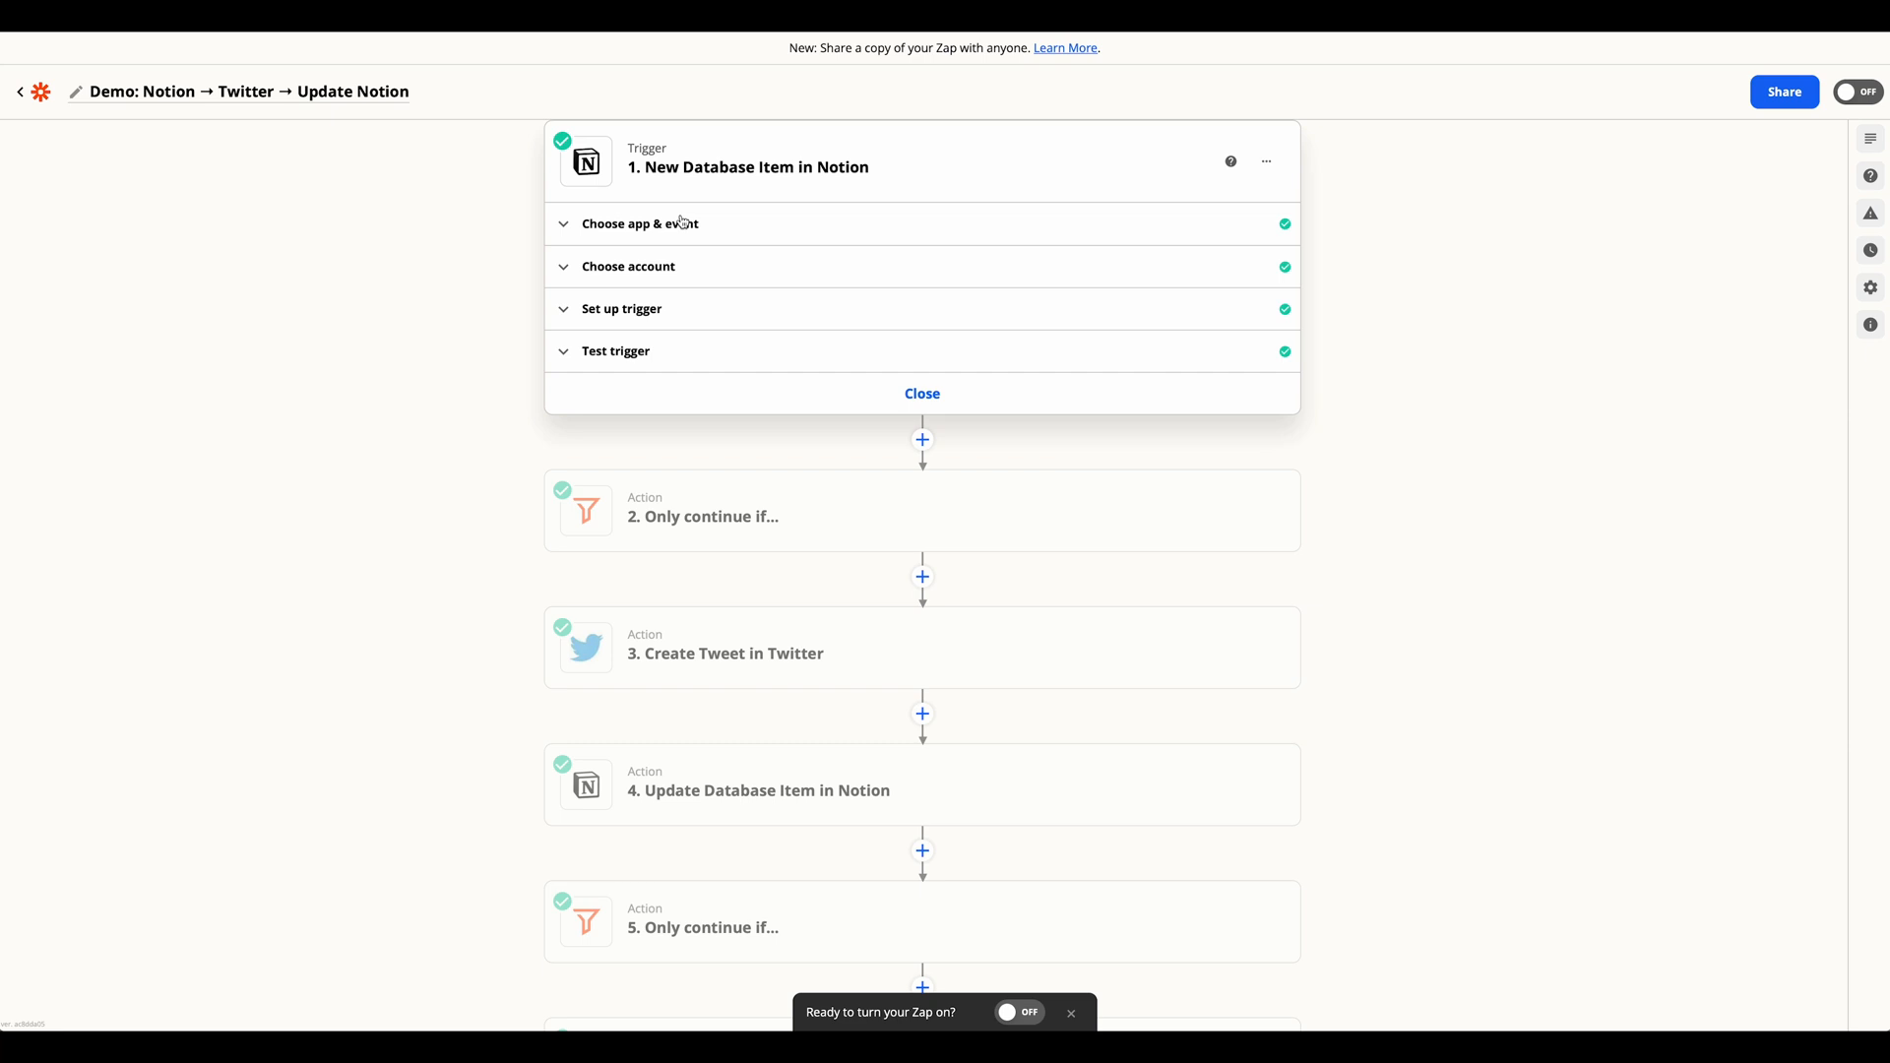
{"action": "mouse_move", "coordinate": [661, 238]}
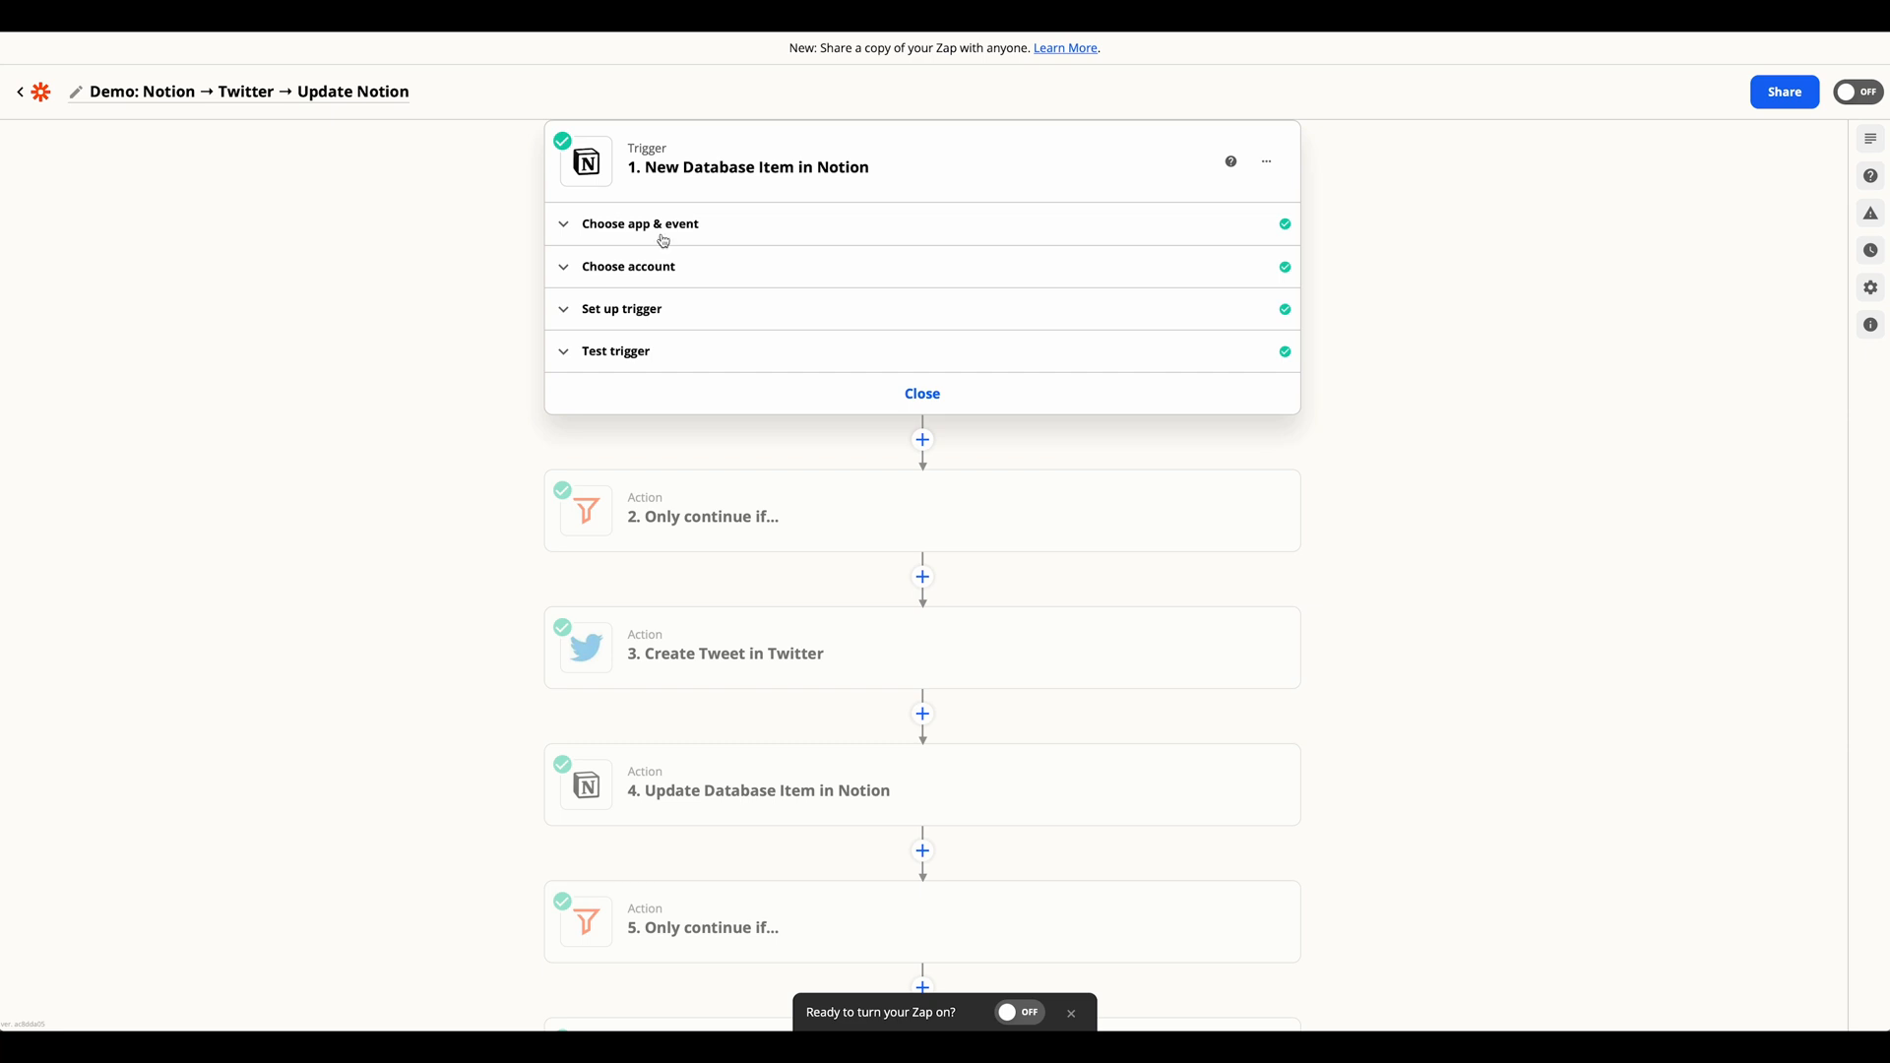
{"action": "left_click", "coordinate": [640, 223]}
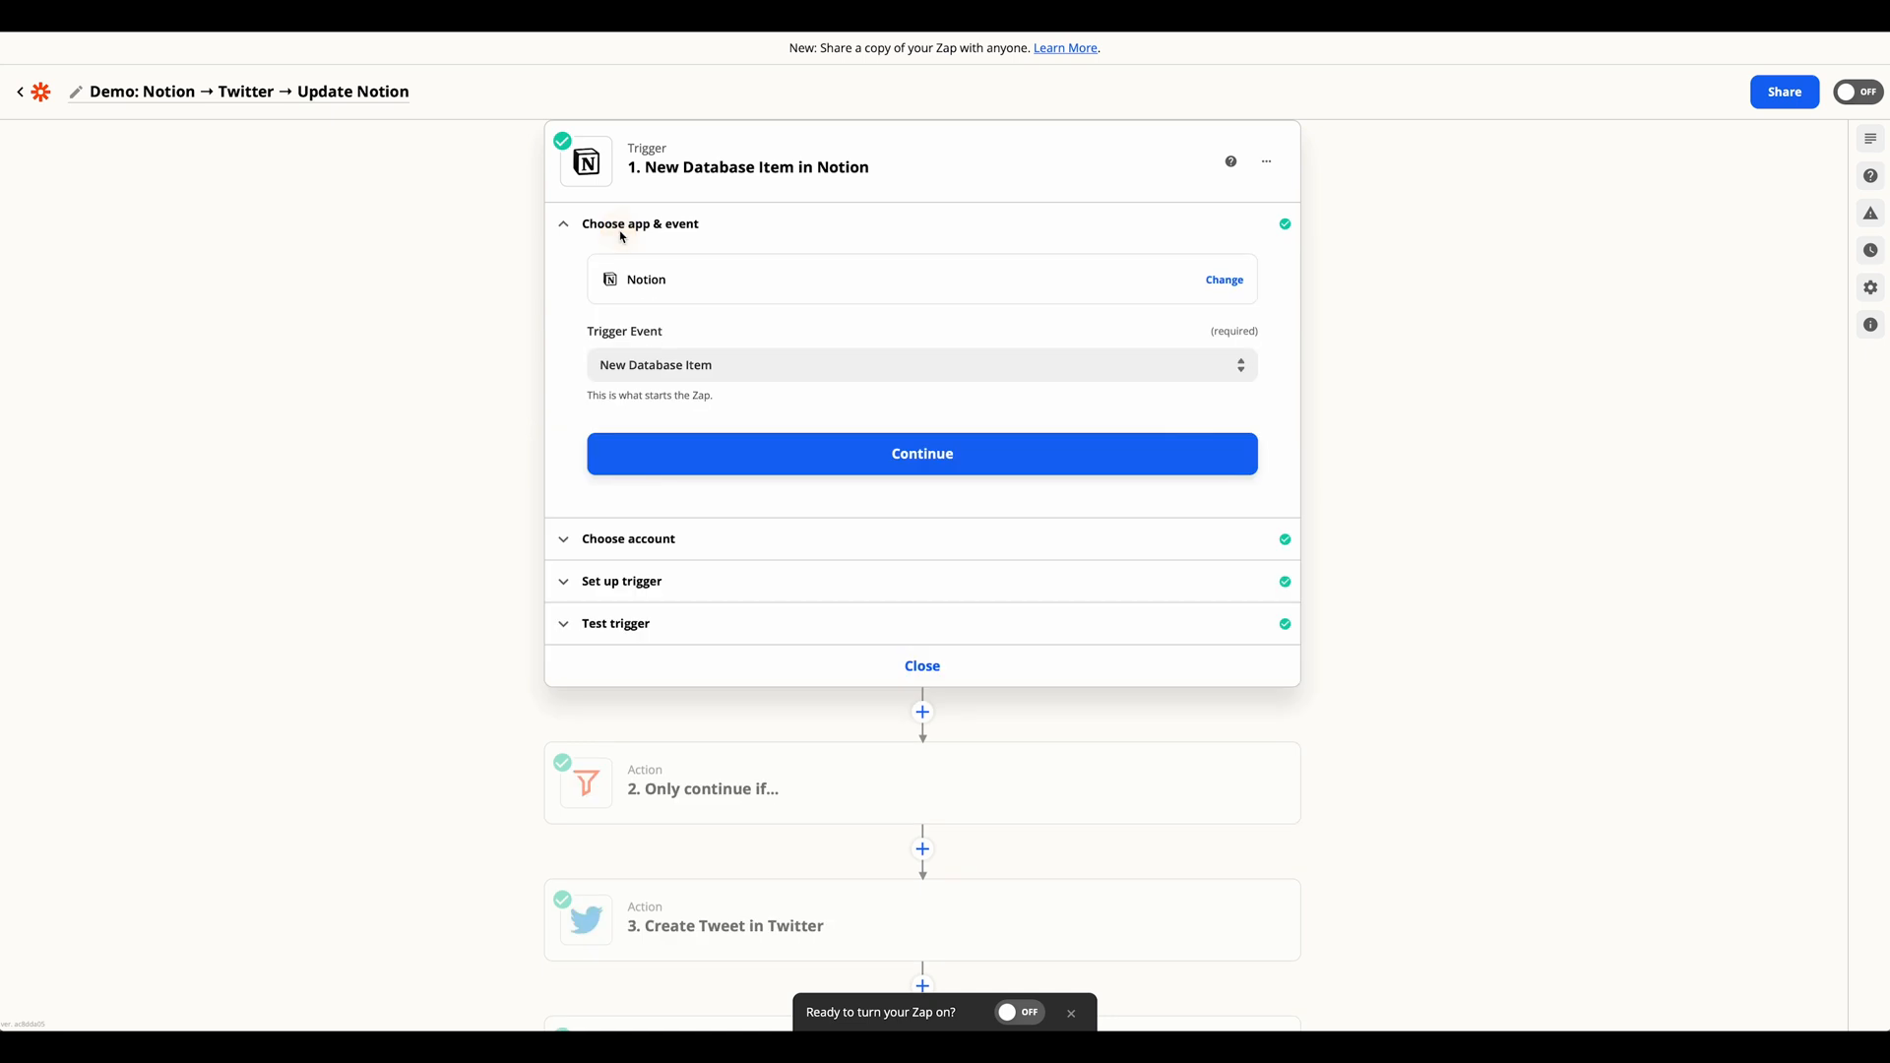
{"action": "mouse_move", "coordinate": [619, 608]}
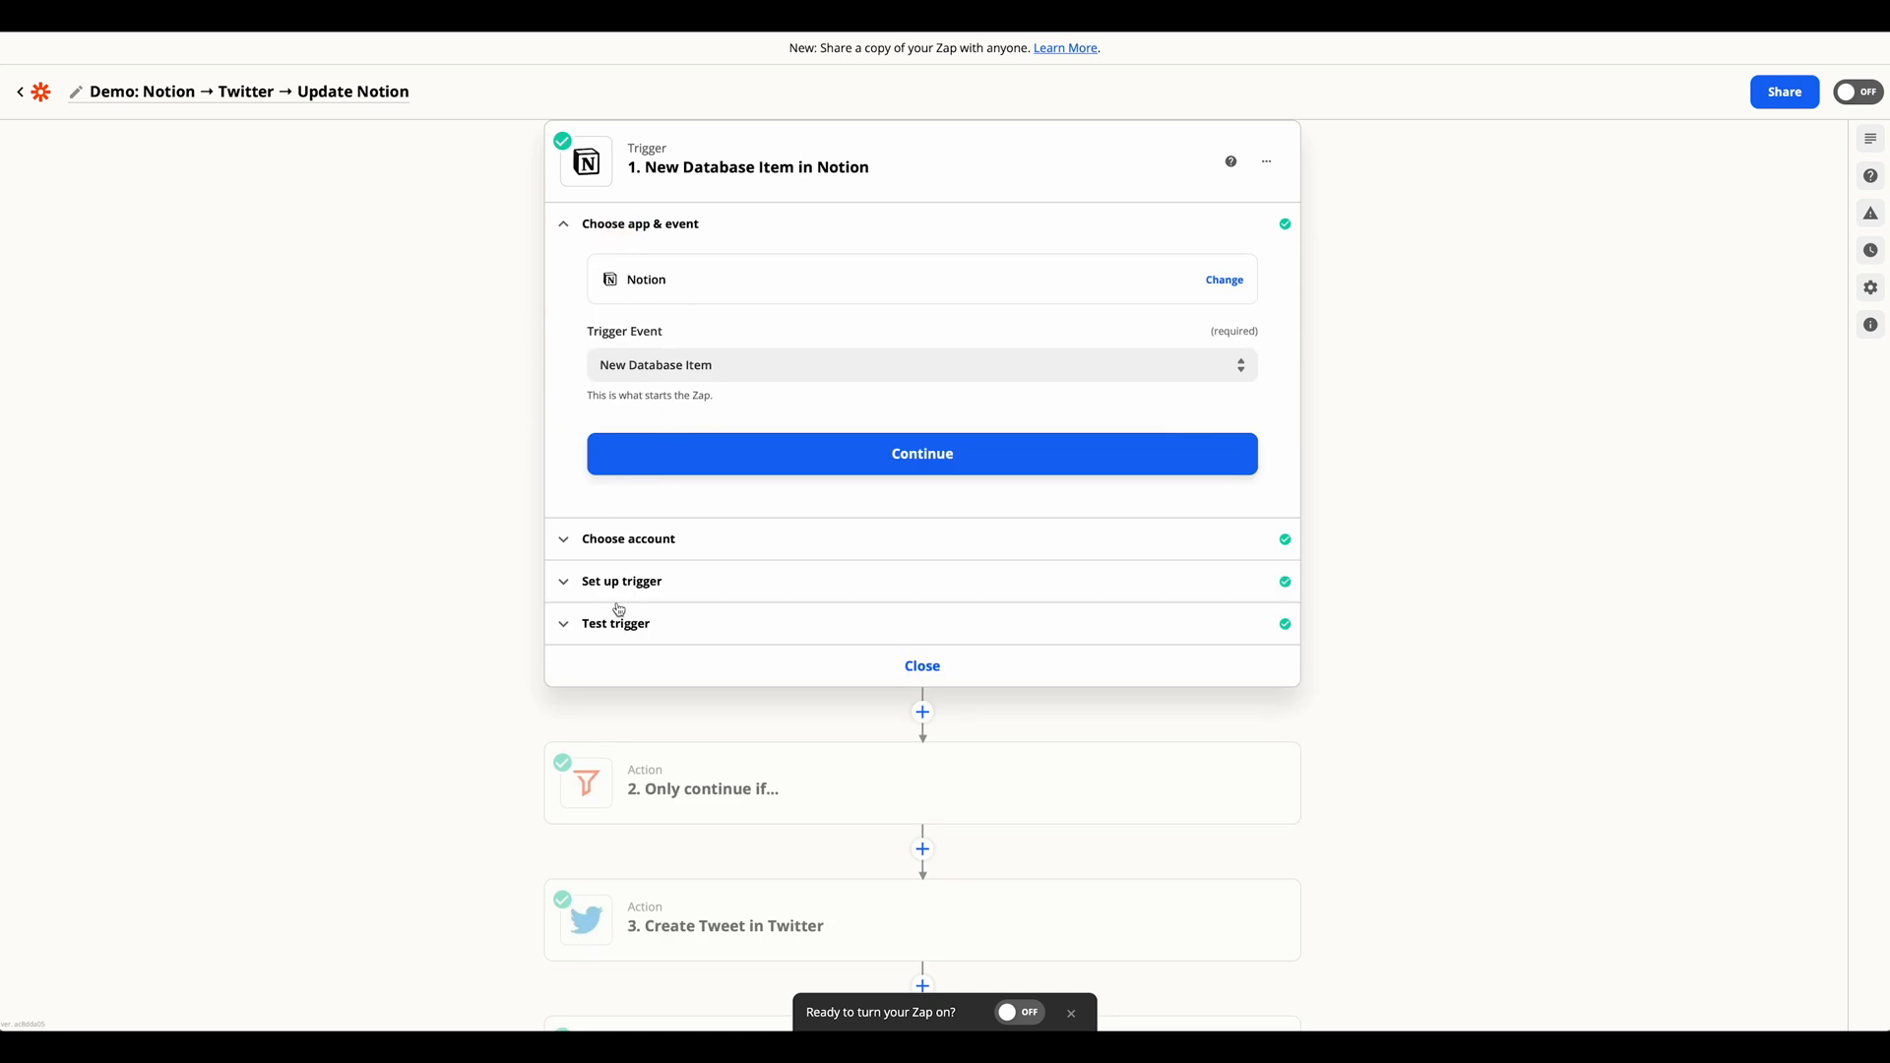
{"action": "left_click", "coordinate": [622, 581]}
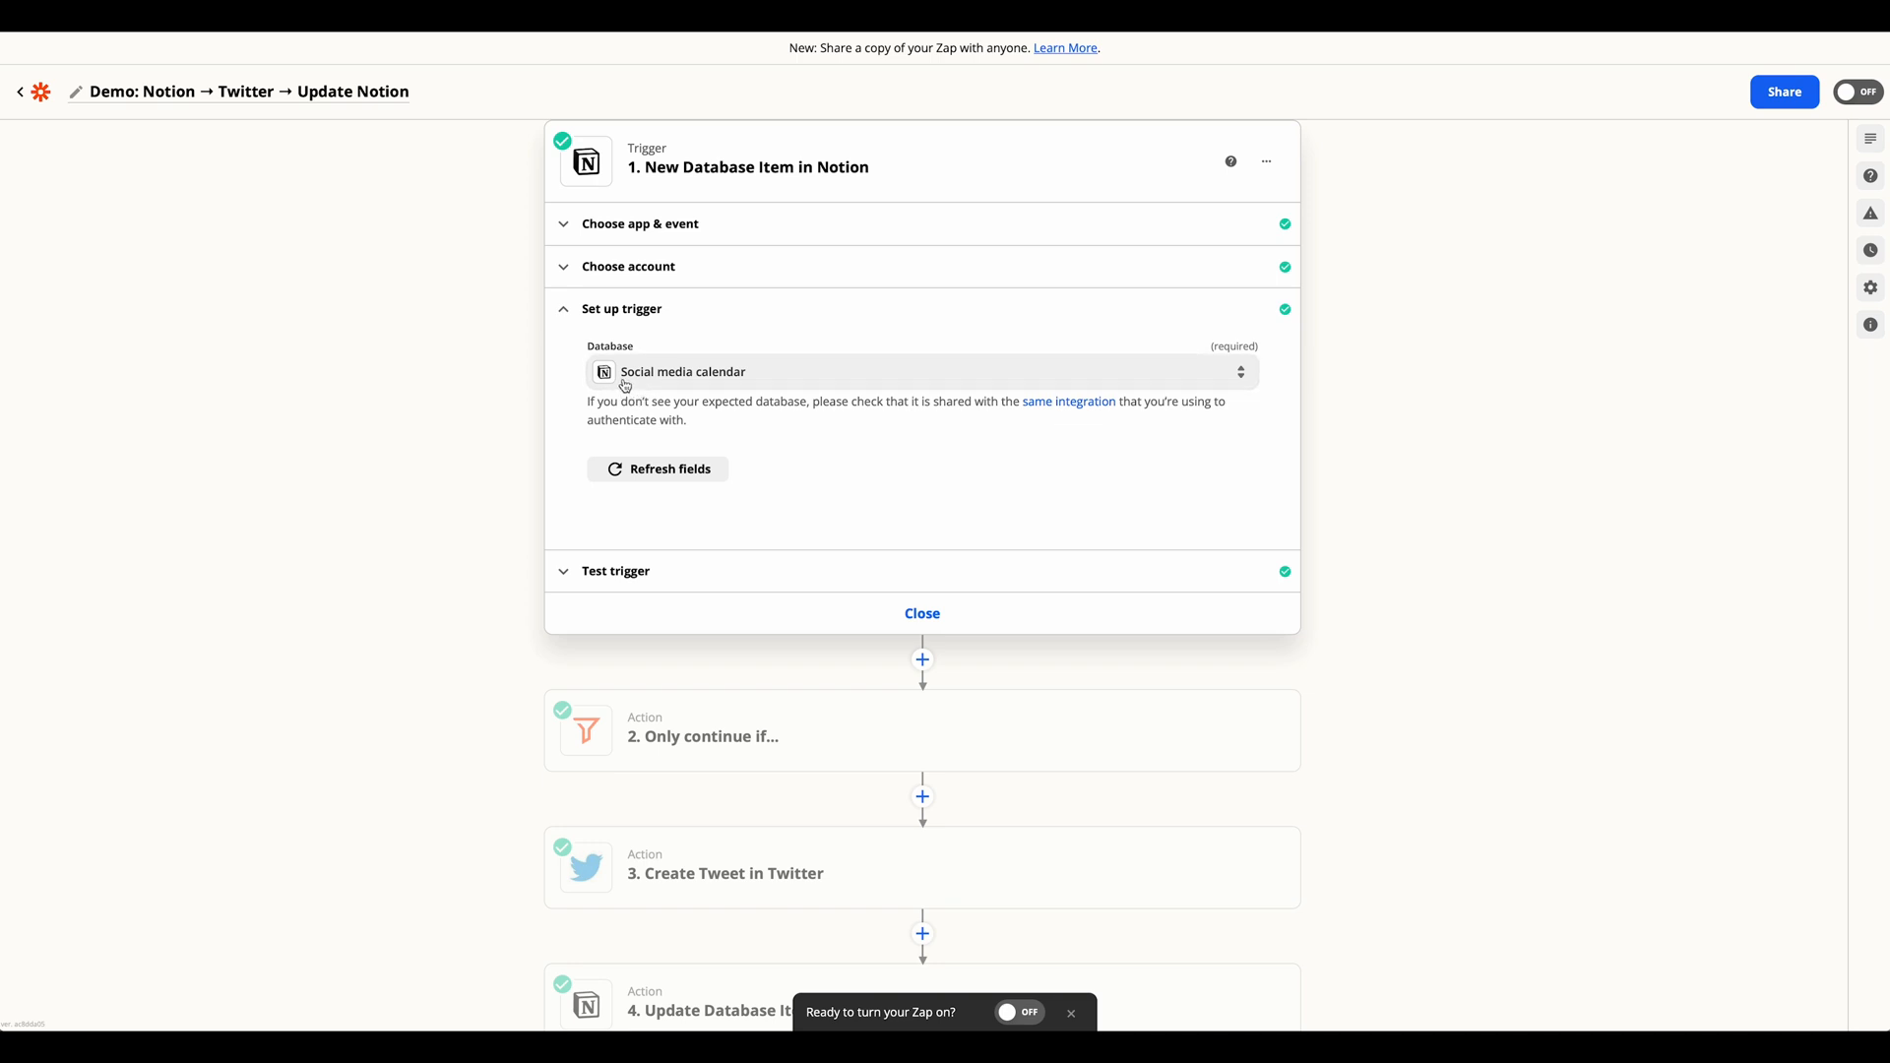
{"action": "mouse_move", "coordinate": [732, 386]}
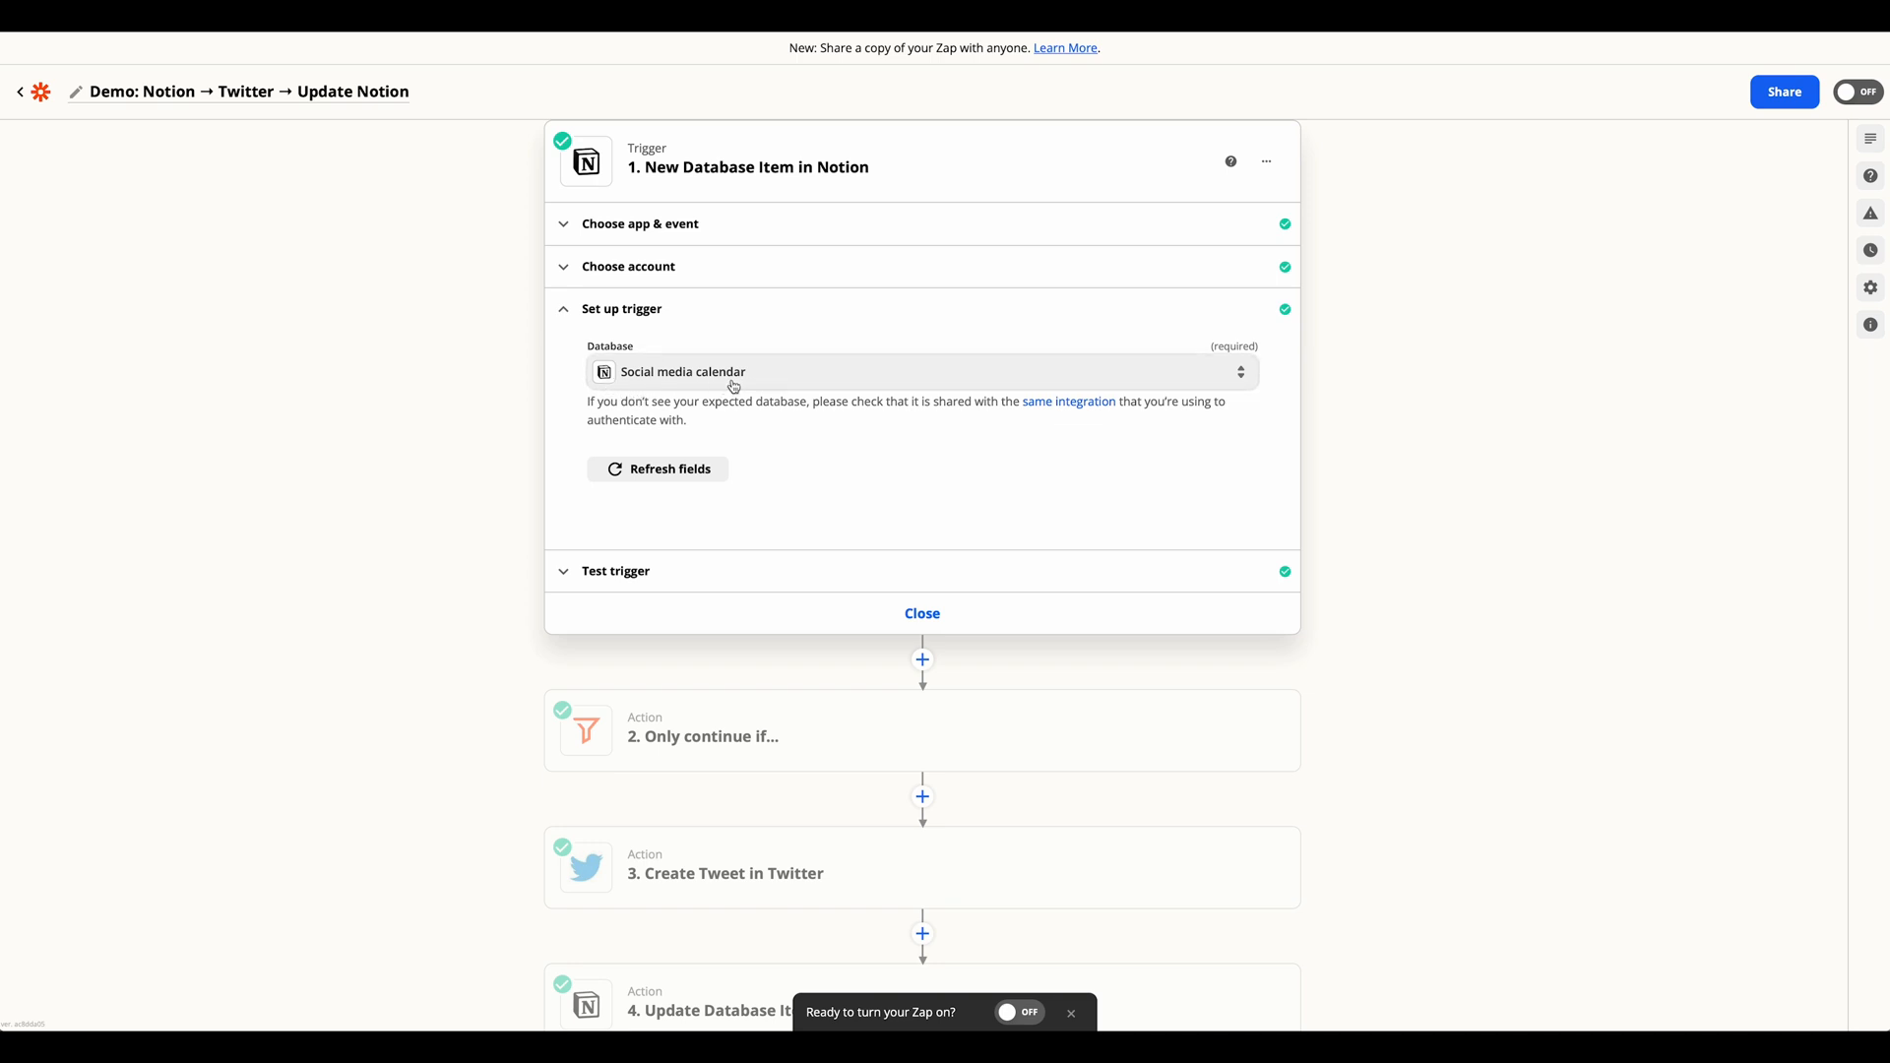
{"action": "mouse_move", "coordinate": [614, 388]}
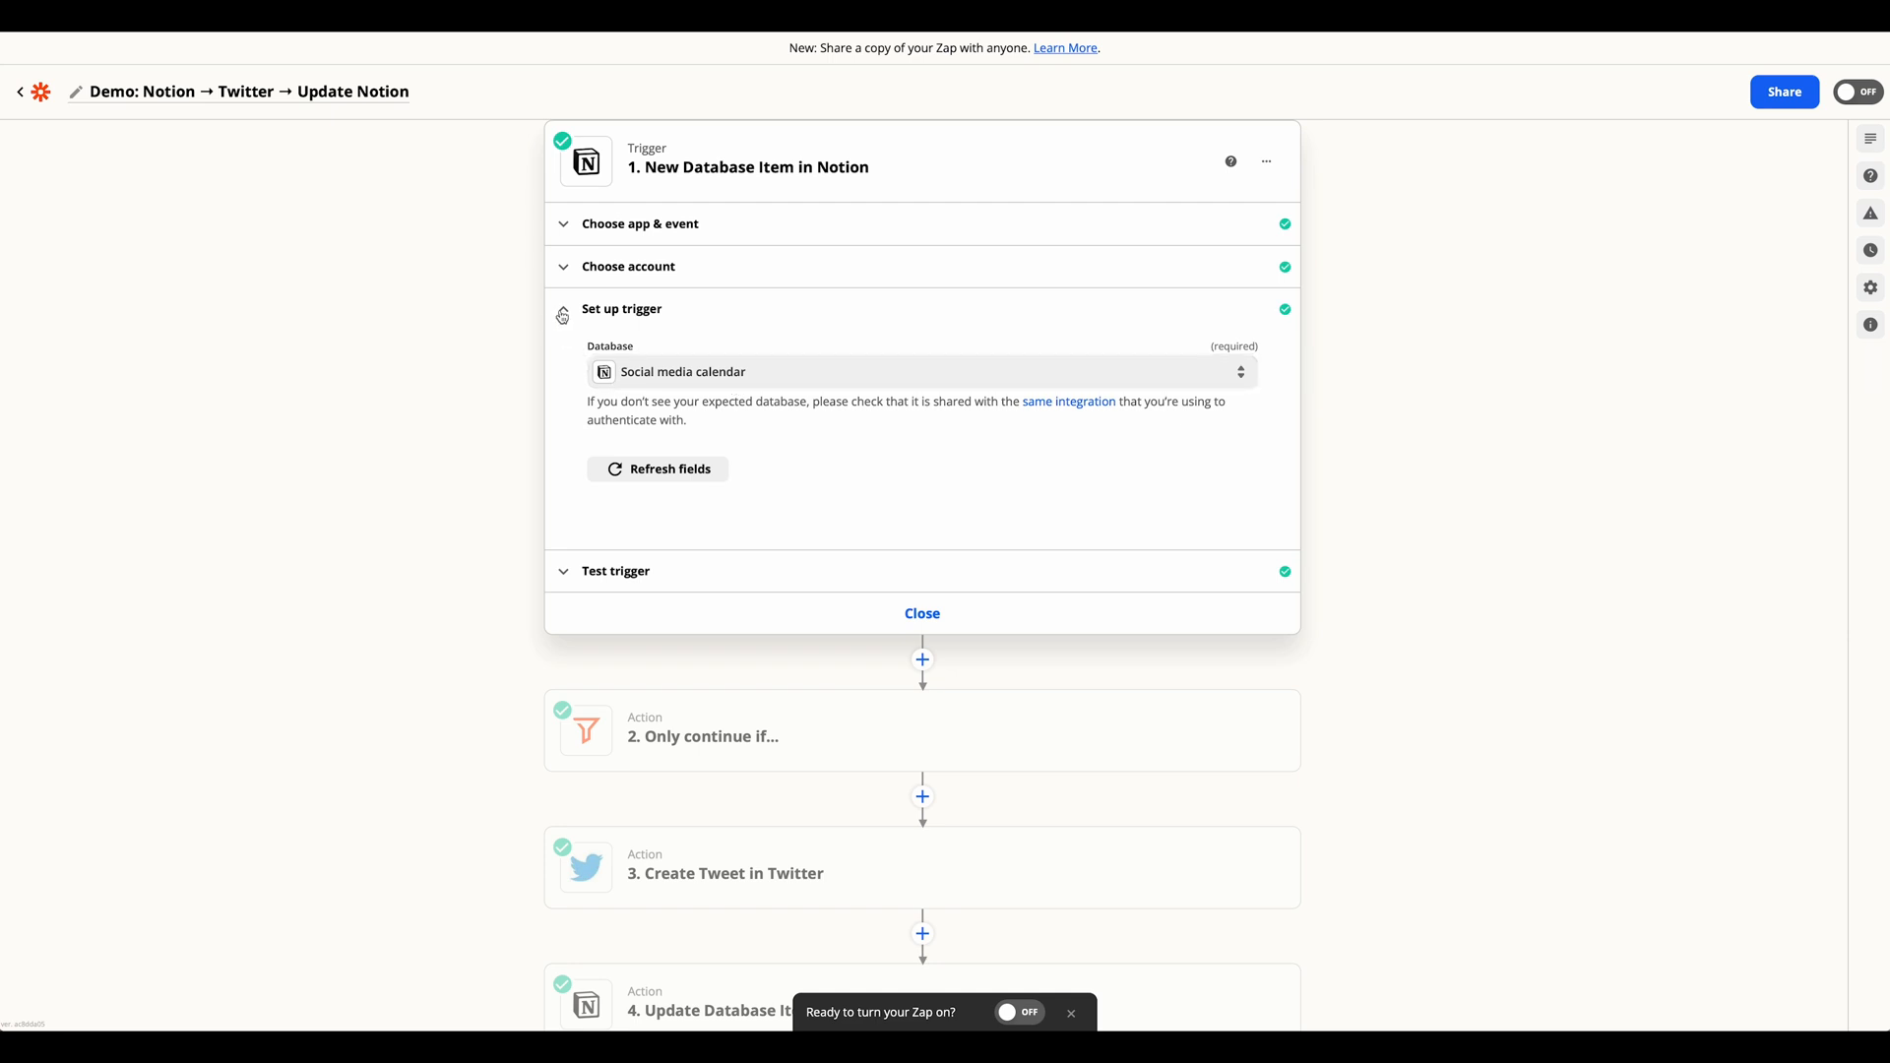
{"action": "left_click", "coordinate": [616, 570]}
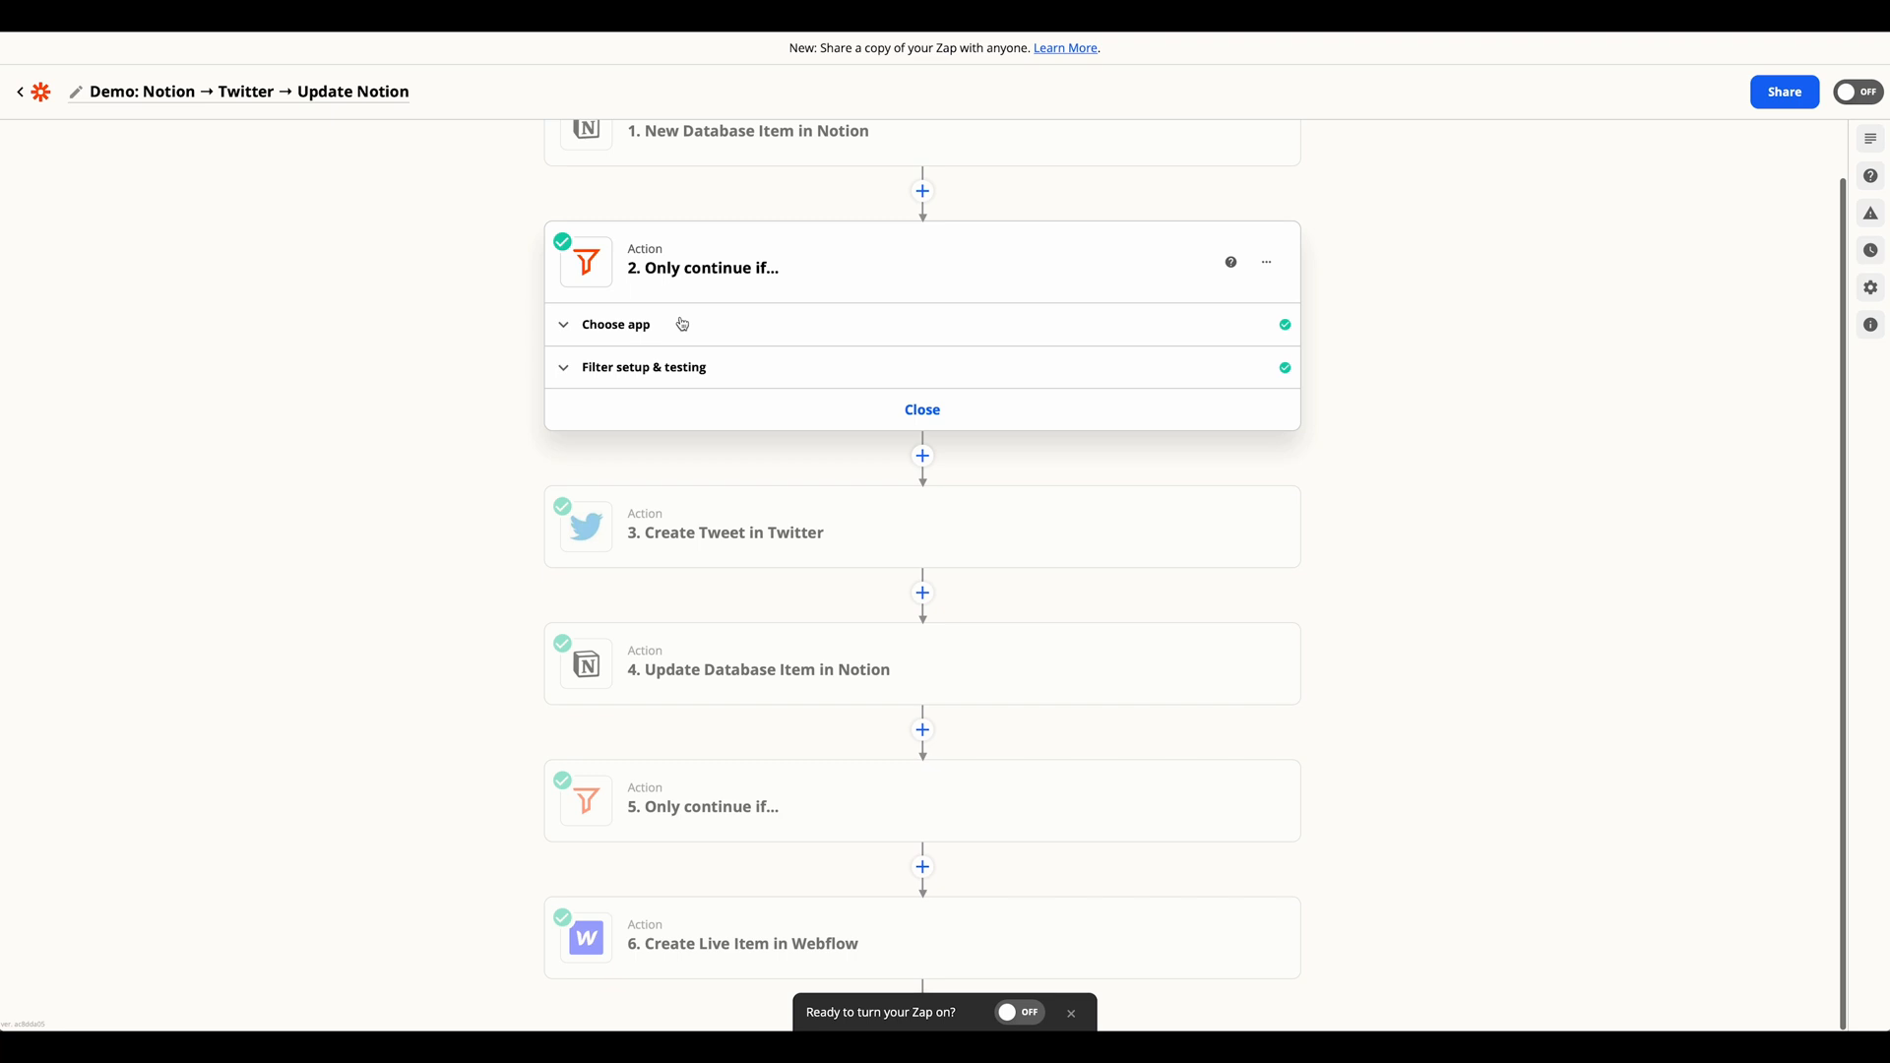
Confirm step 2's filter runs on Filter by Zapier, then return to the Notion table
{"action": "left_click", "coordinate": [614, 324]}
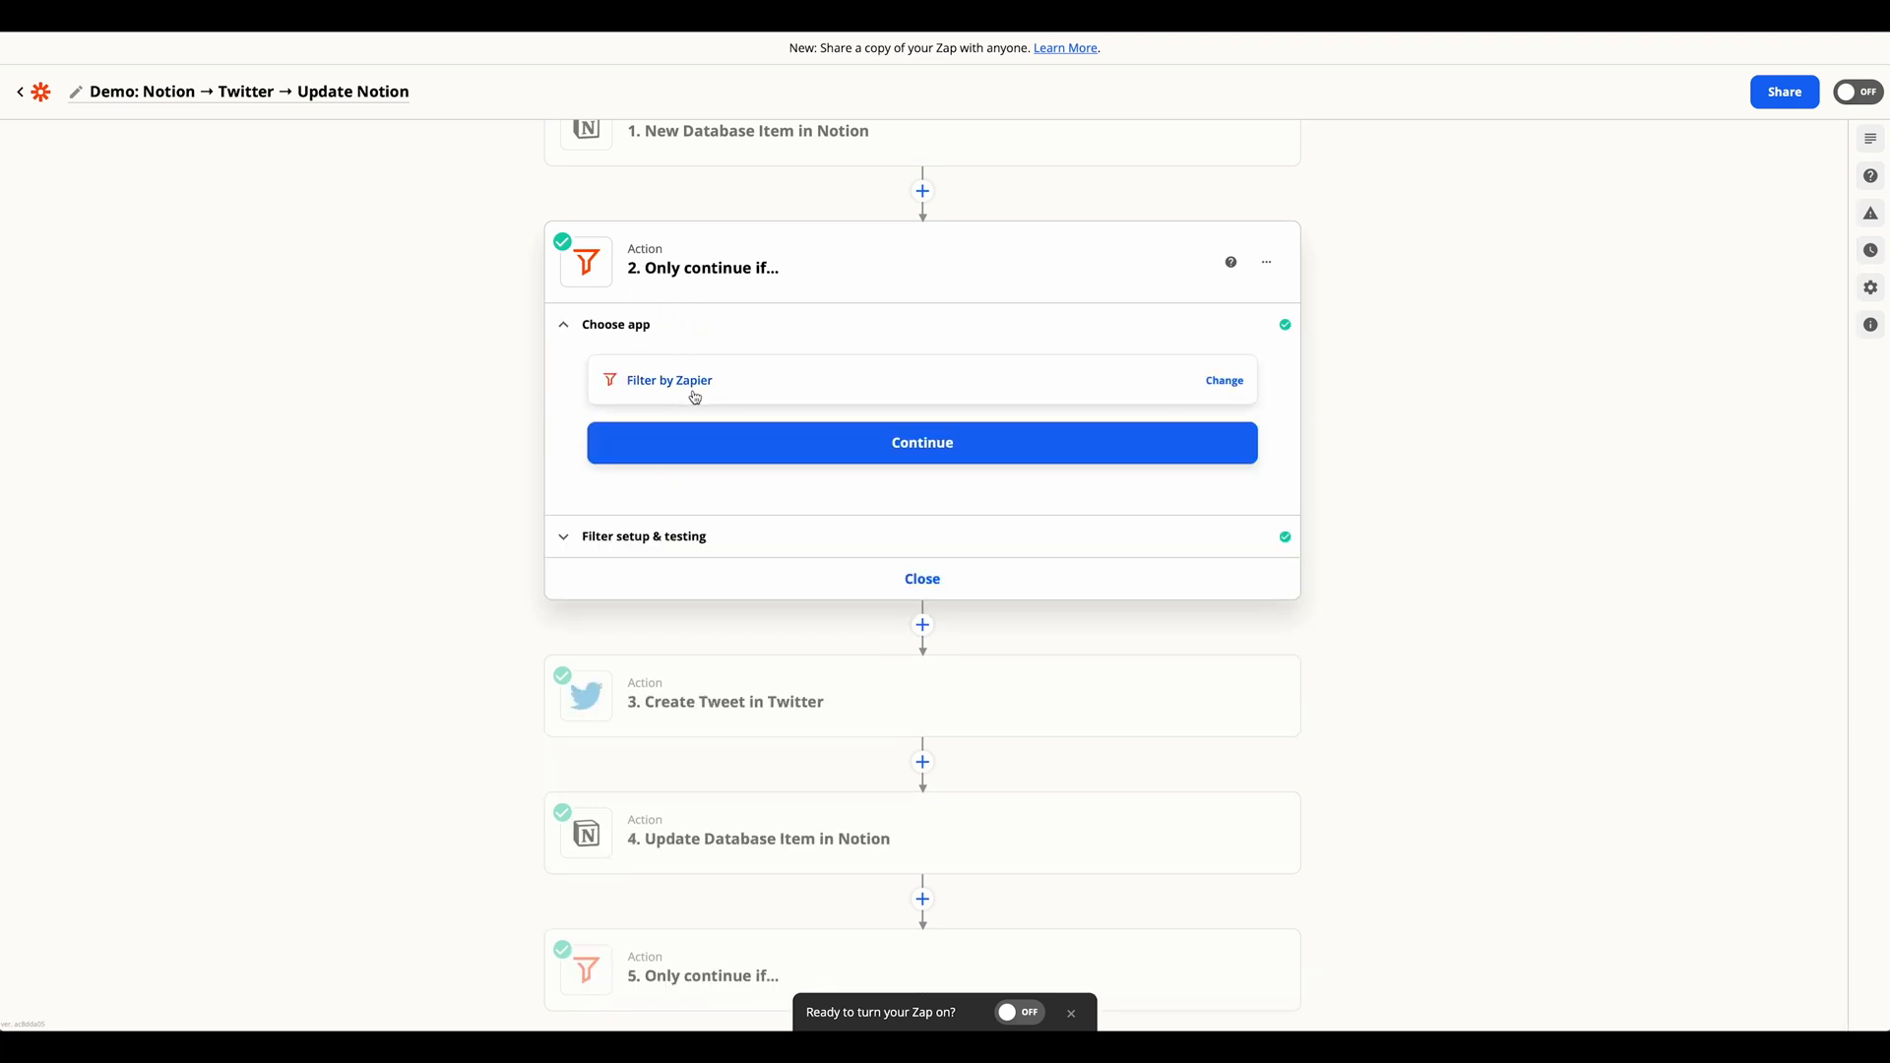
{"action": "left_click", "coordinate": [922, 442]}
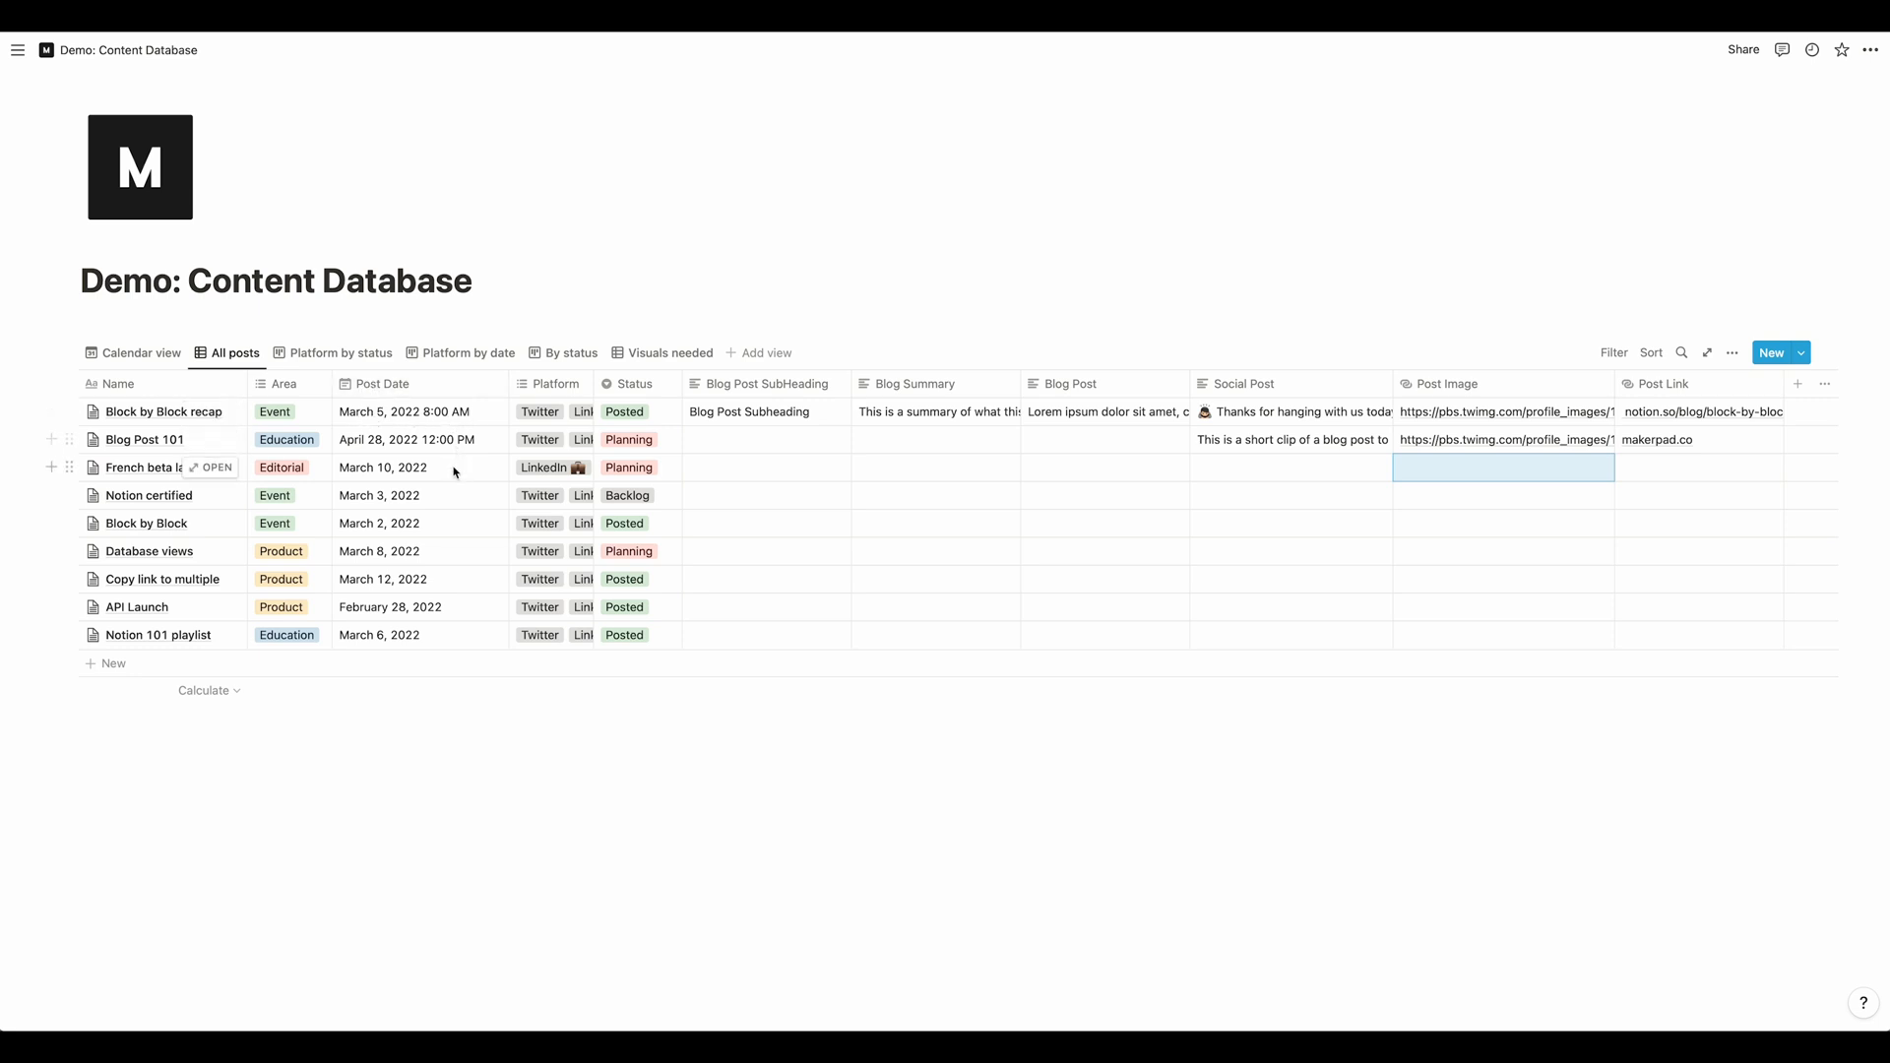
Turn on Include time for French beta launch's Post Date, giving March 10, 2022 12:00 AM
{"action": "left_click", "coordinate": [382, 468]}
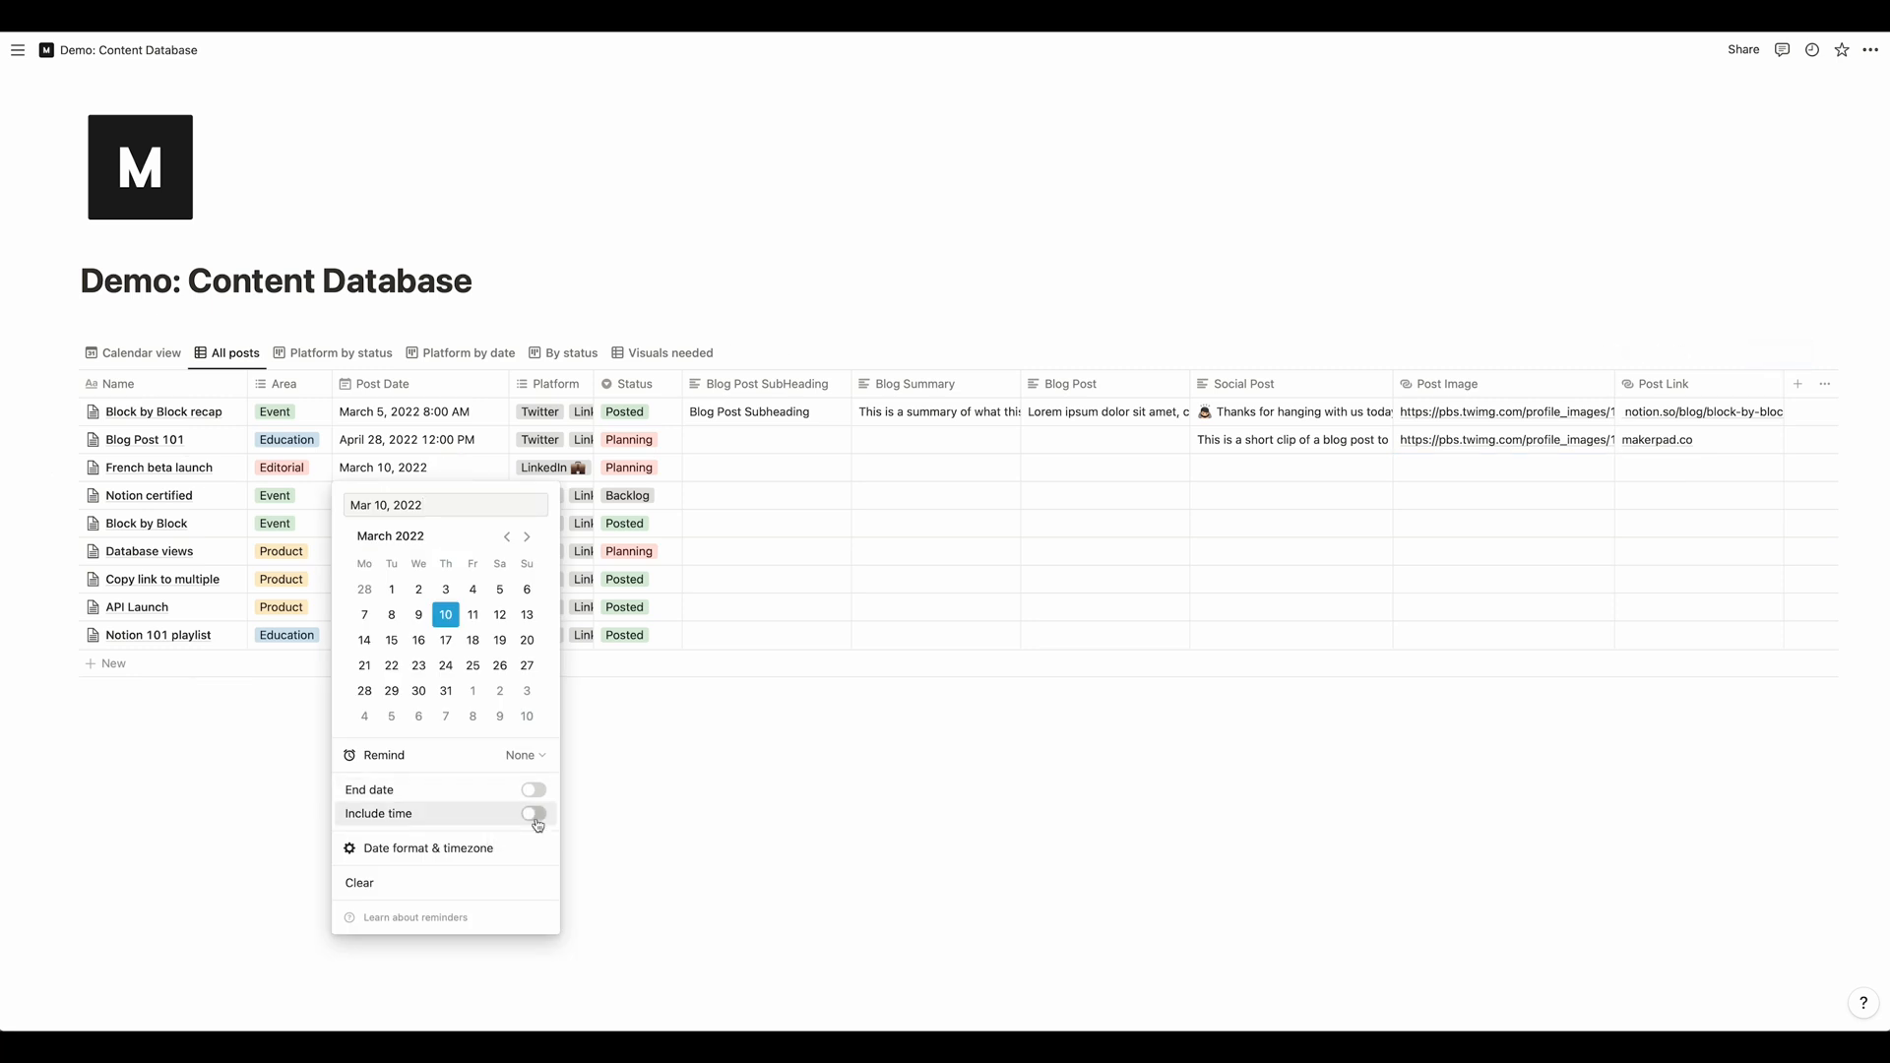
{"action": "left_click", "coordinate": [533, 814]}
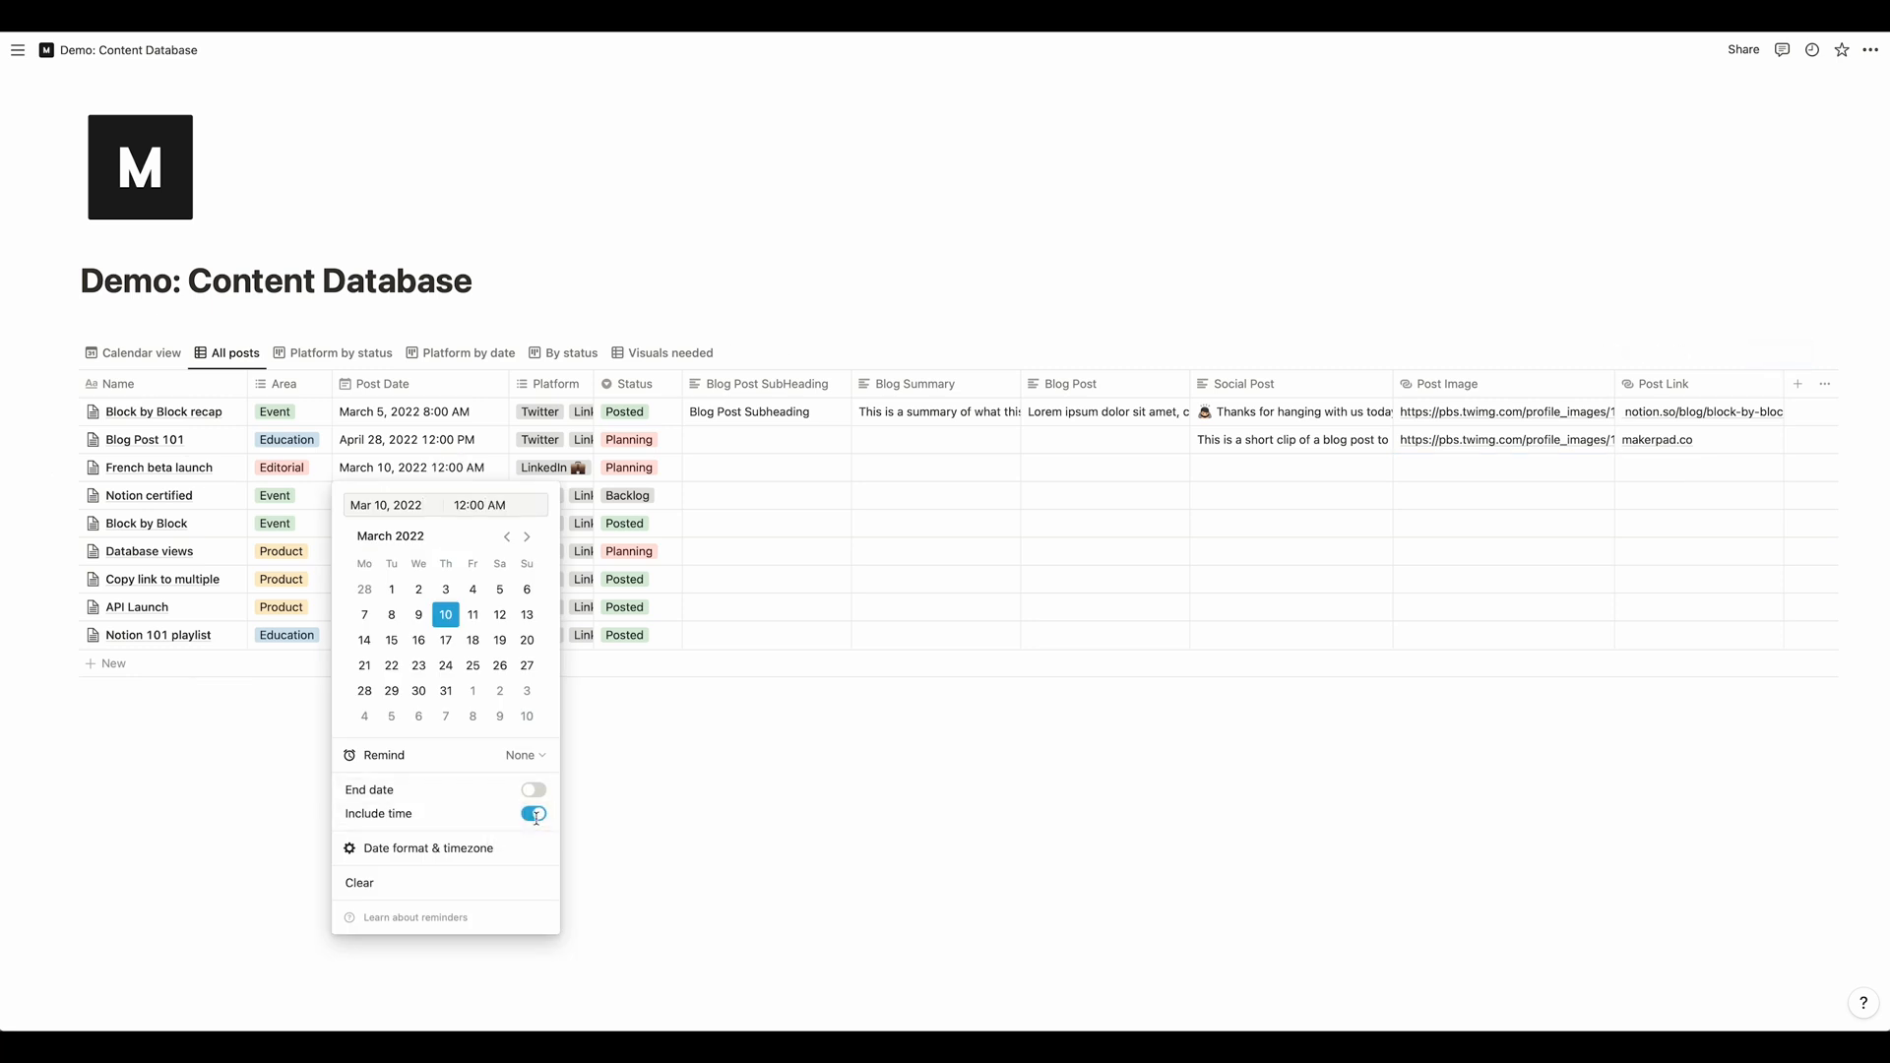
{"action": "left_click", "coordinate": [532, 814]}
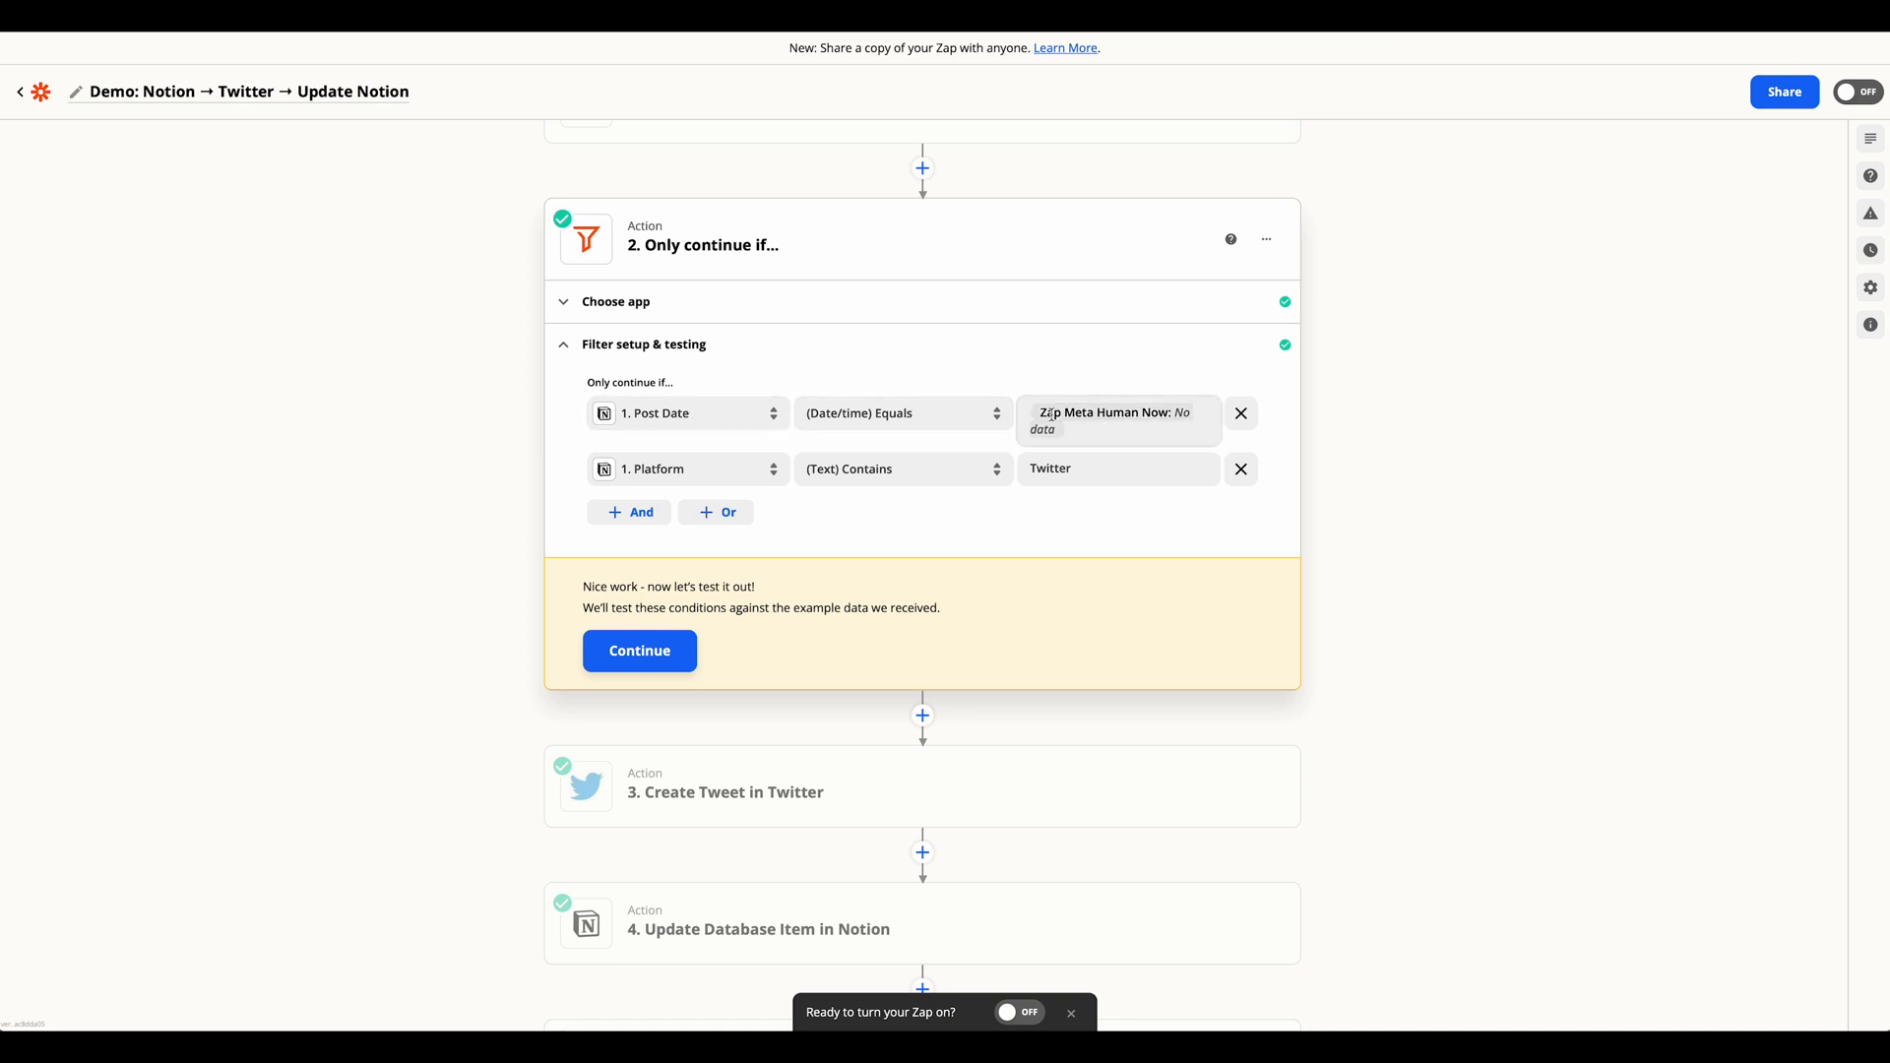
{"action": "mouse_move", "coordinate": [887, 471]}
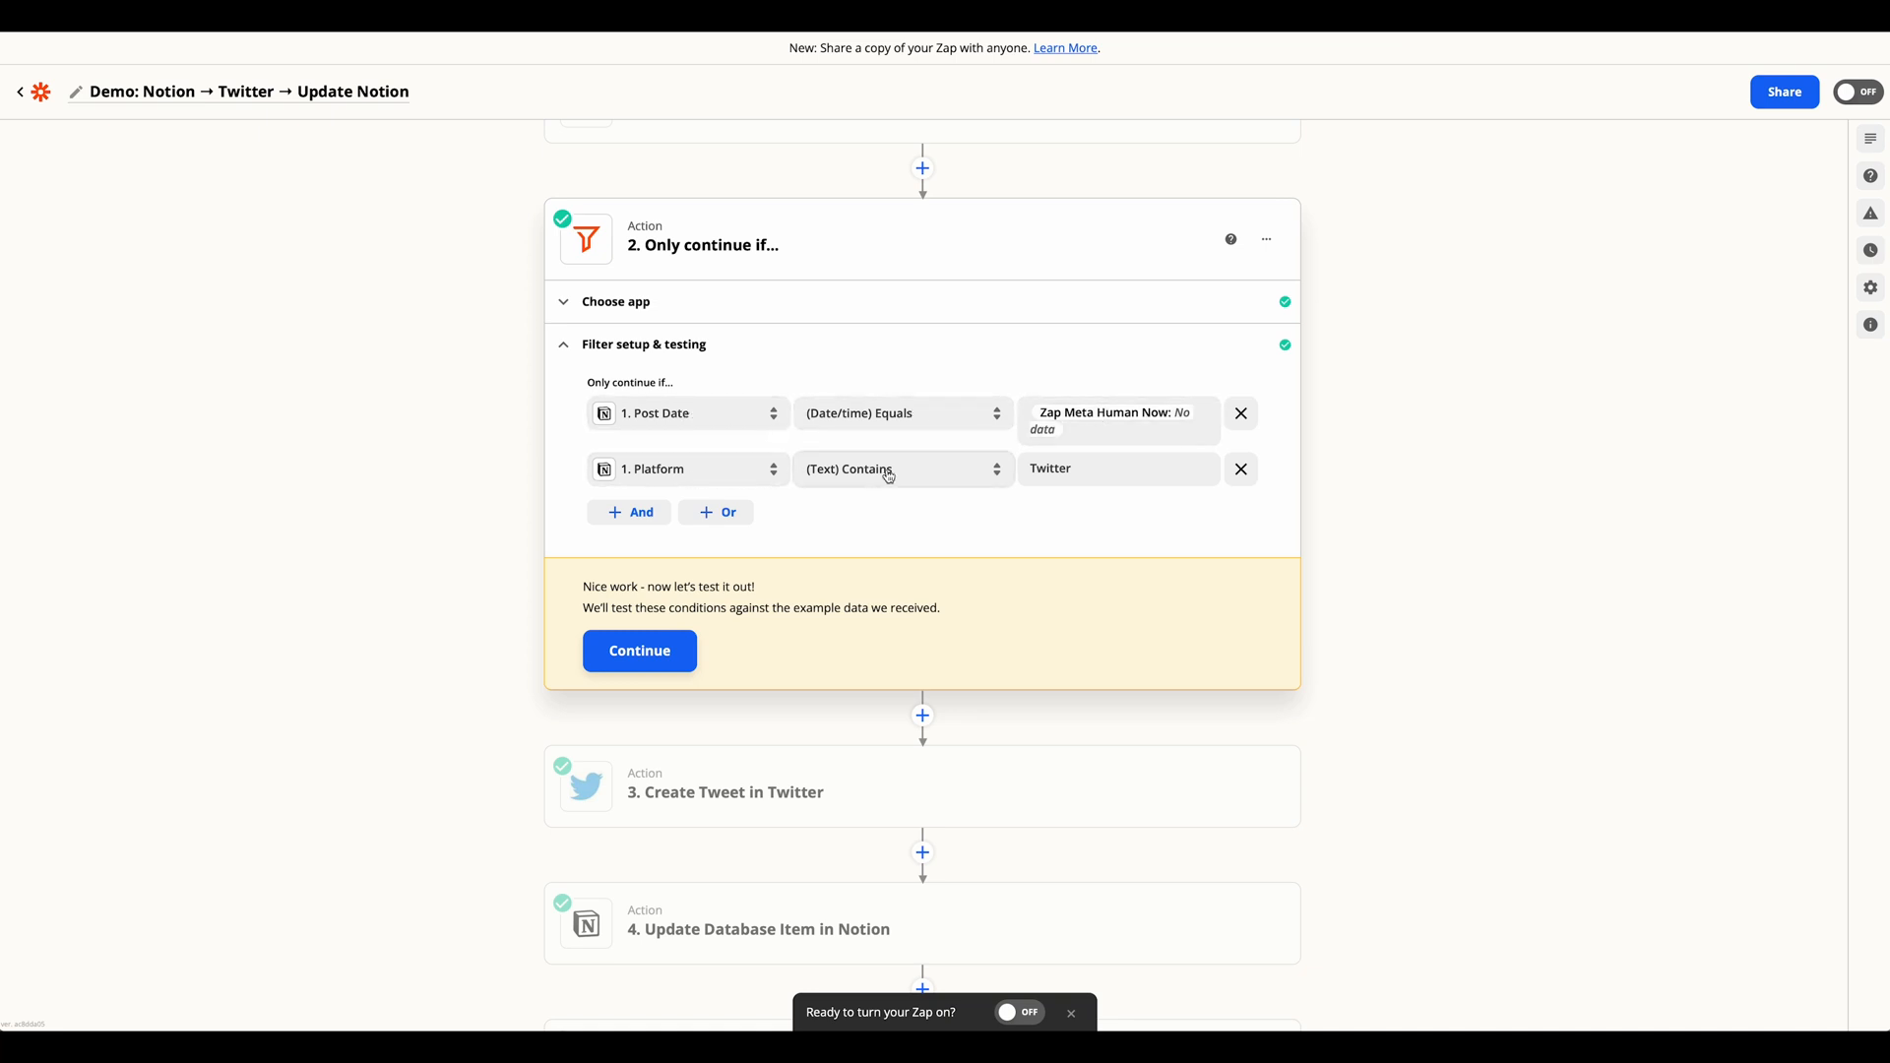
Test the Post Date and Platform contains Twitter filter conditions against sample data
{"action": "left_click", "coordinate": [1116, 468]}
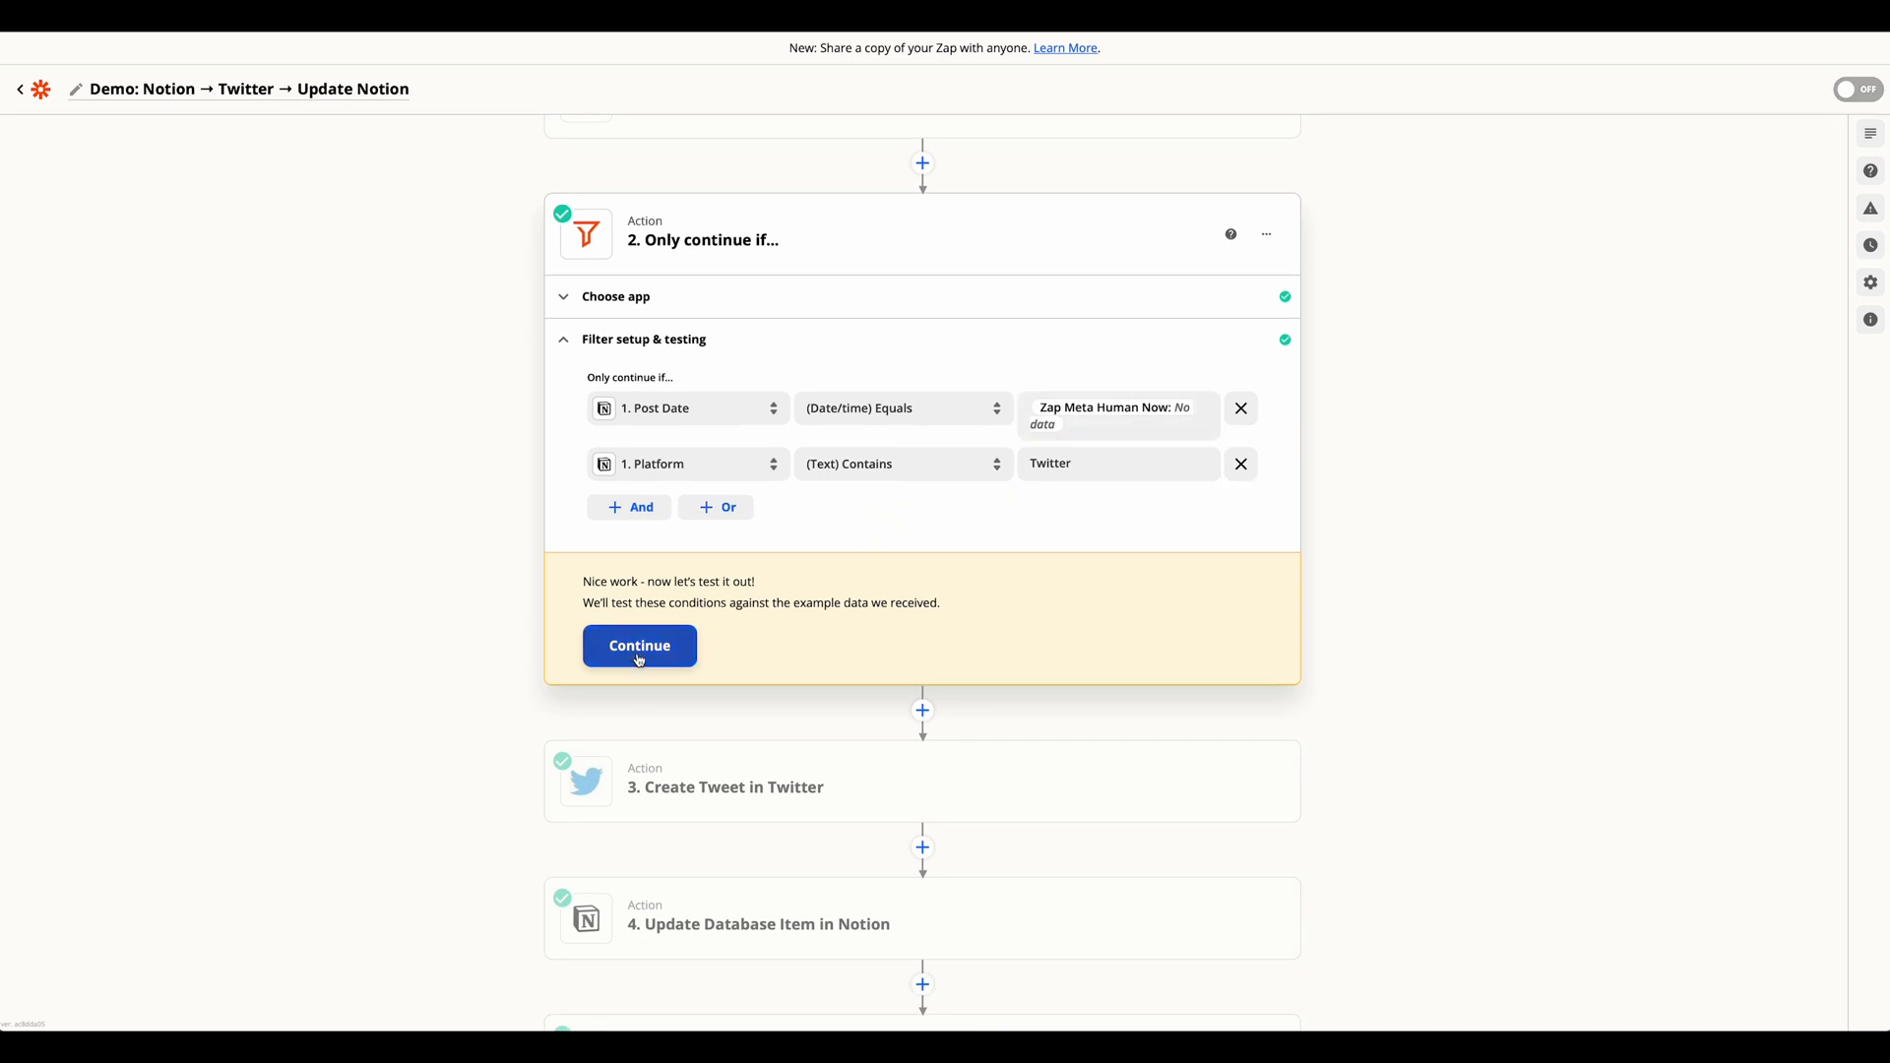
{"action": "left_click", "coordinate": [639, 645]}
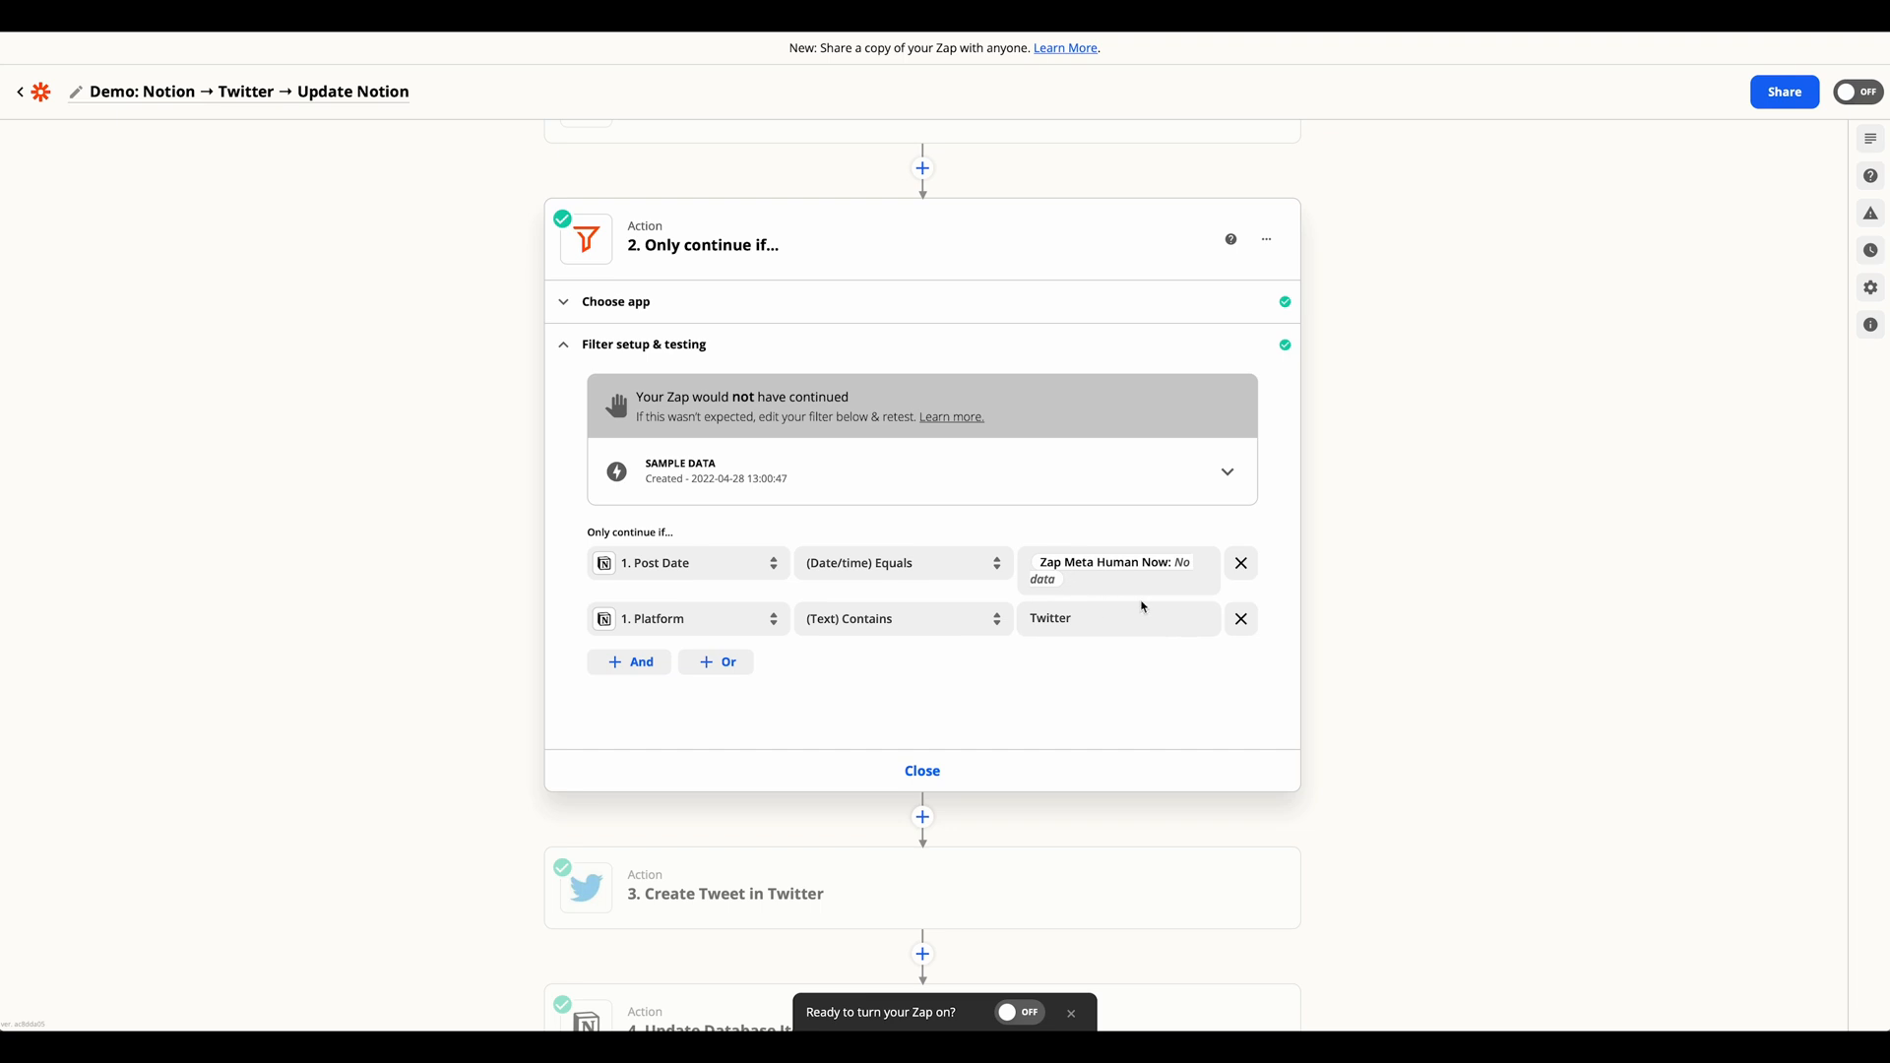
{"action": "mouse_move", "coordinate": [914, 809]}
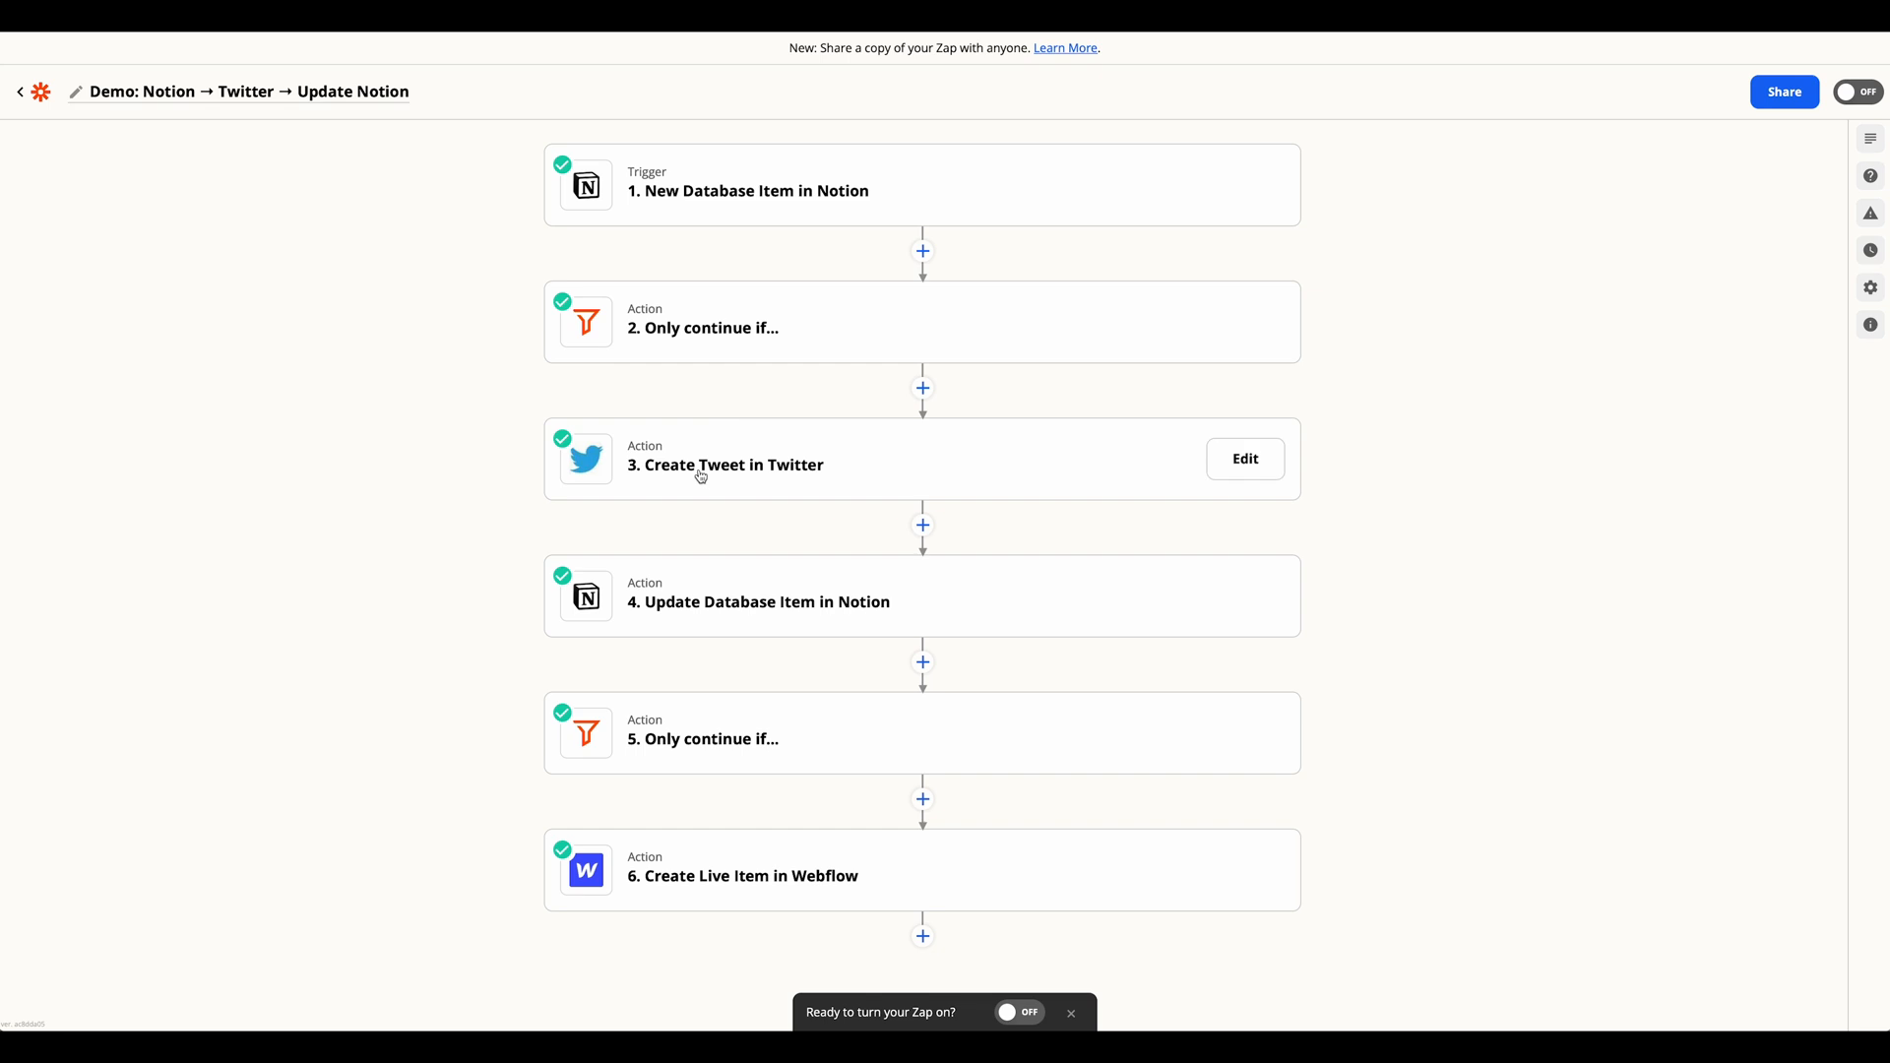
Review Create Tweet's Social Post, Post Link and Post Image message, image and link settings
{"action": "left_click", "coordinate": [1245, 458]}
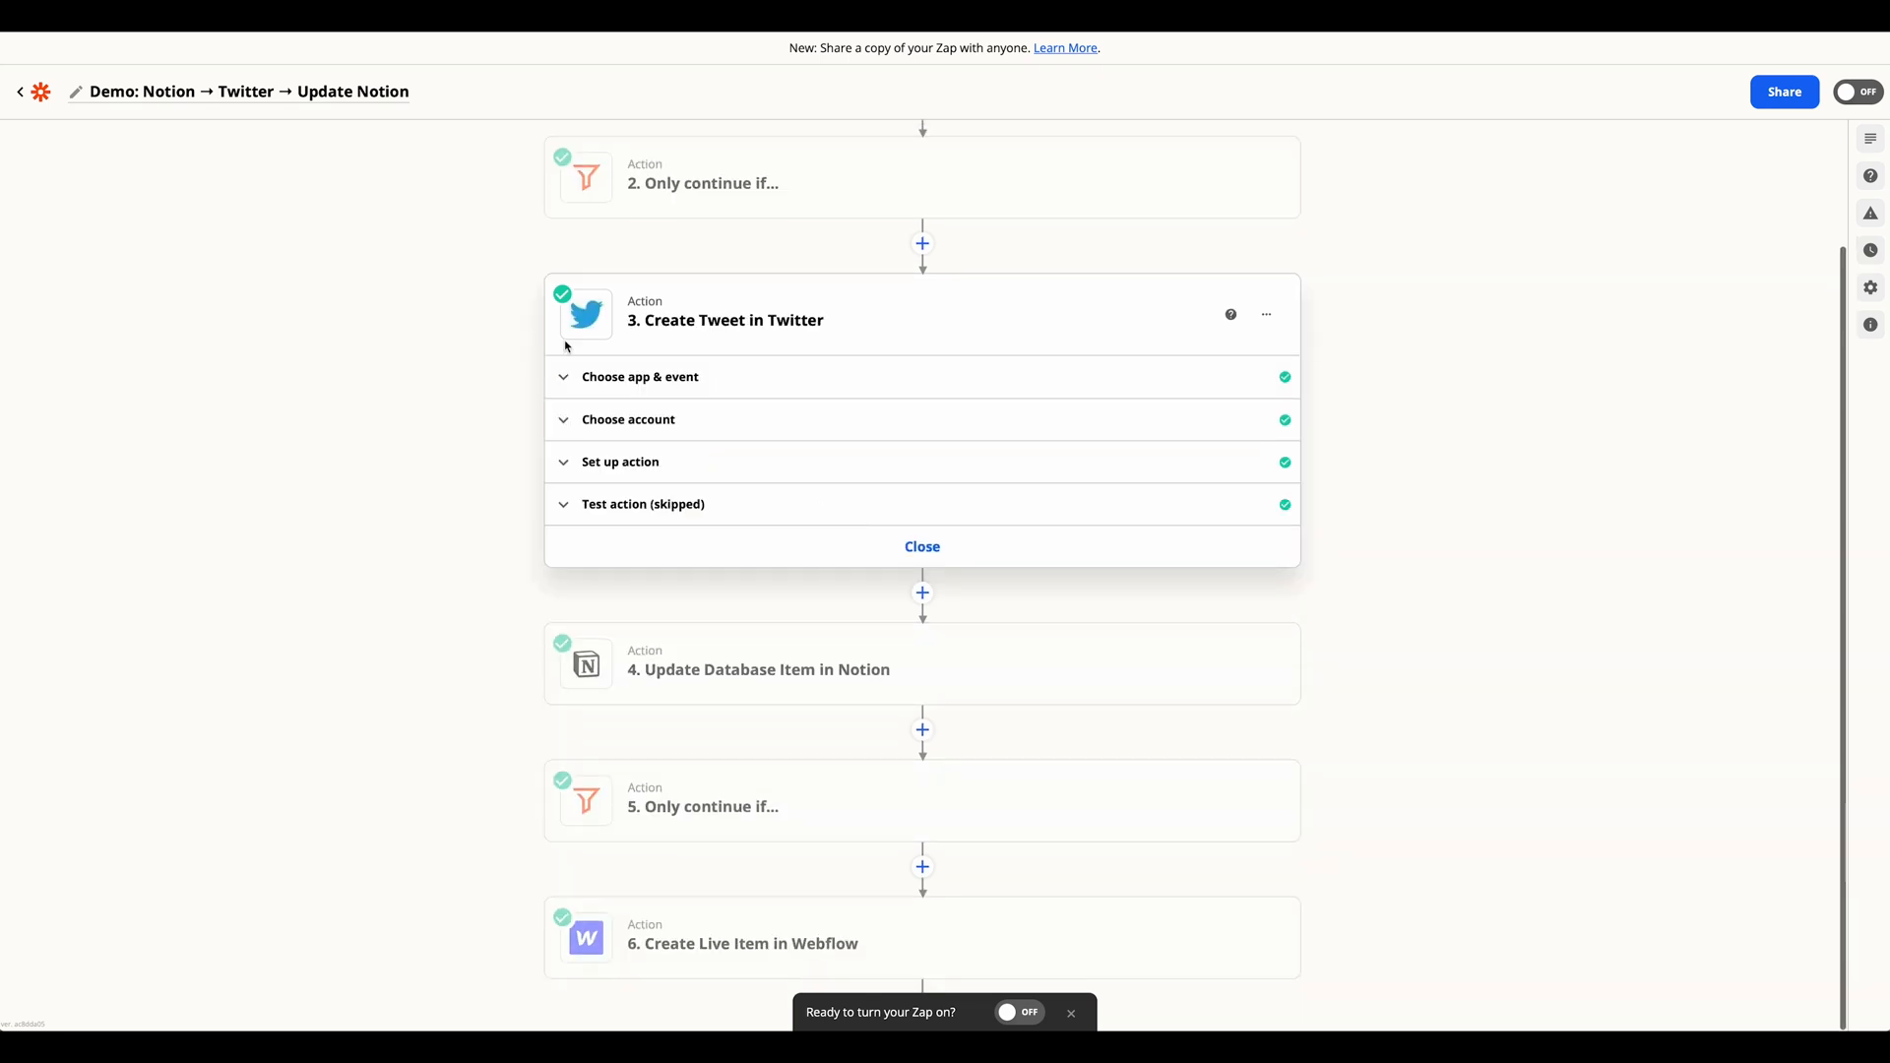
{"action": "left_click", "coordinate": [640, 377]}
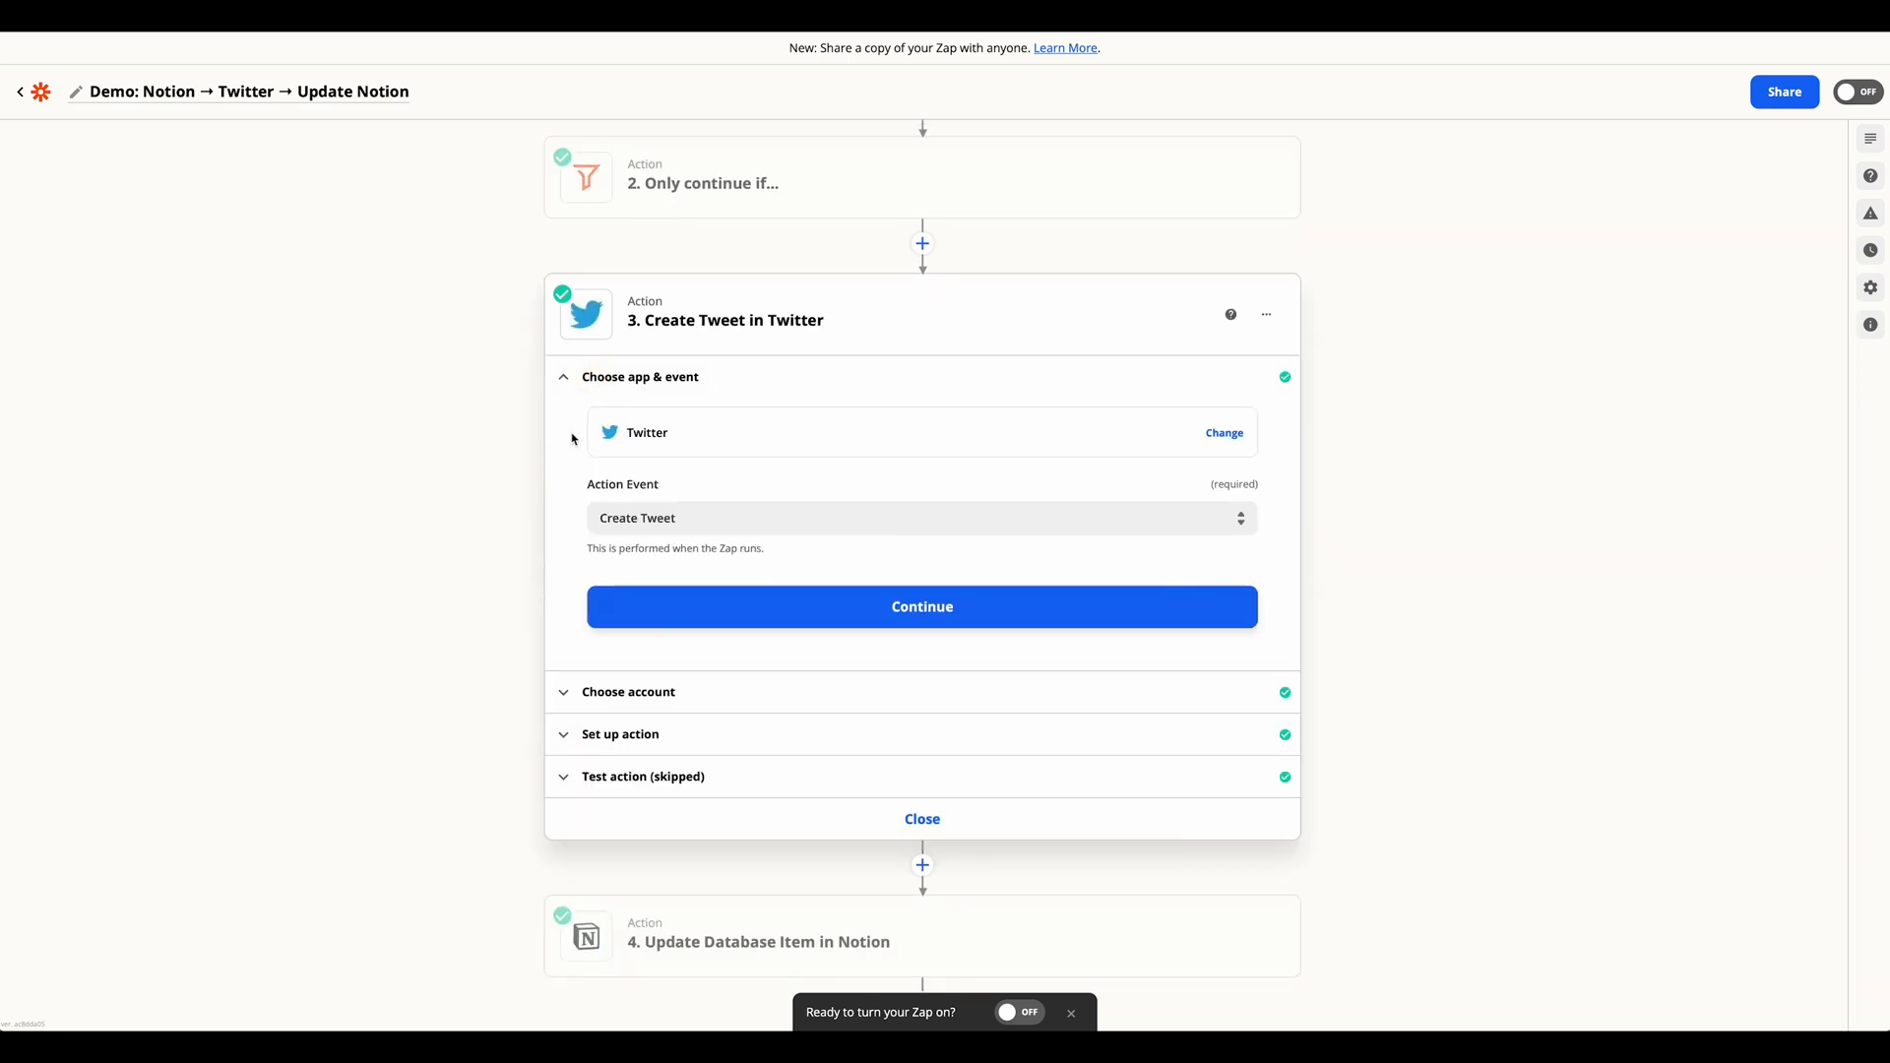
{"action": "scroll", "scroll_direction": "down", "scroll_amount": 3}
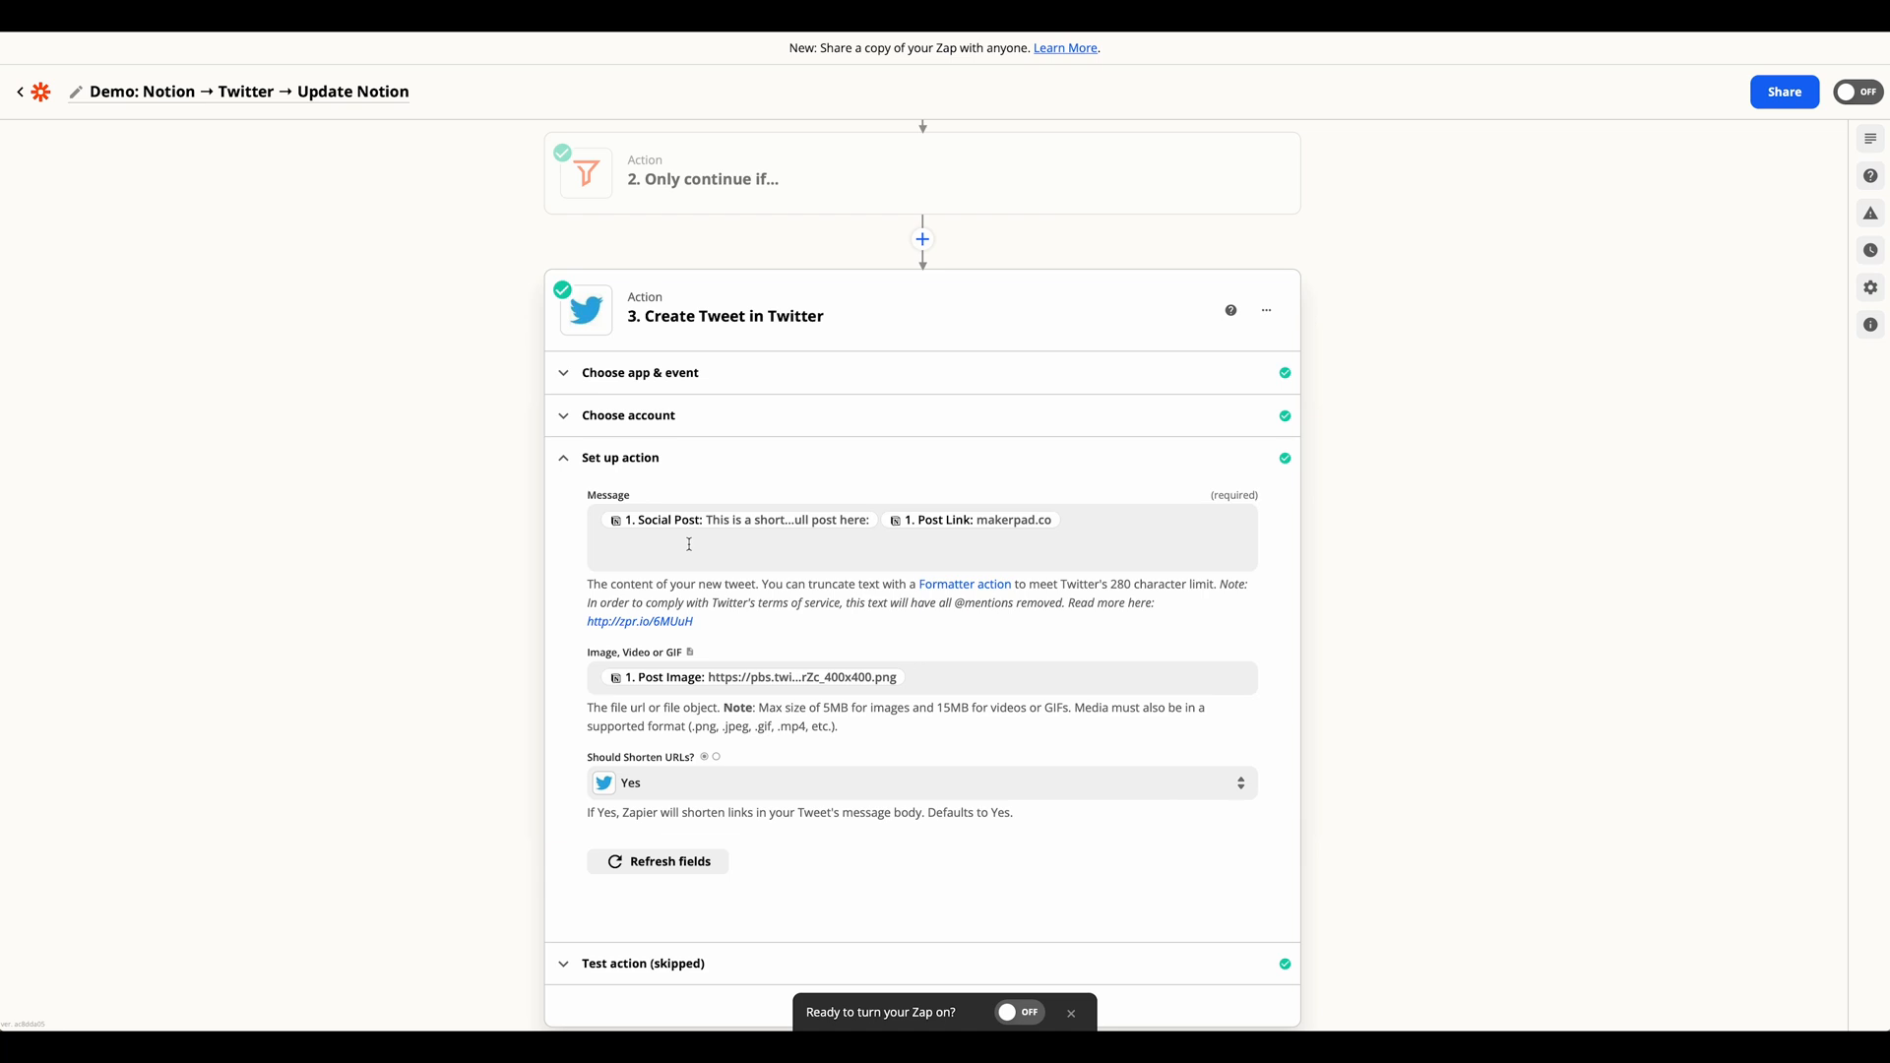
{"action": "mouse_move", "coordinate": [693, 651]}
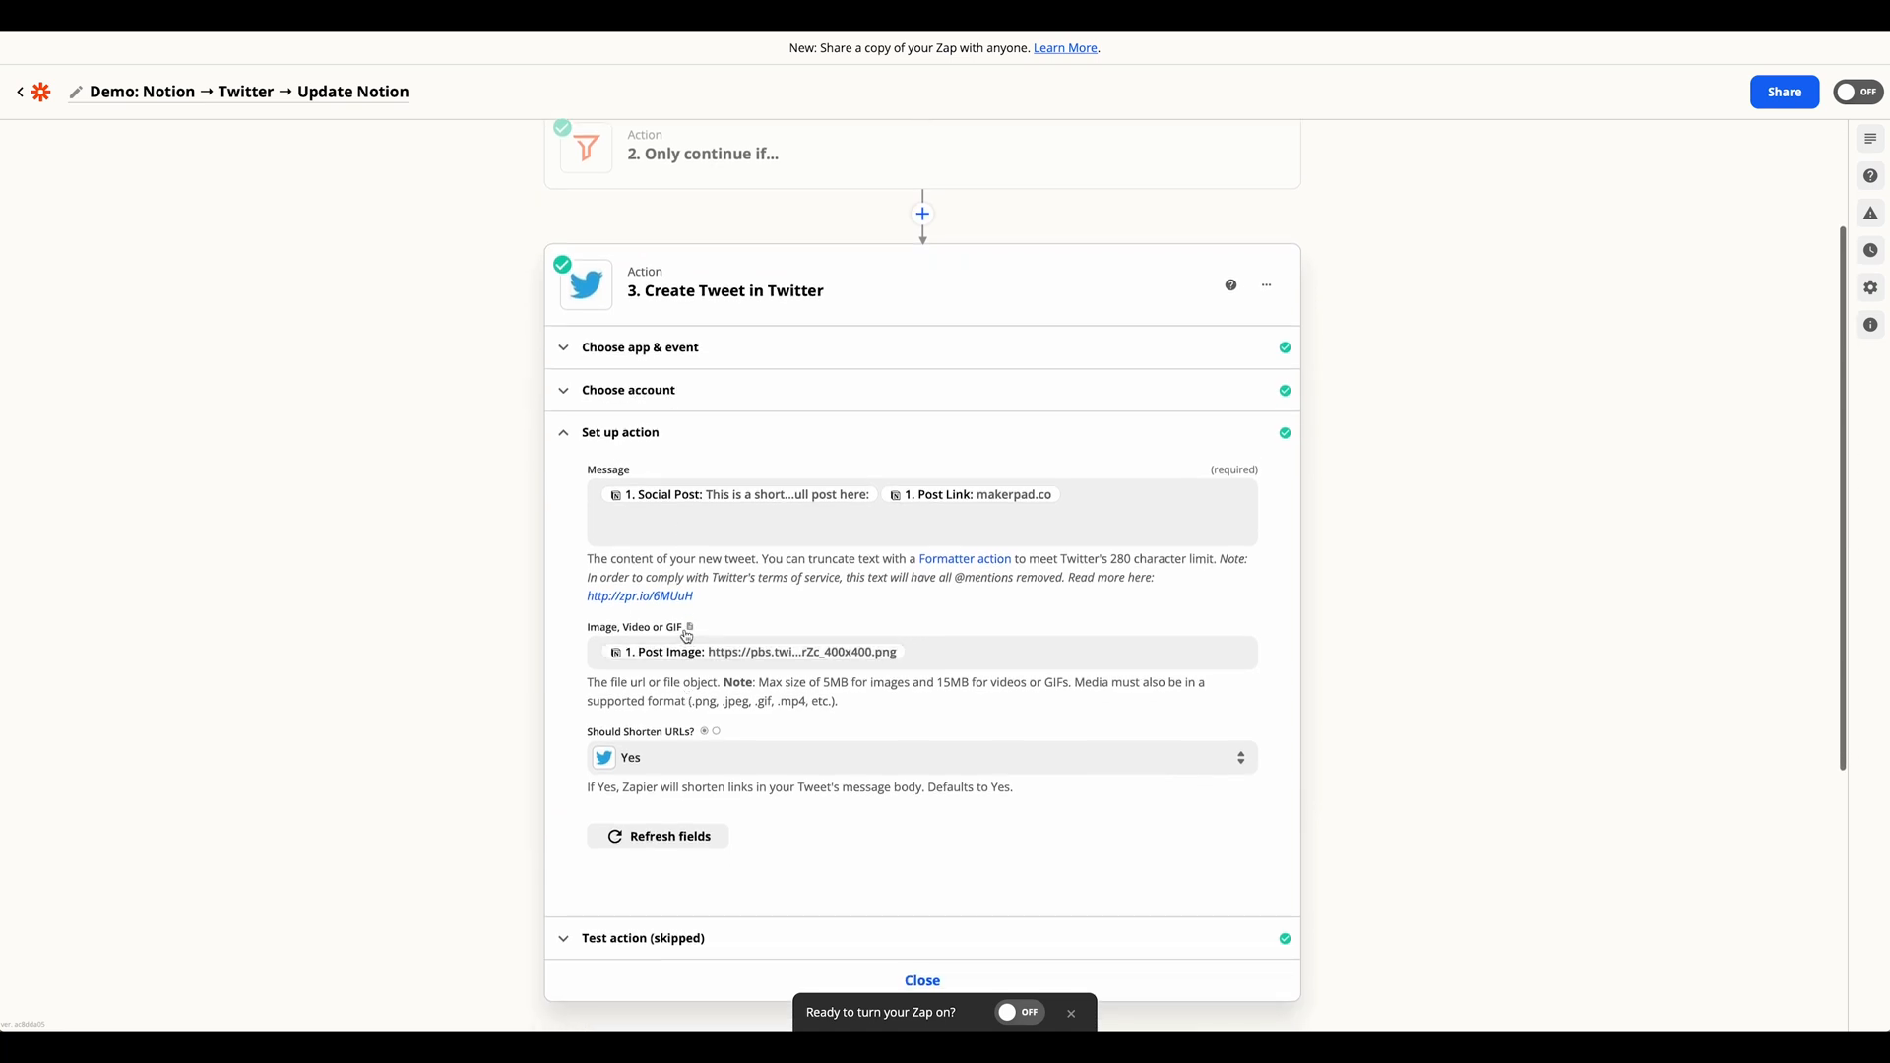
{"action": "scroll", "scroll_direction": "down", "scroll_amount": 3}
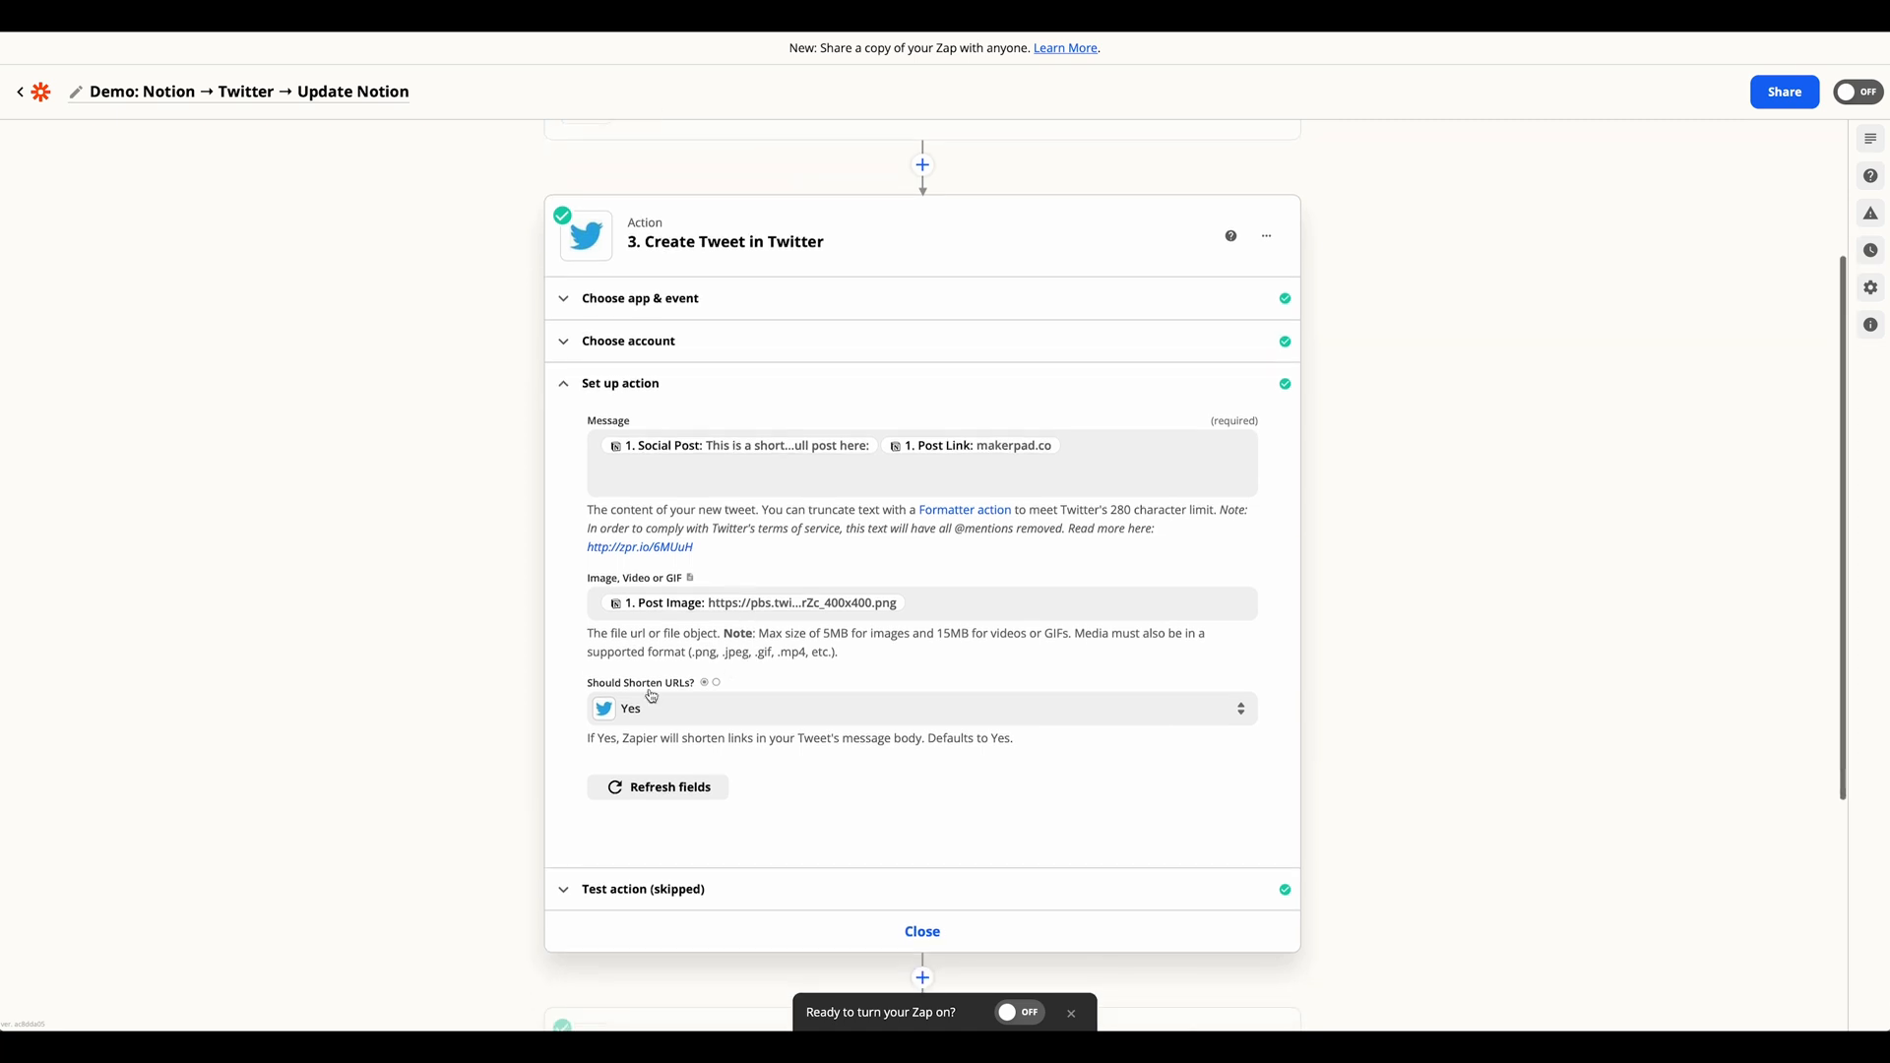
{"action": "scroll", "scroll_direction": "down", "scroll_amount": 3}
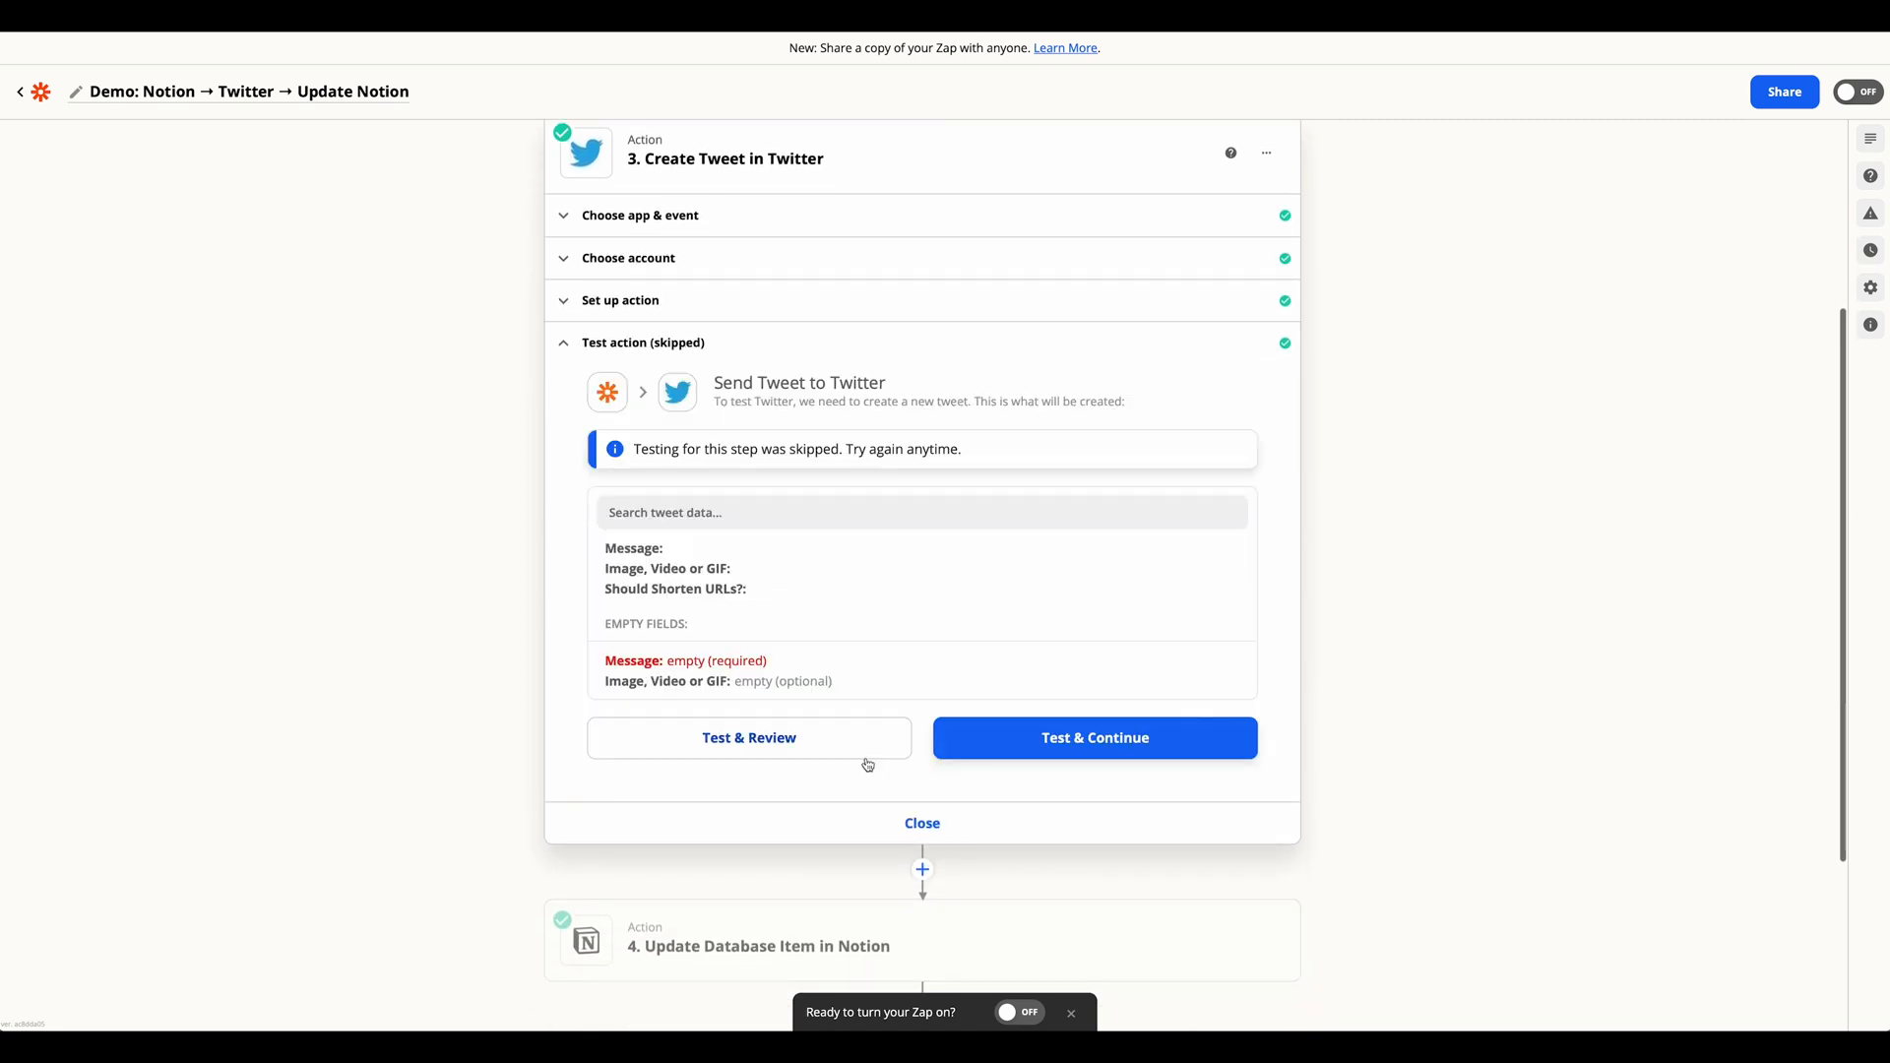
{"action": "mouse_move", "coordinate": [903, 550]}
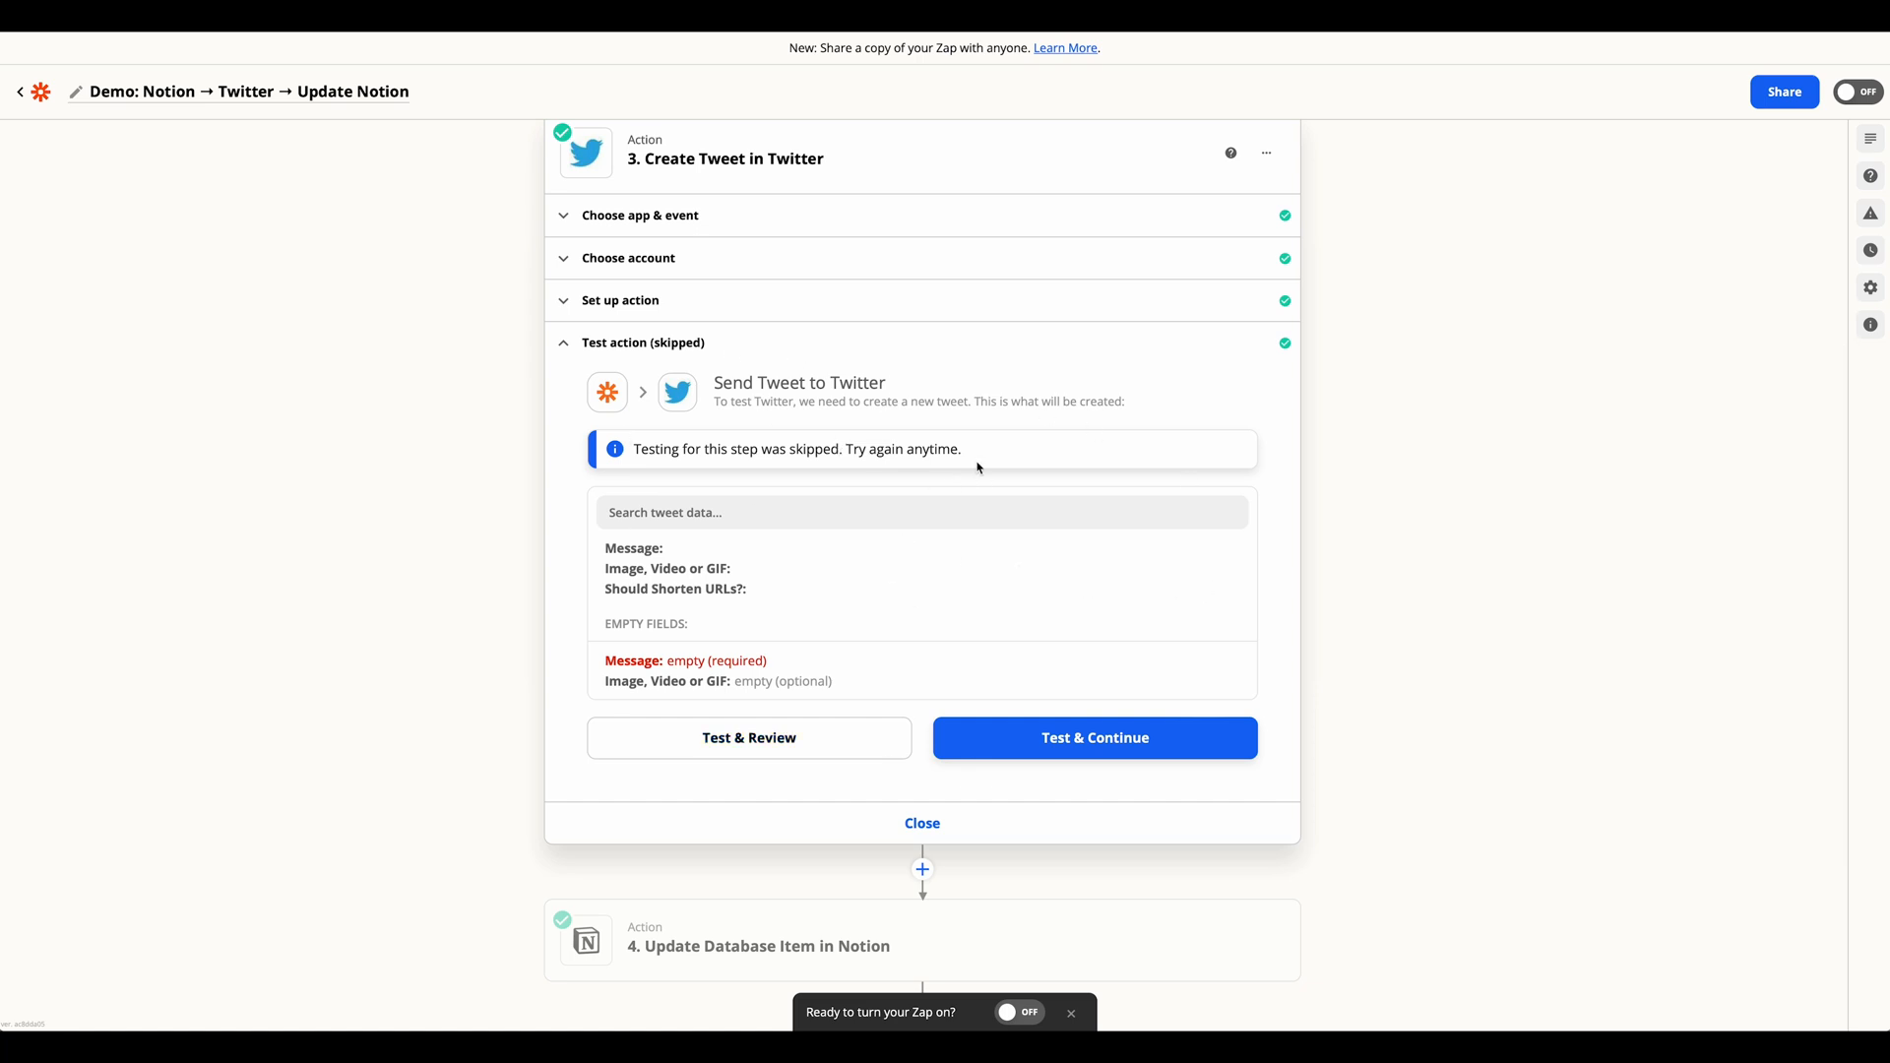
{"action": "scroll", "scroll_direction": "down", "scroll_amount": 3}
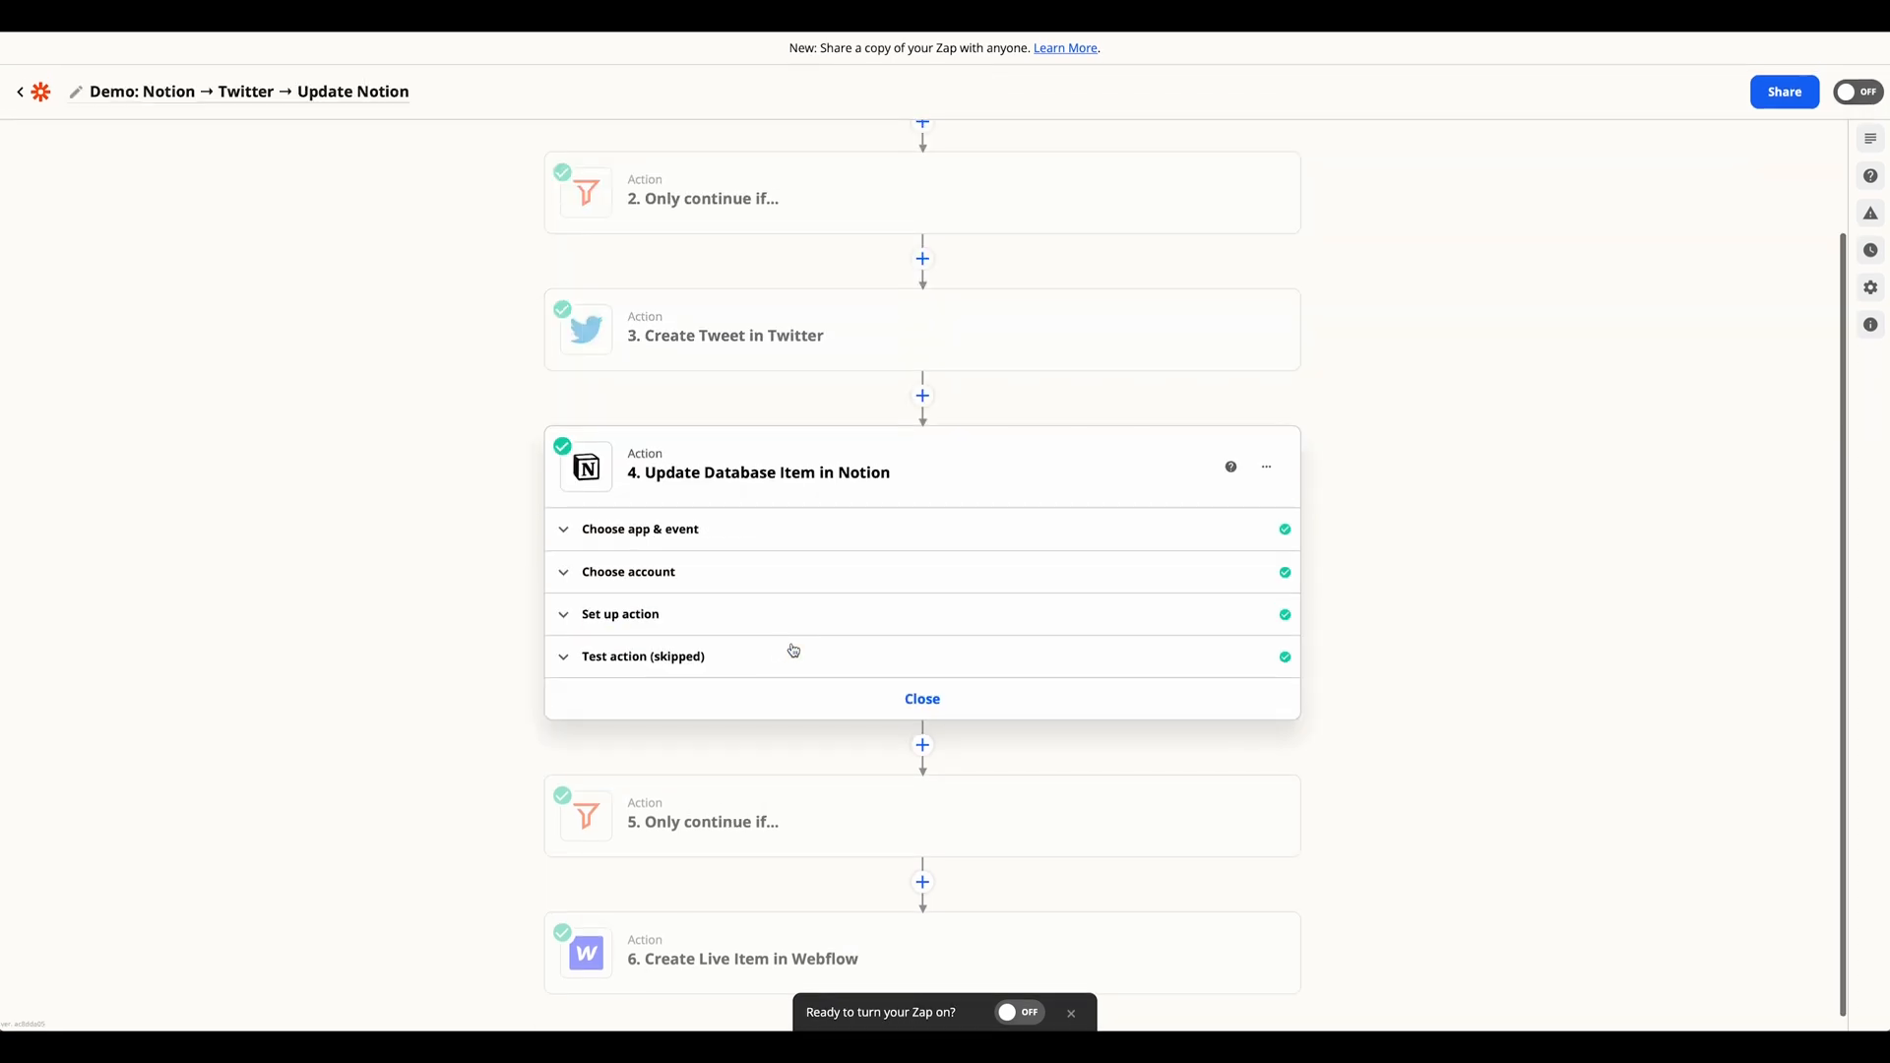
Review step 4 matching the Notion item by URL and setting Status to Posted, then close it
{"action": "left_click", "coordinate": [640, 528]}
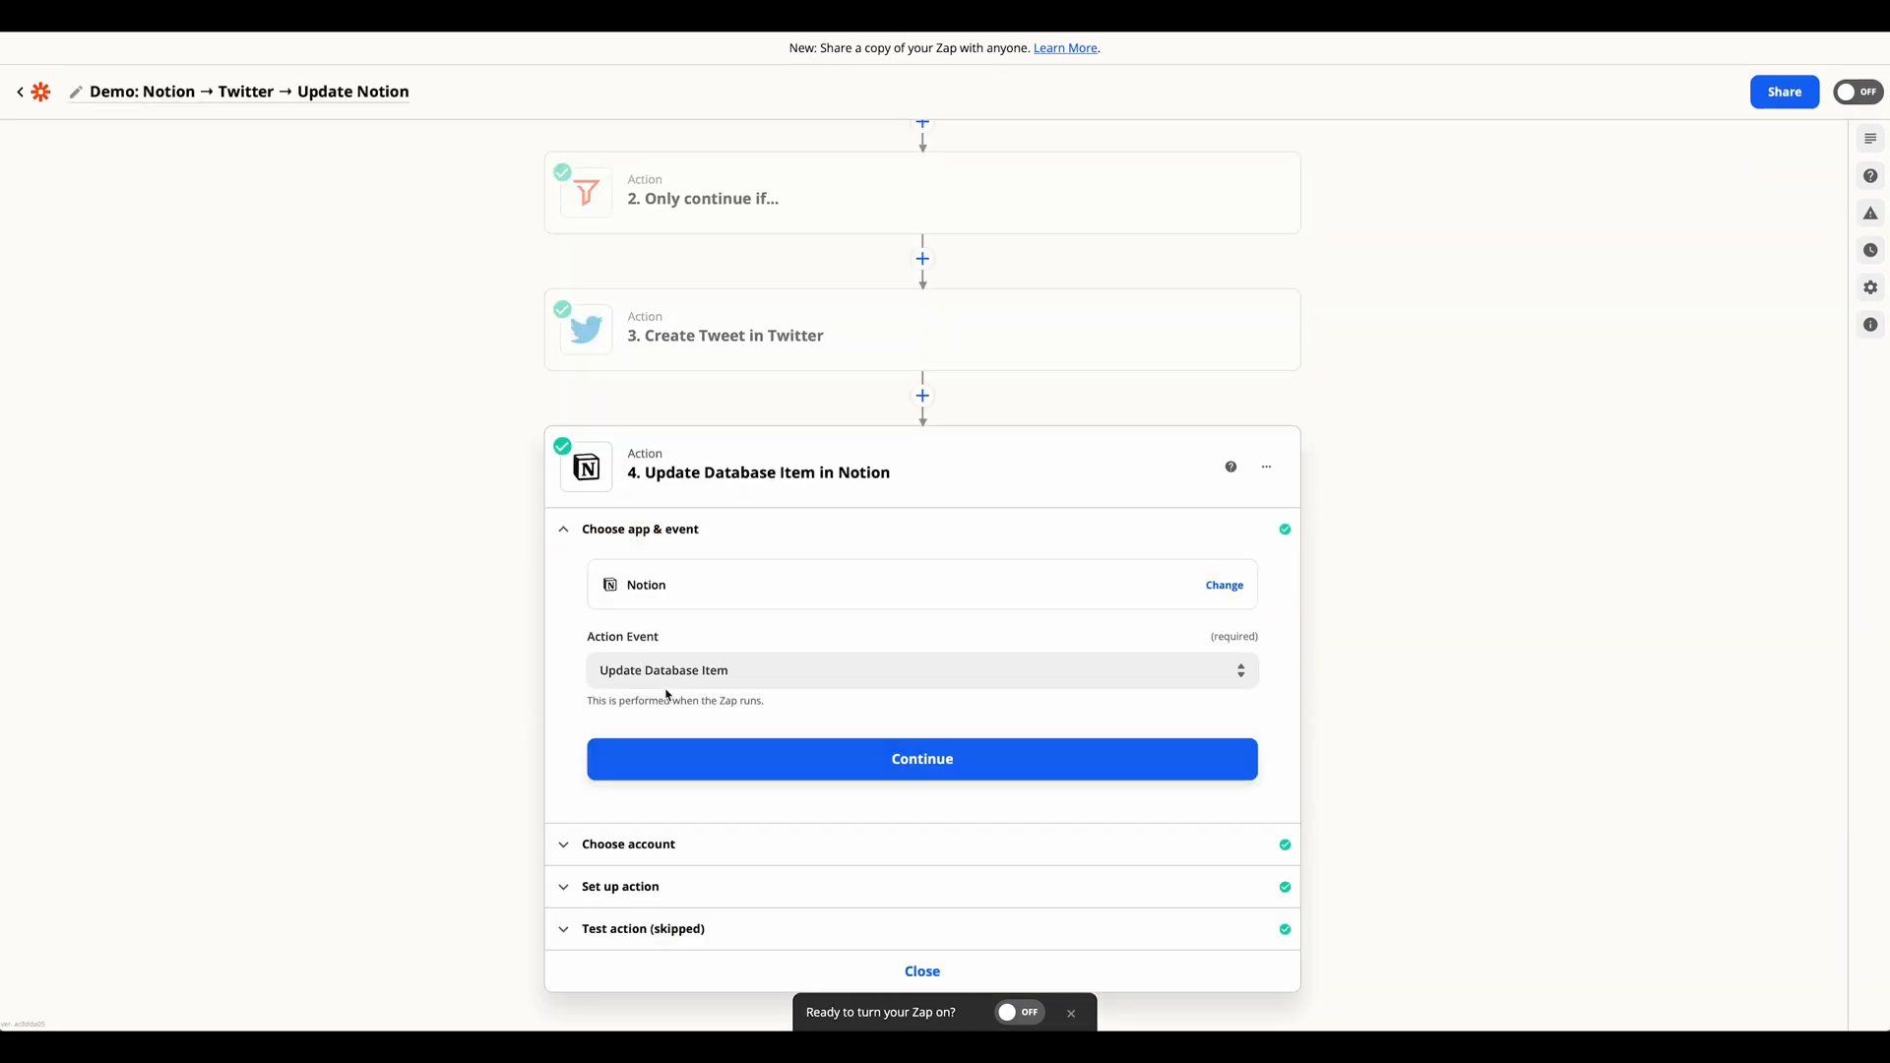
{"action": "mouse_move", "coordinate": [820, 741]}
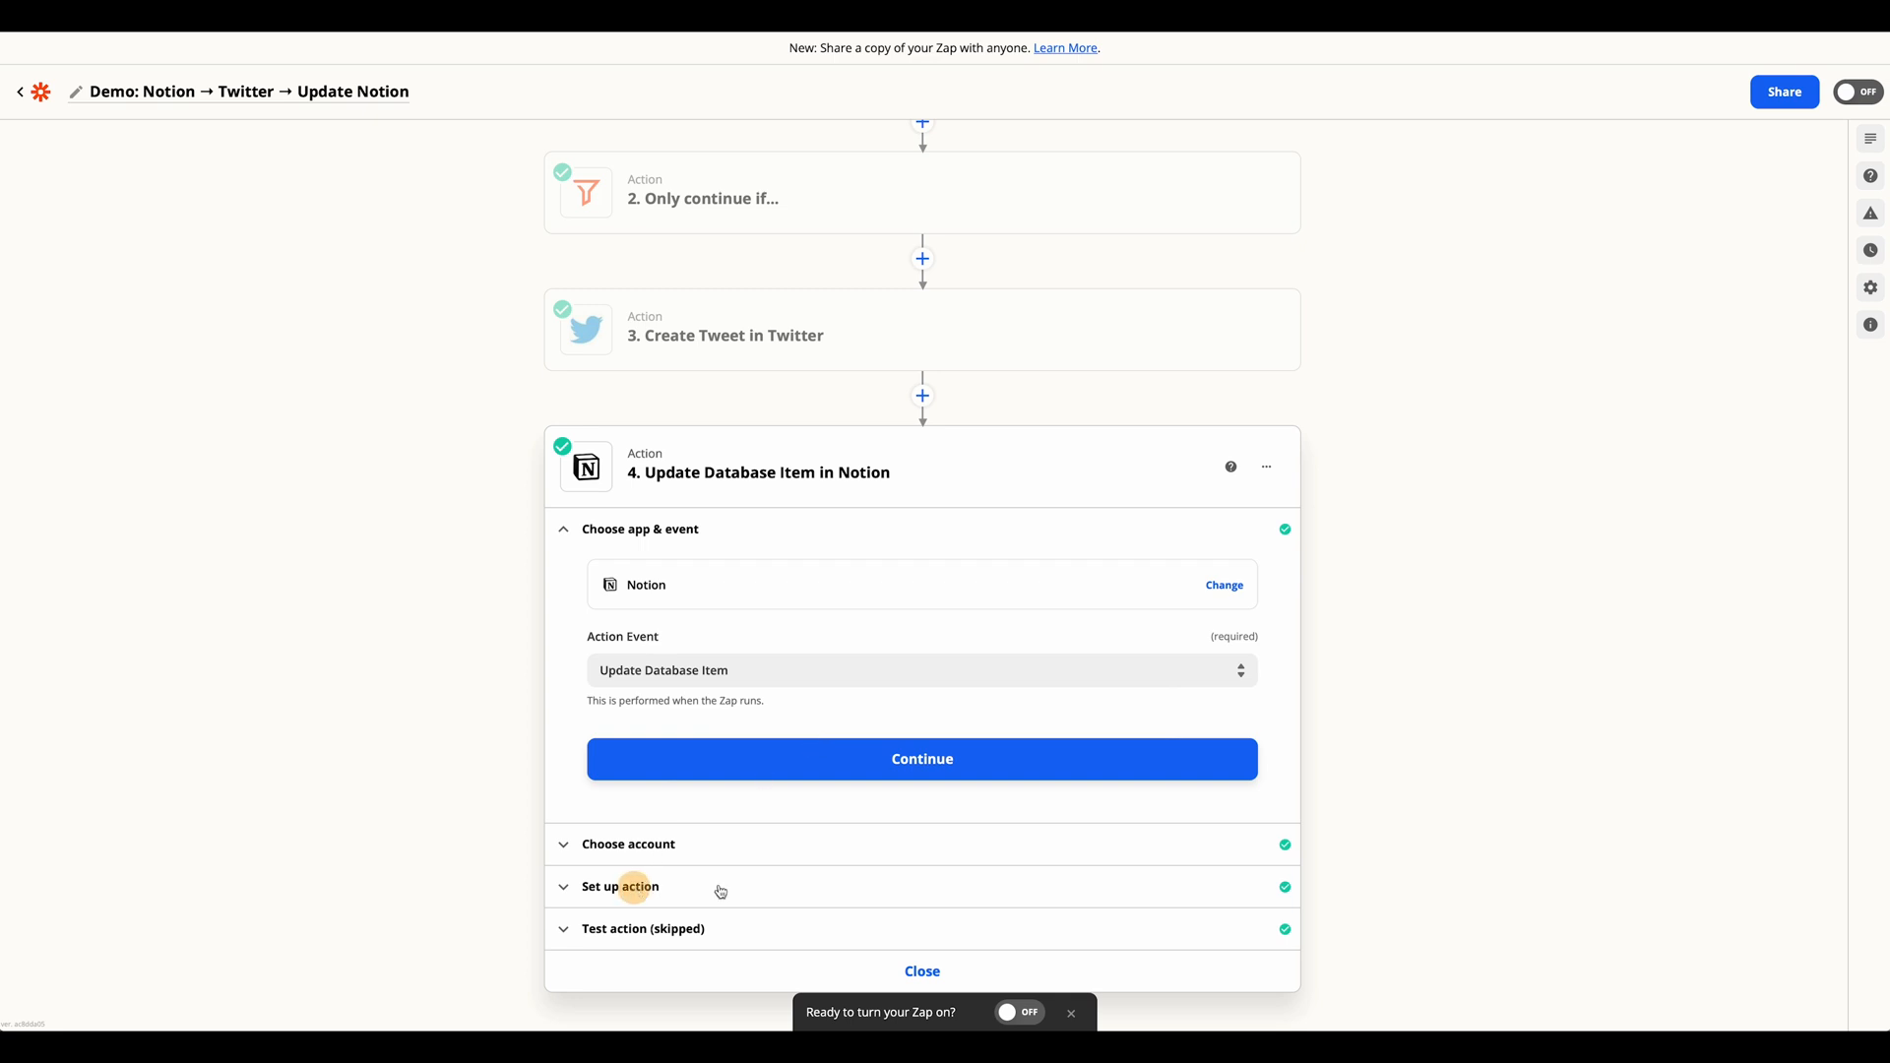
{"action": "left_click", "coordinate": [619, 886]}
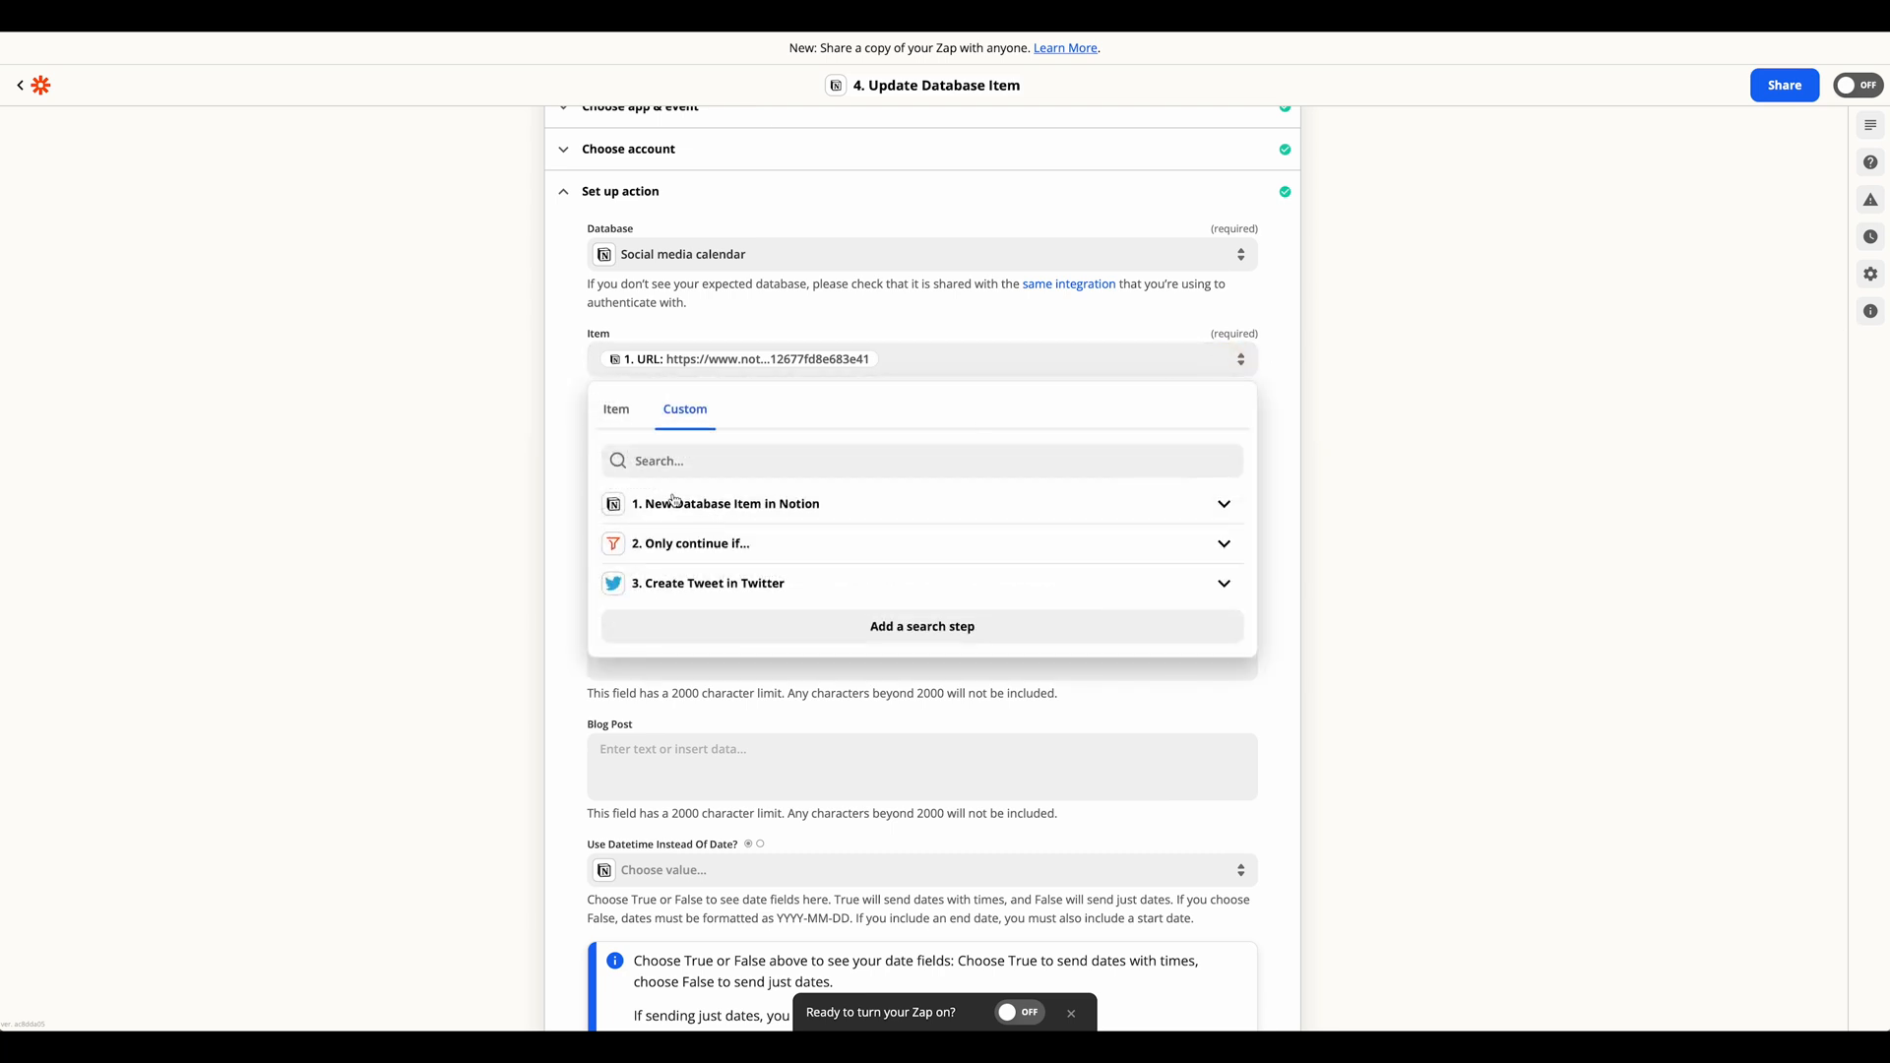
{"action": "left_click", "coordinate": [726, 503]}
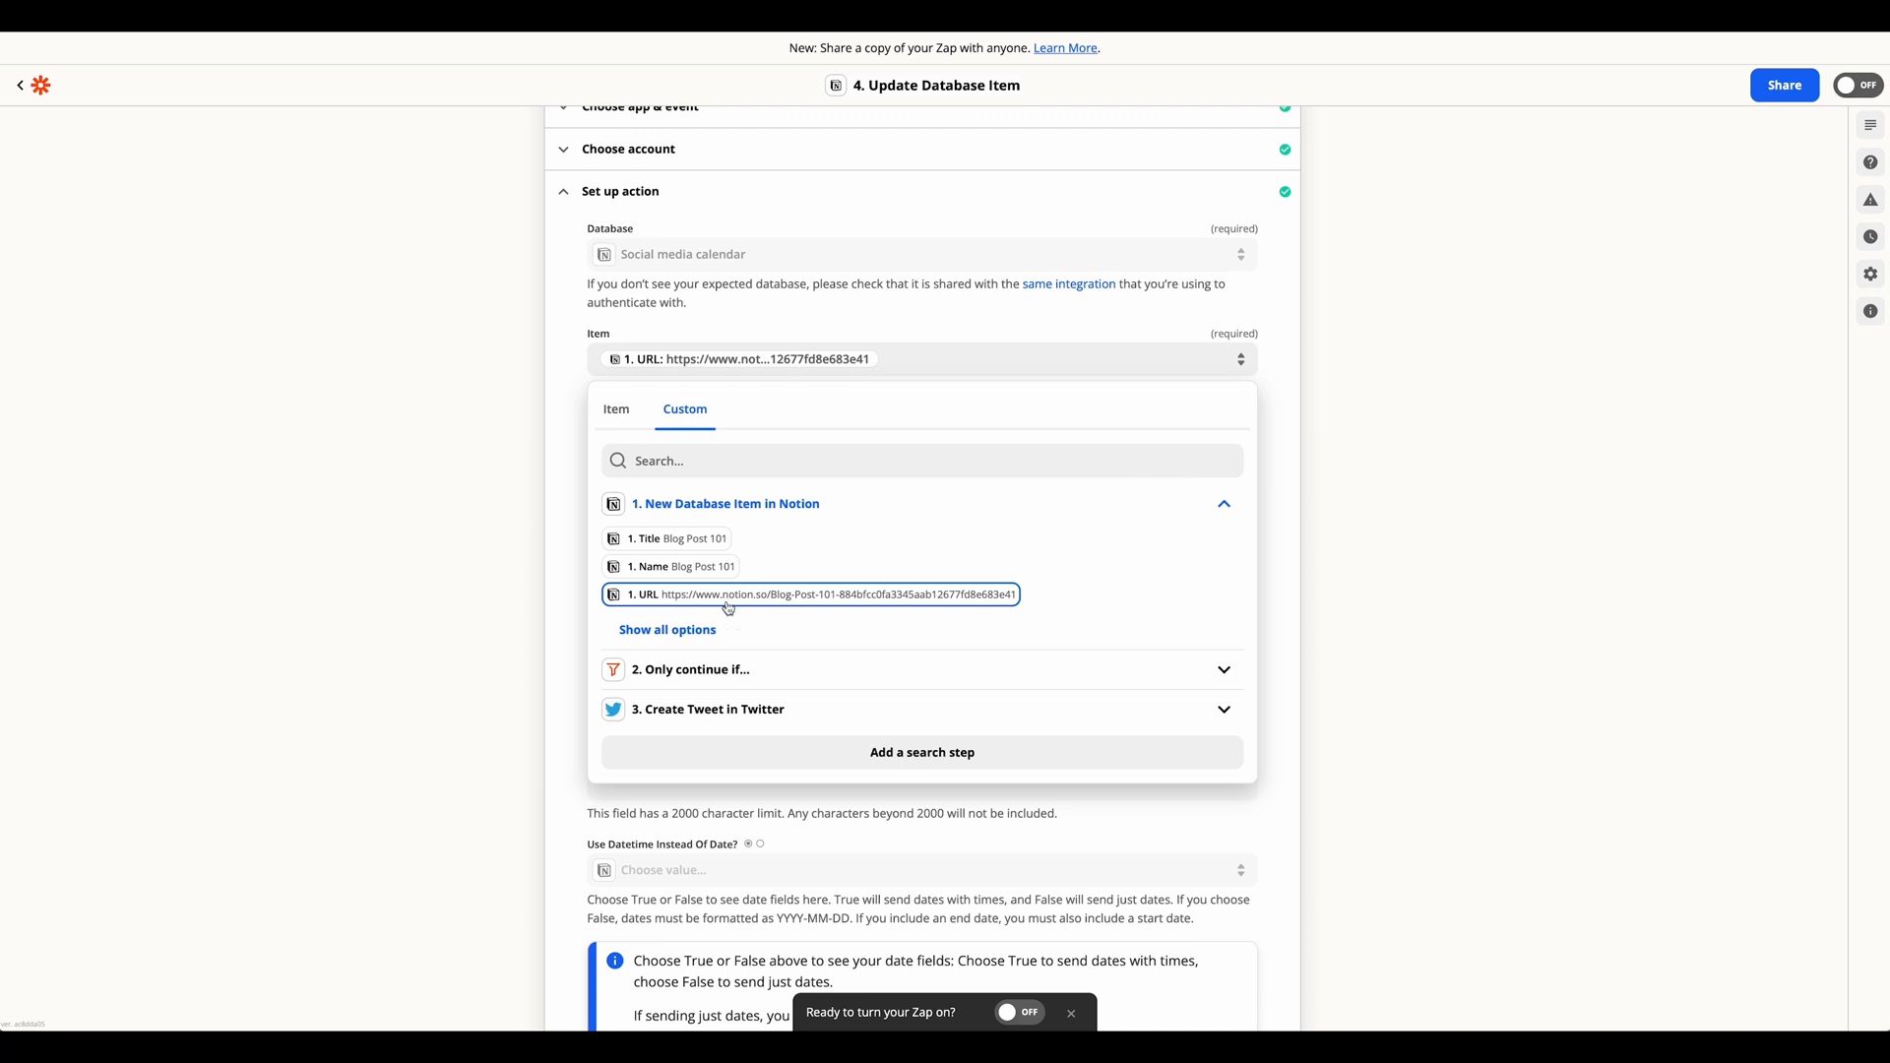
{"action": "mouse_move", "coordinate": [667, 614]}
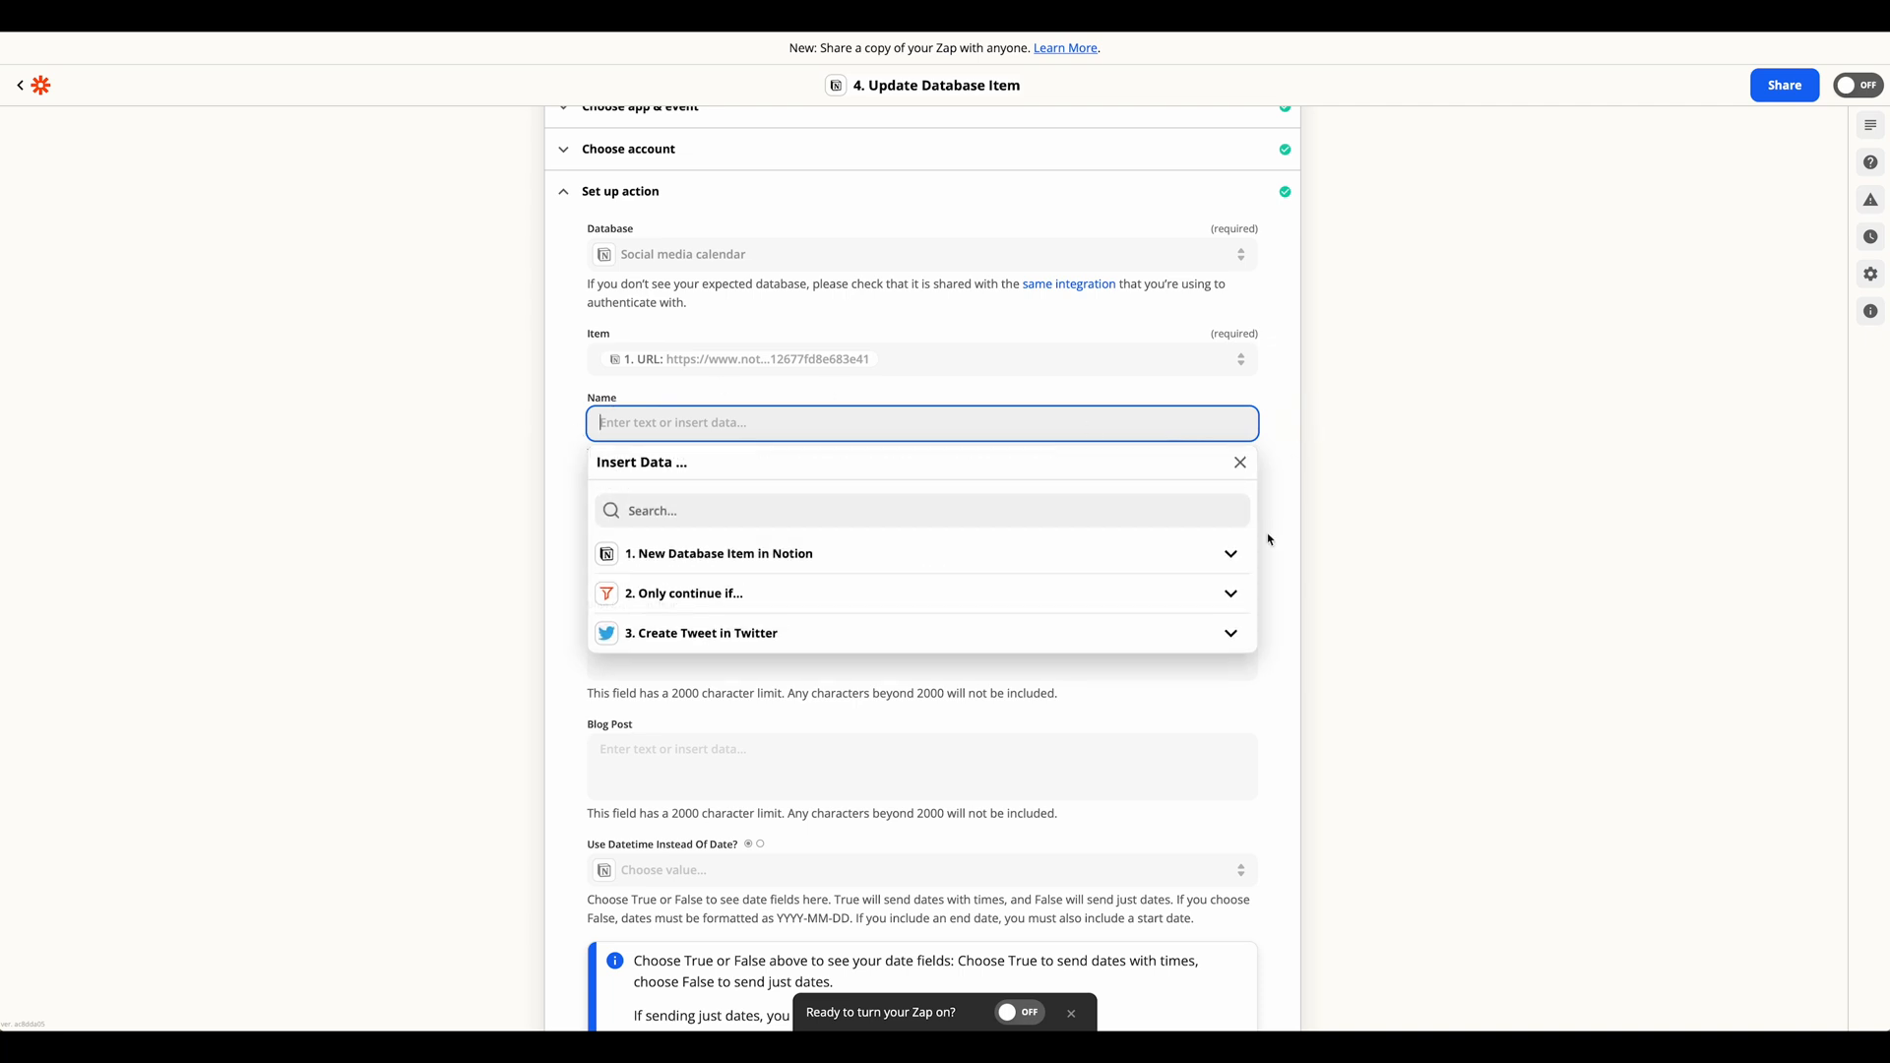
{"action": "scroll", "scroll_direction": "down", "scroll_amount": 3}
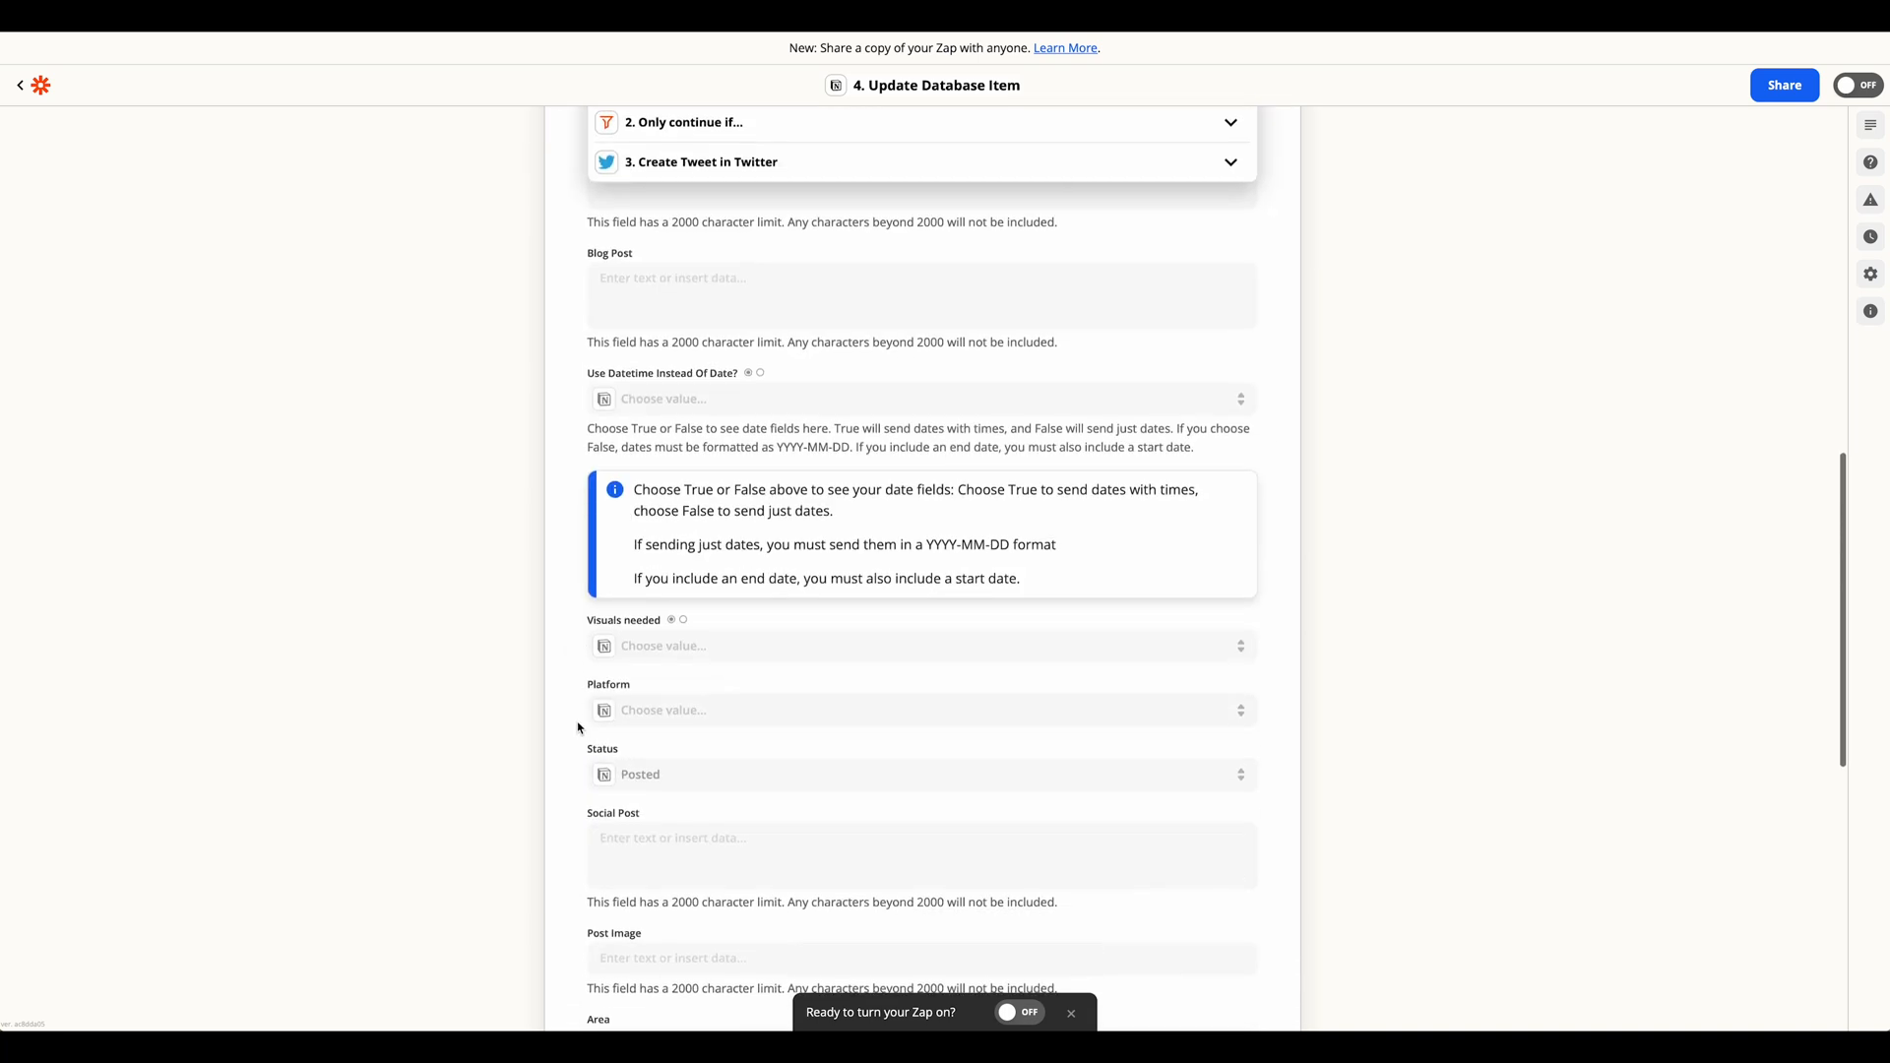
{"action": "scroll", "scroll_direction": "down", "scroll_amount": 3}
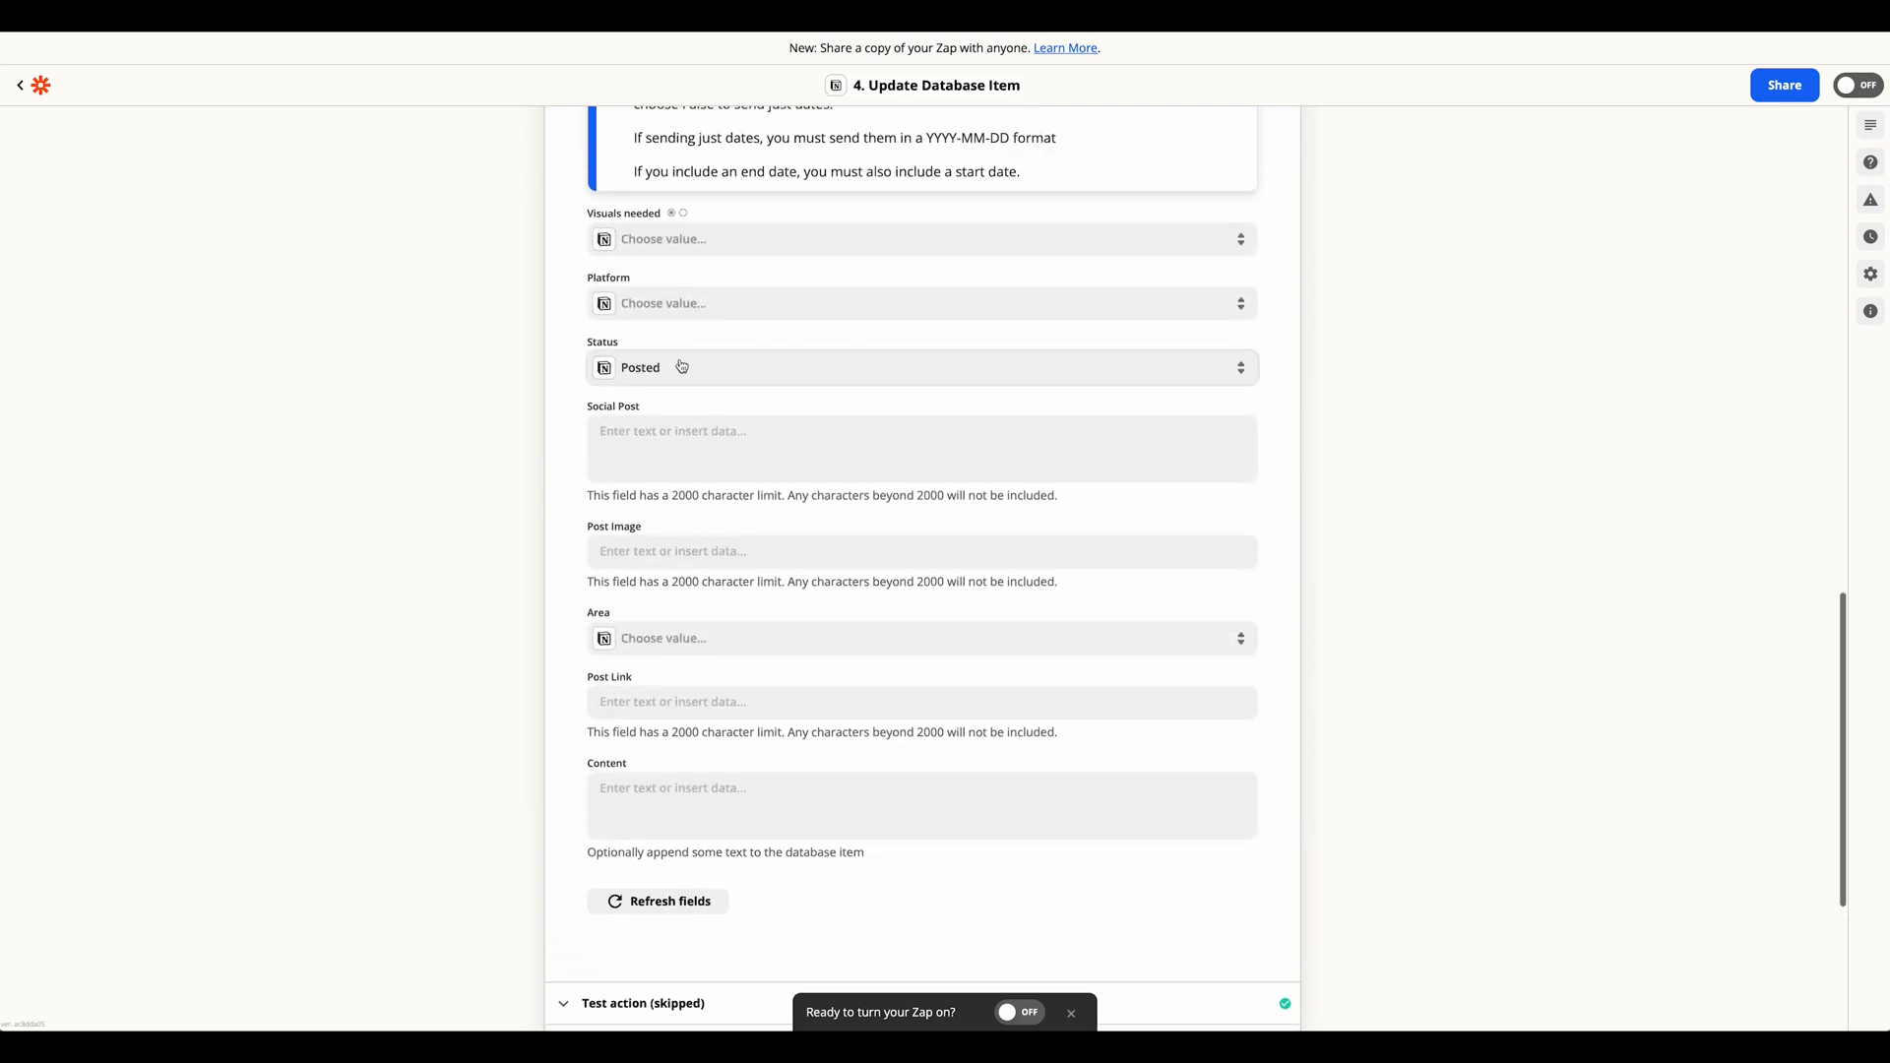
{"action": "left_click", "coordinate": [923, 368]}
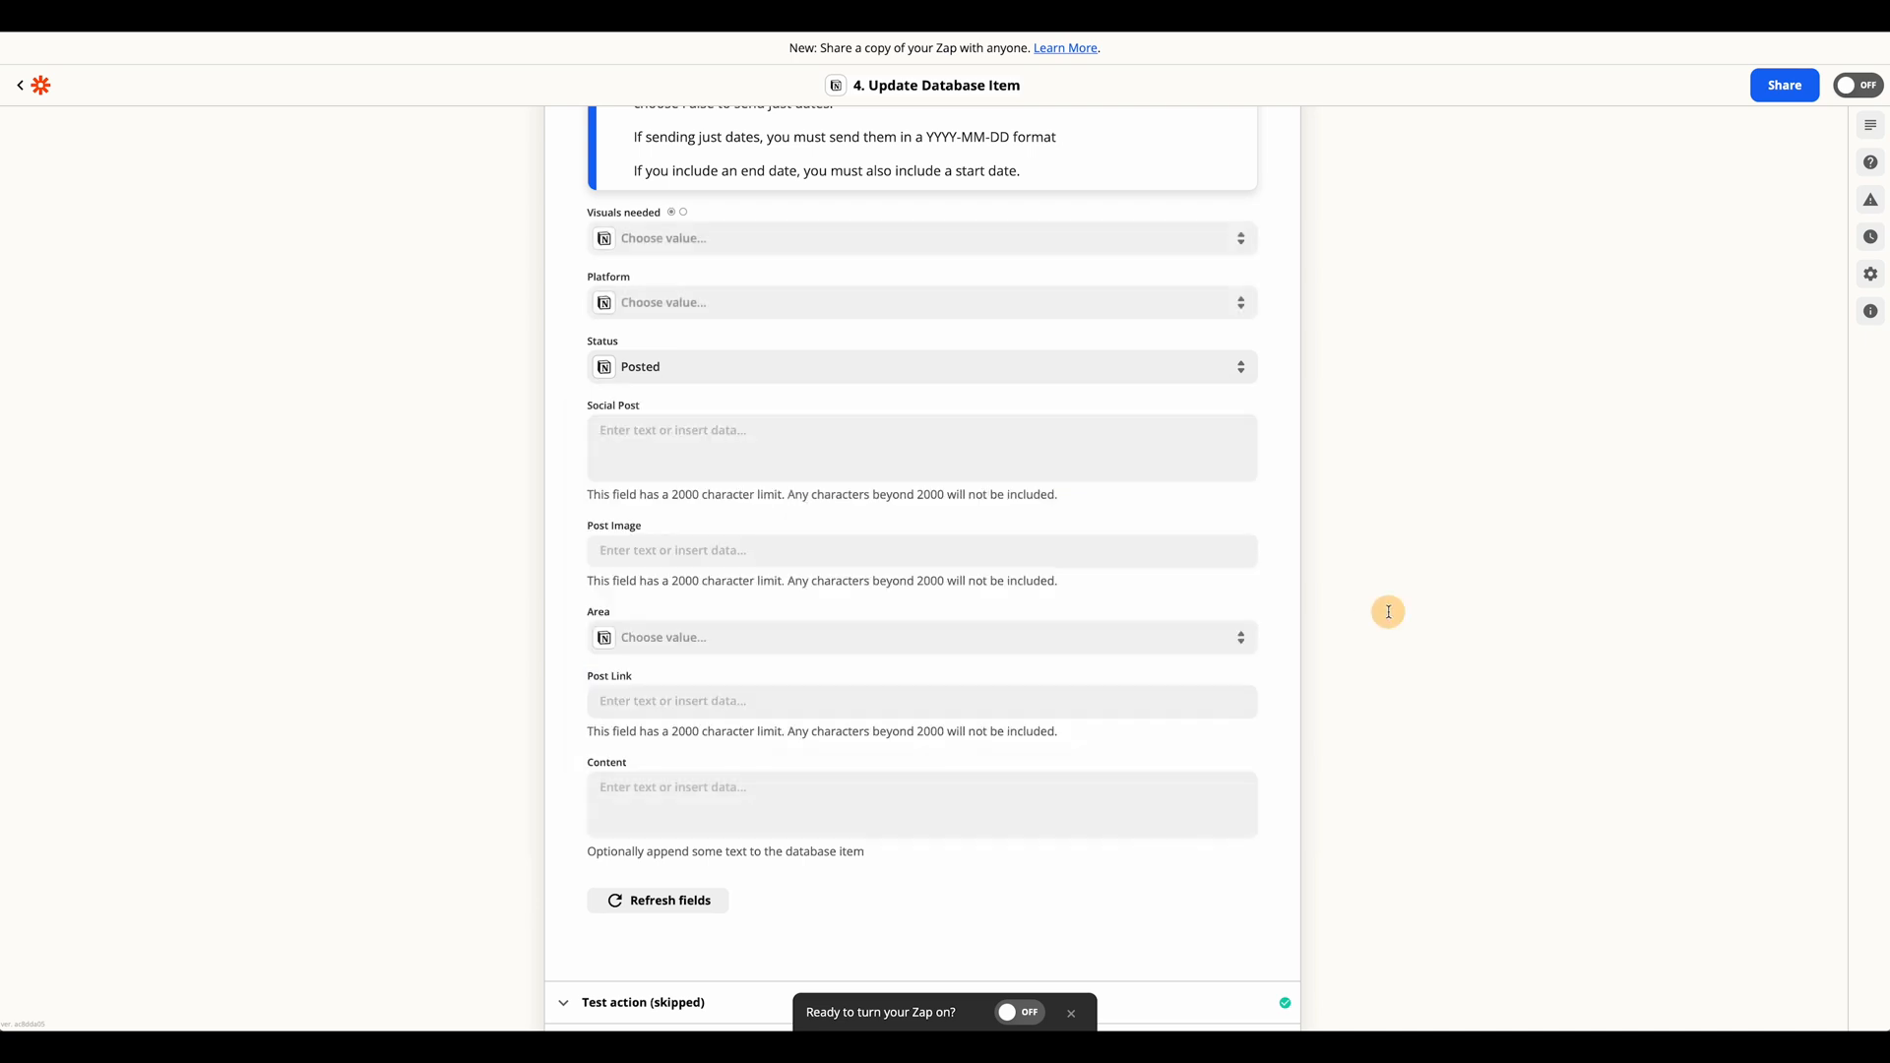
{"action": "scroll", "scroll_direction": "down", "scroll_amount": 3}
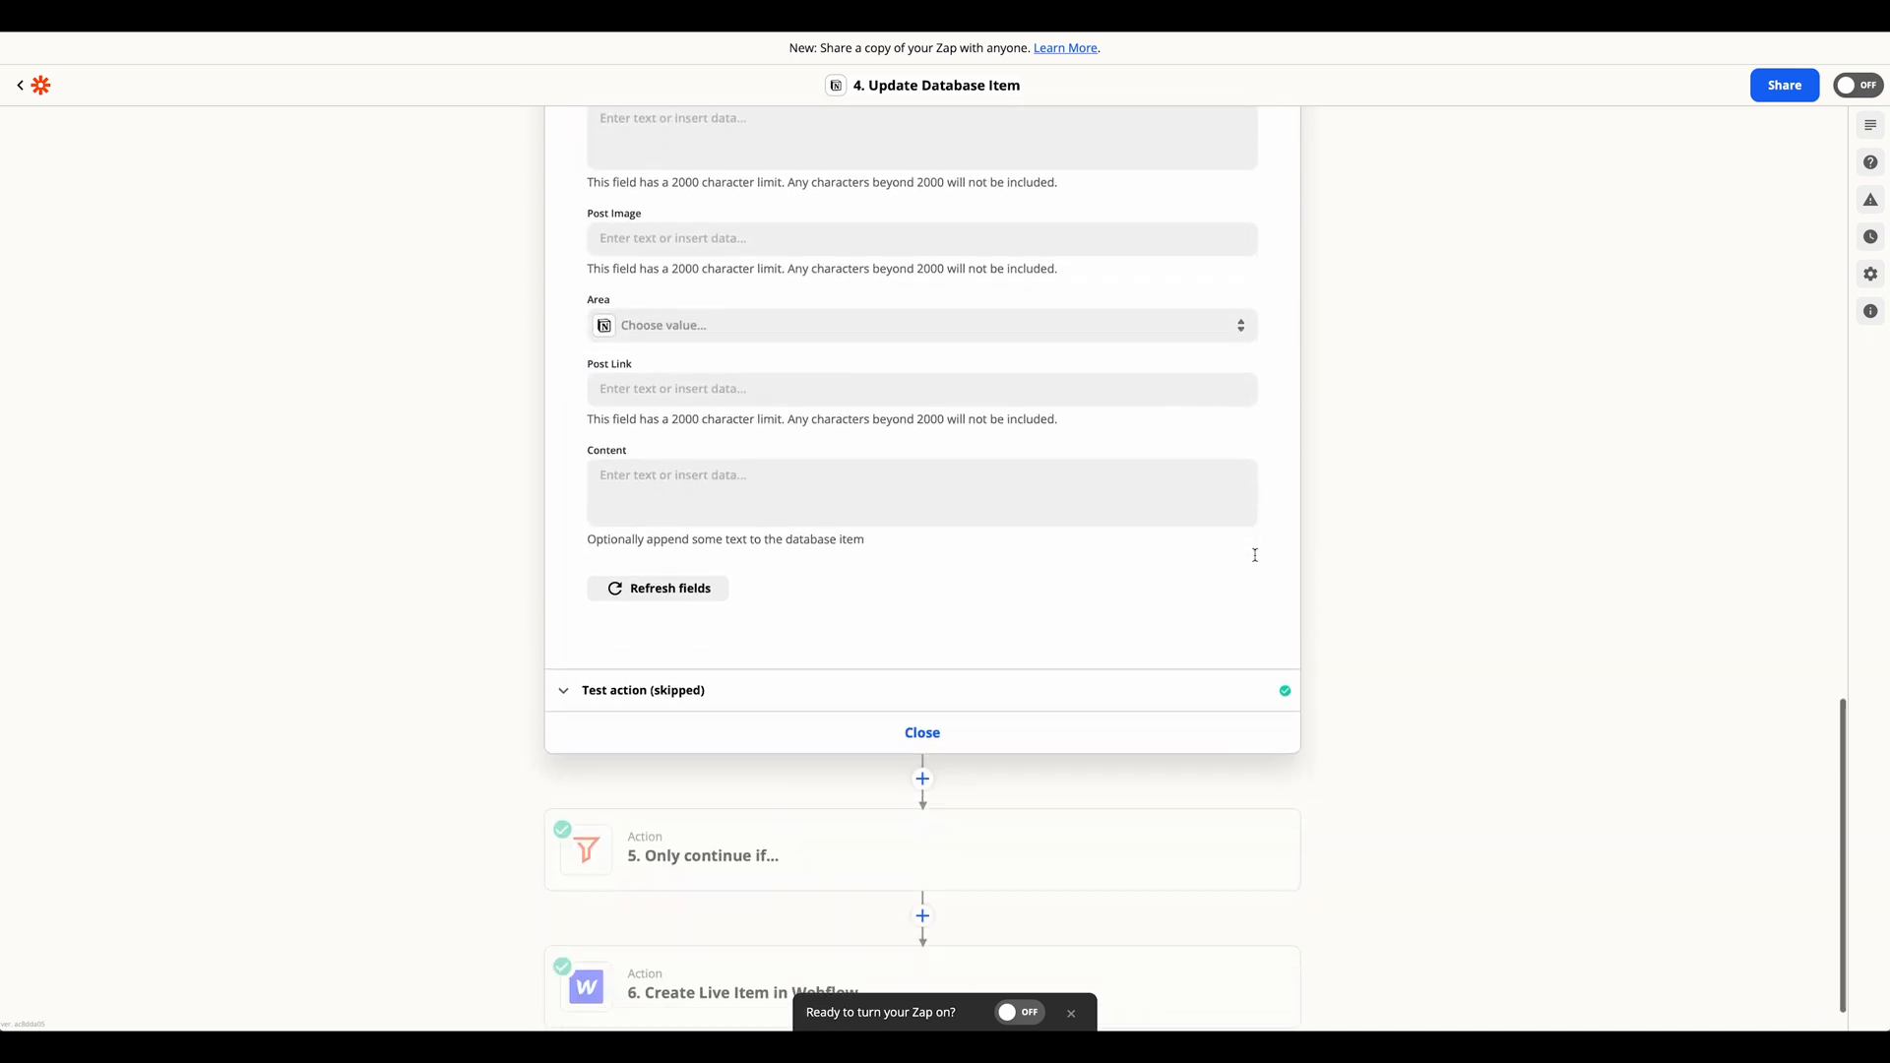
{"action": "scroll", "scroll_direction": "down", "scroll_amount": 3}
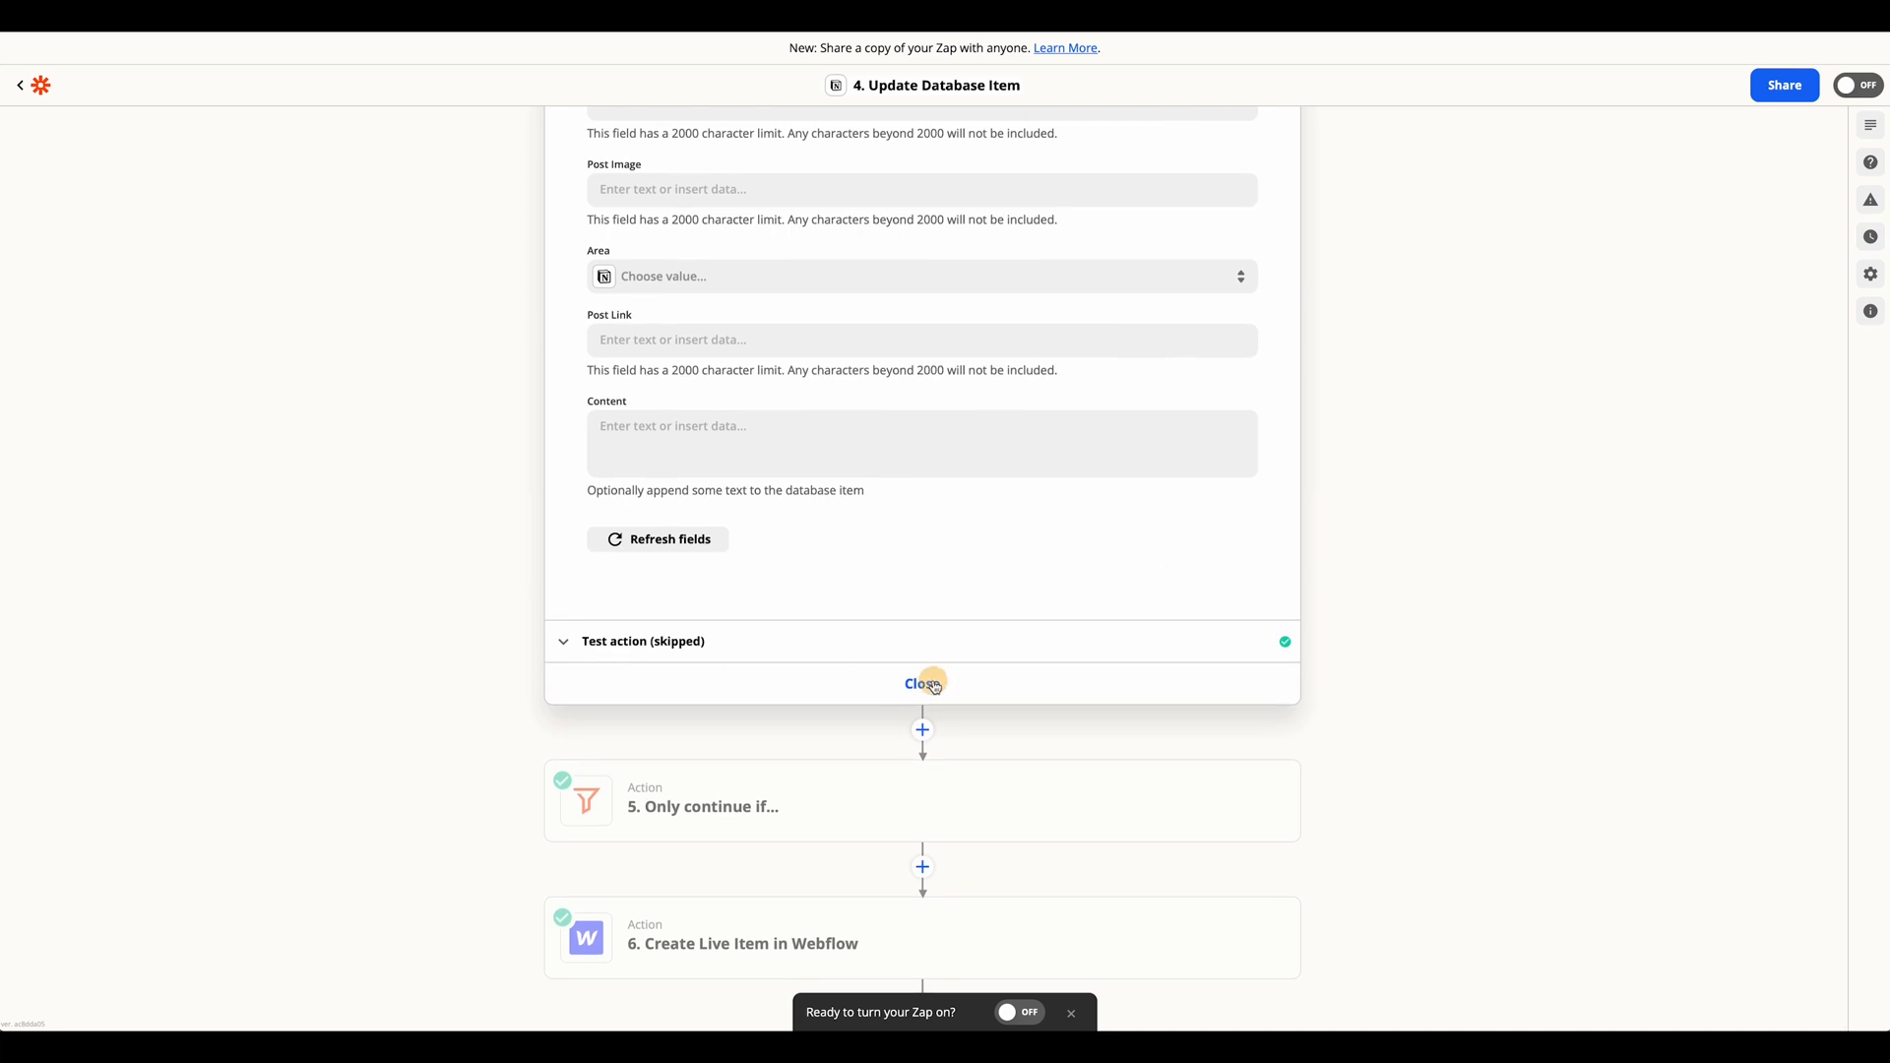
{"action": "left_click", "coordinate": [922, 683]}
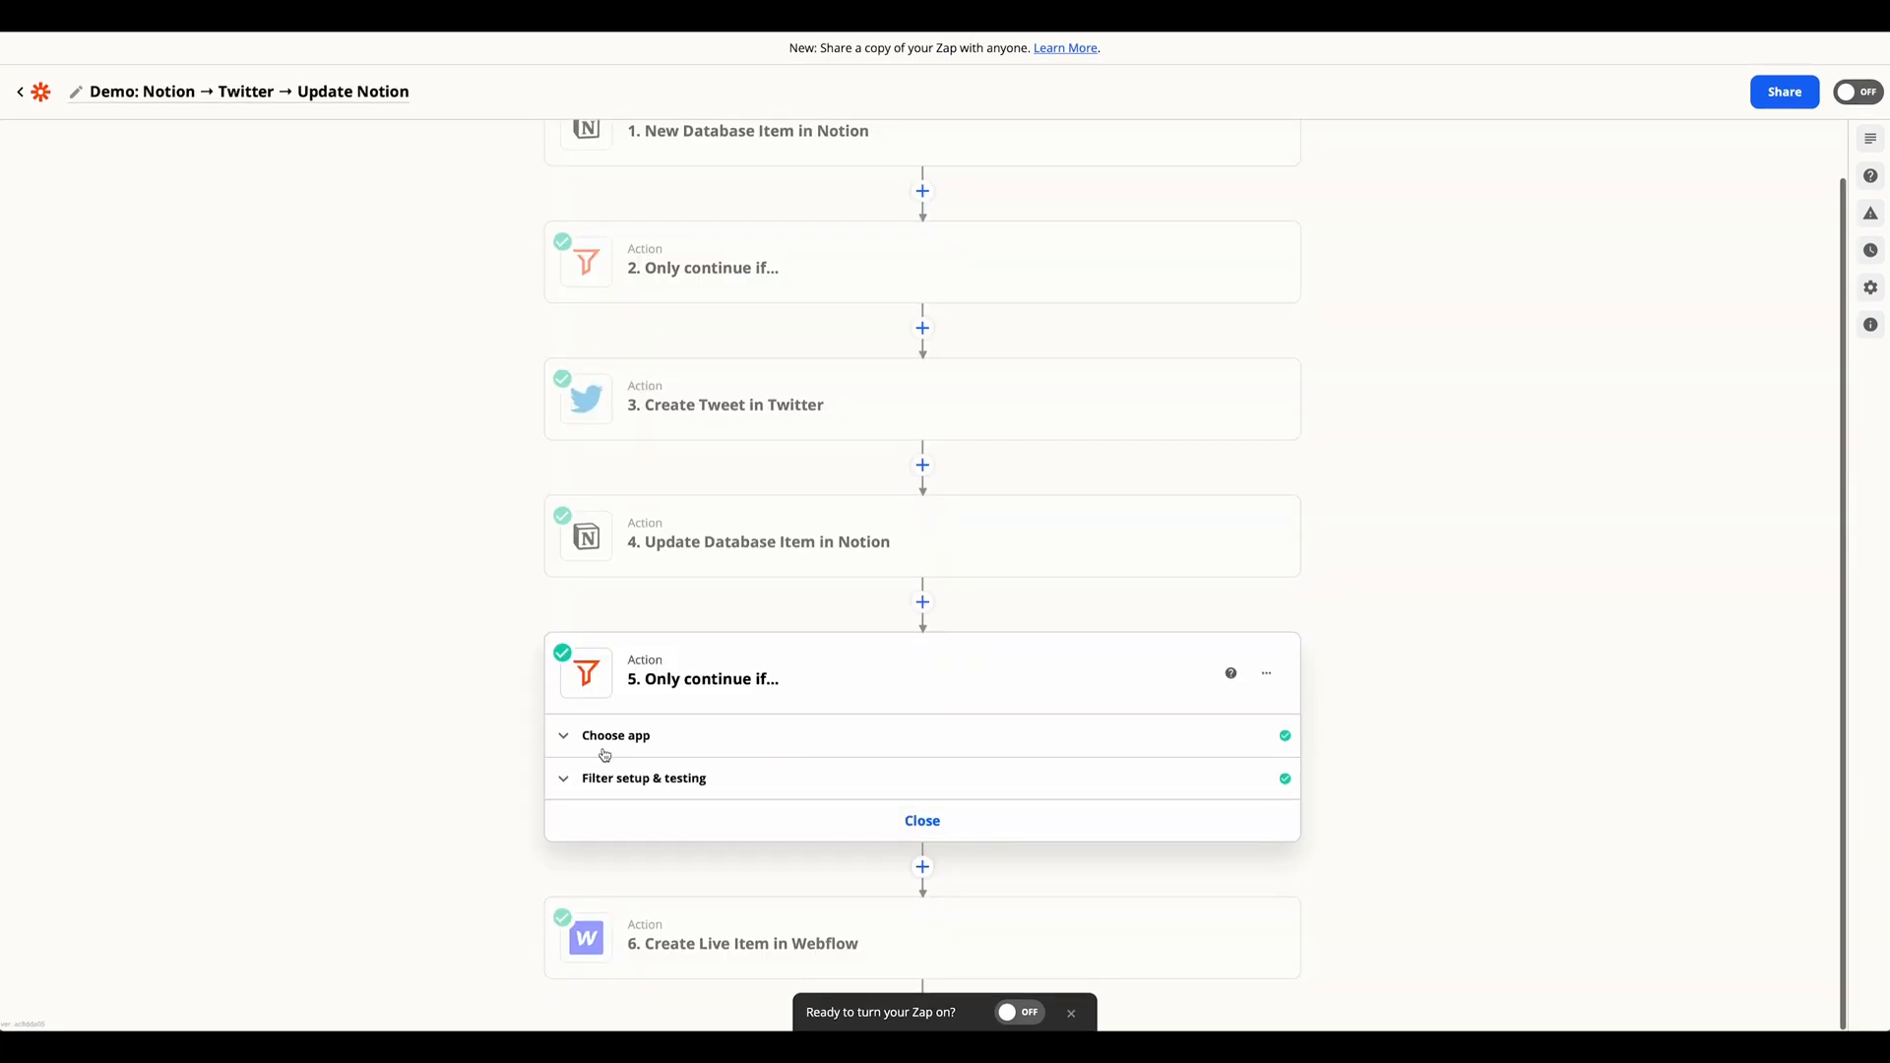
Reveal step 5's conditions: Platform exactly matches Blog and Post Date equals now
{"action": "left_click", "coordinate": [644, 778]}
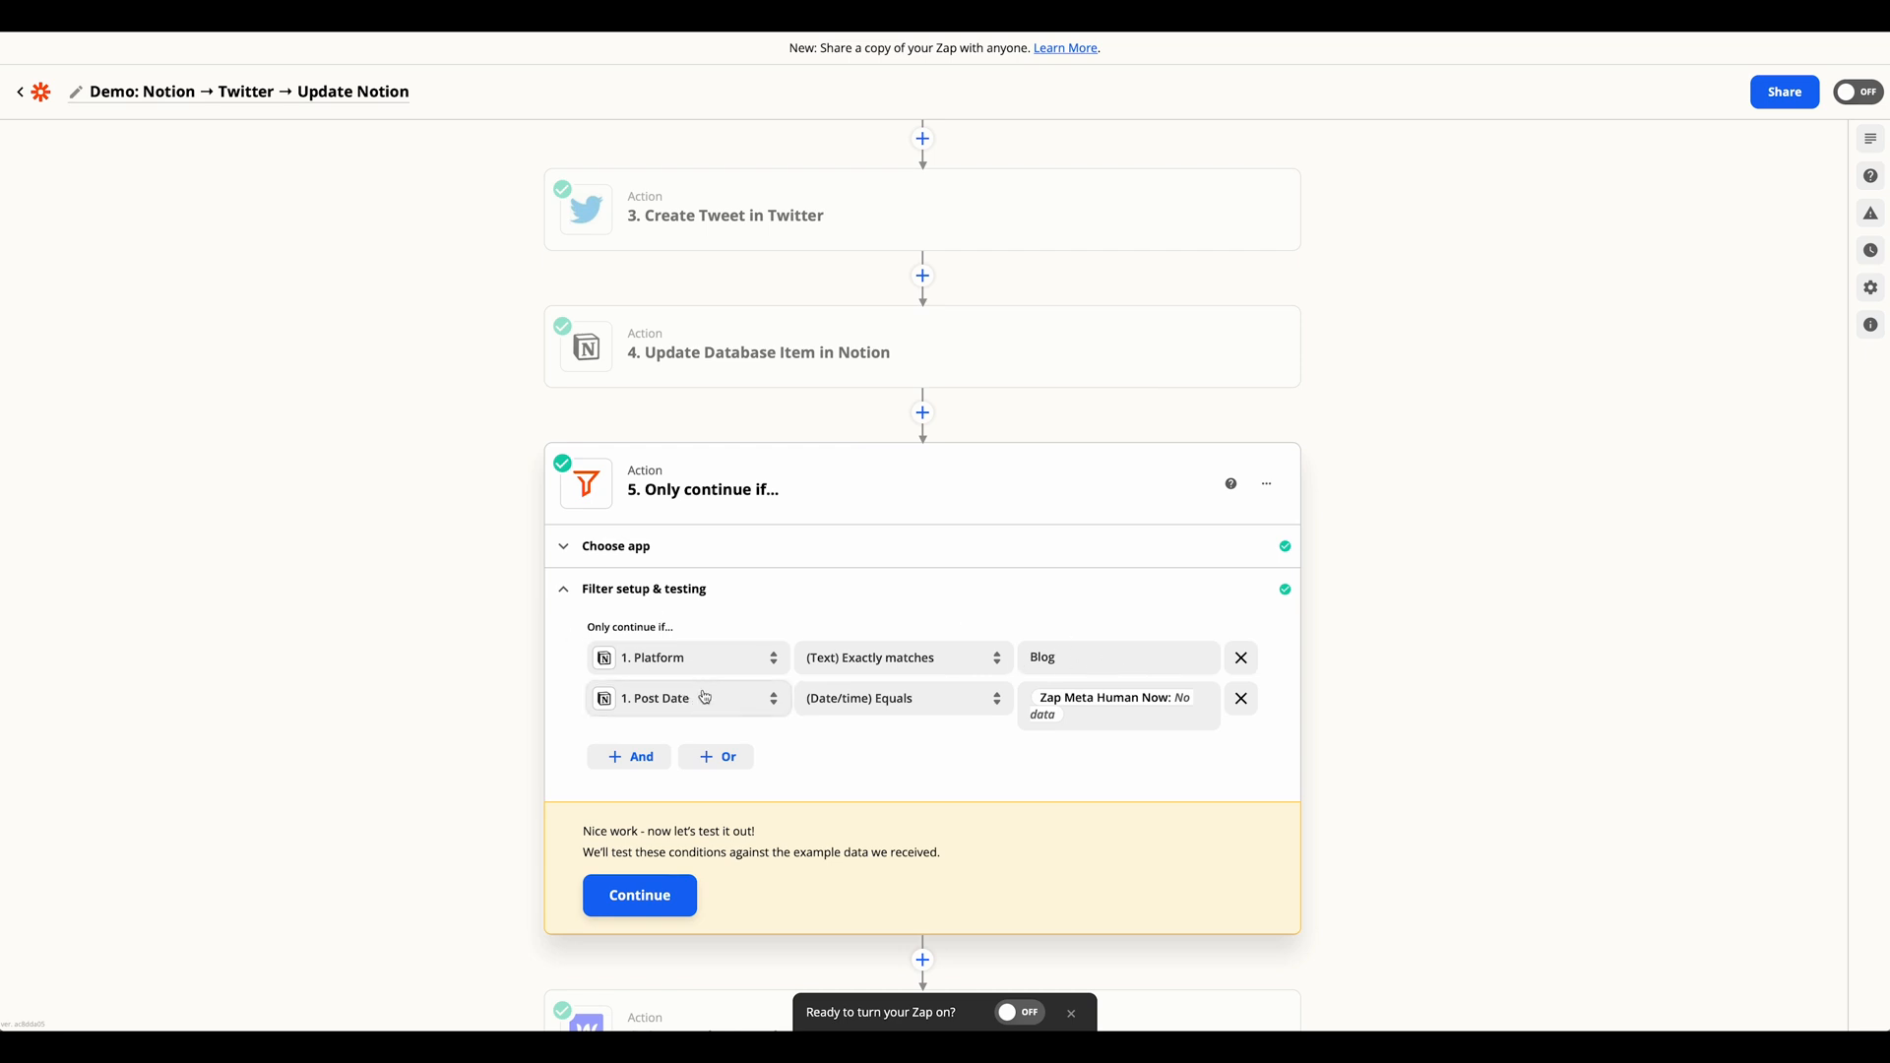
{"action": "mouse_move", "coordinate": [870, 708]}
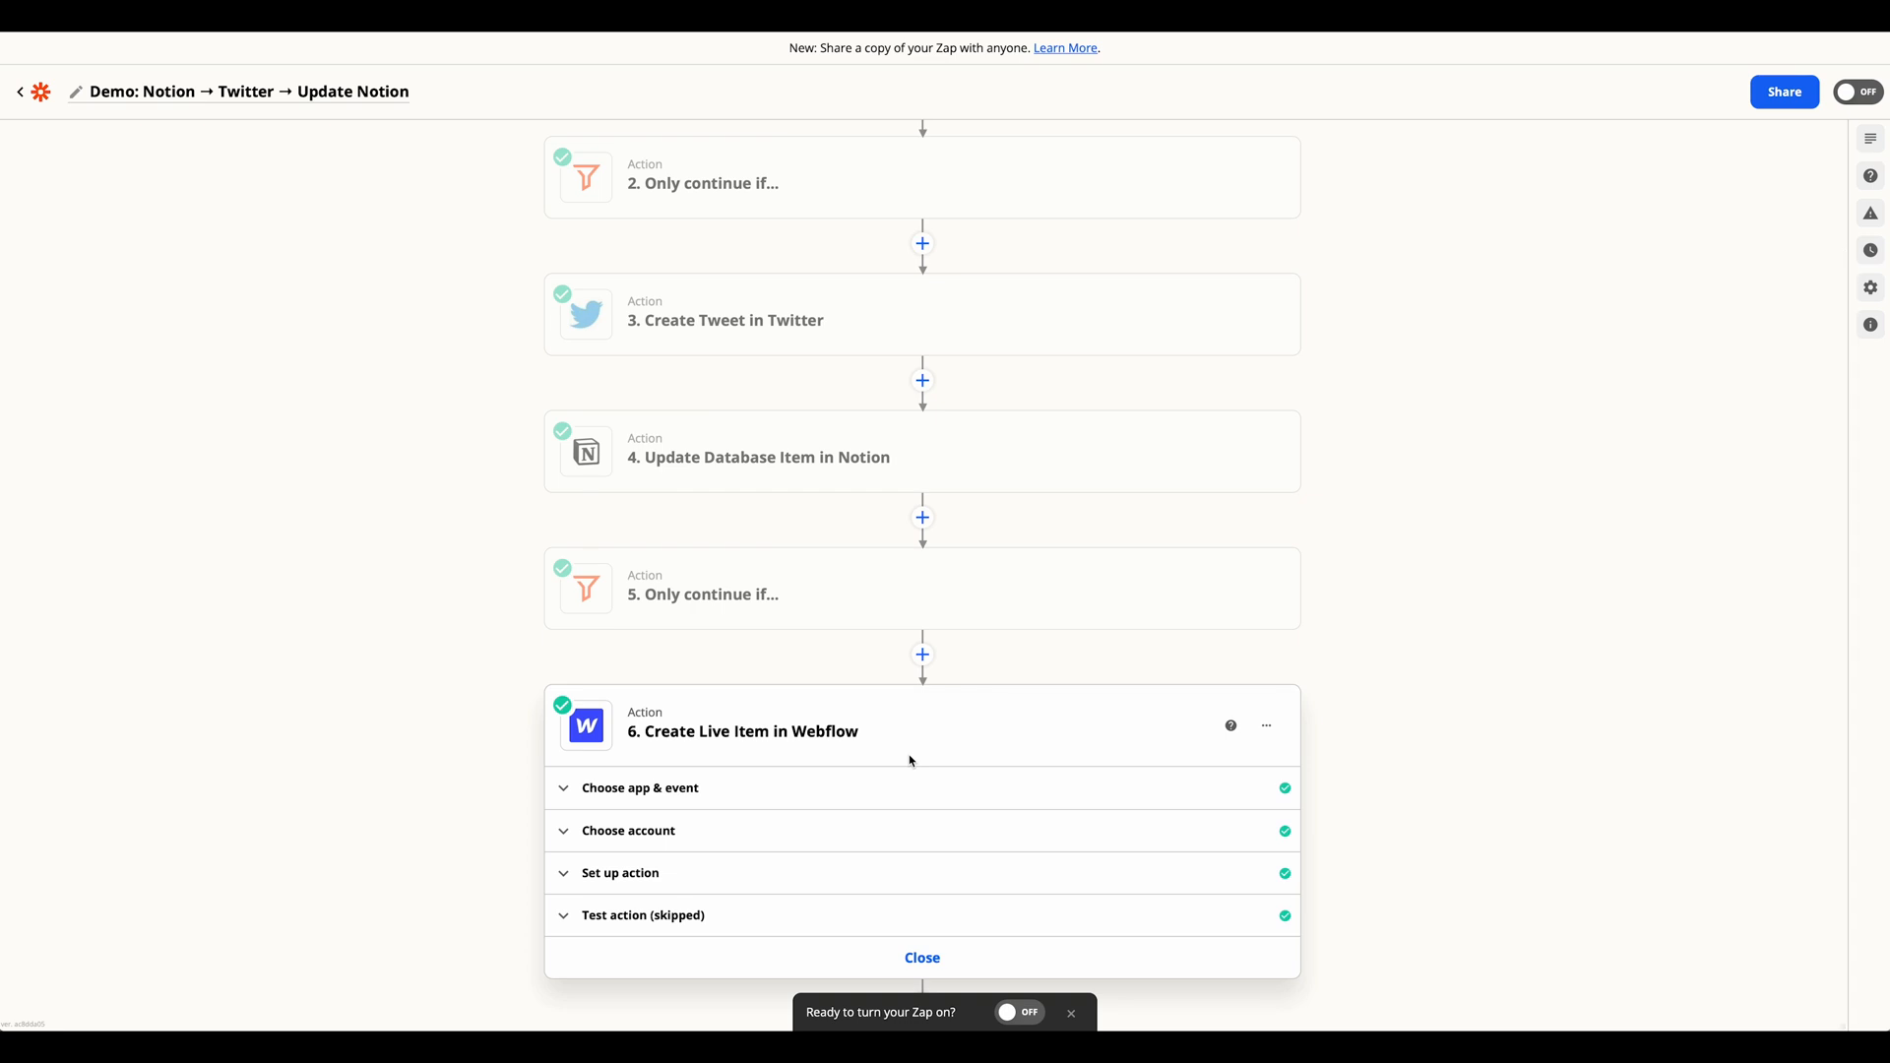
{"action": "mouse_move", "coordinate": [612, 805]}
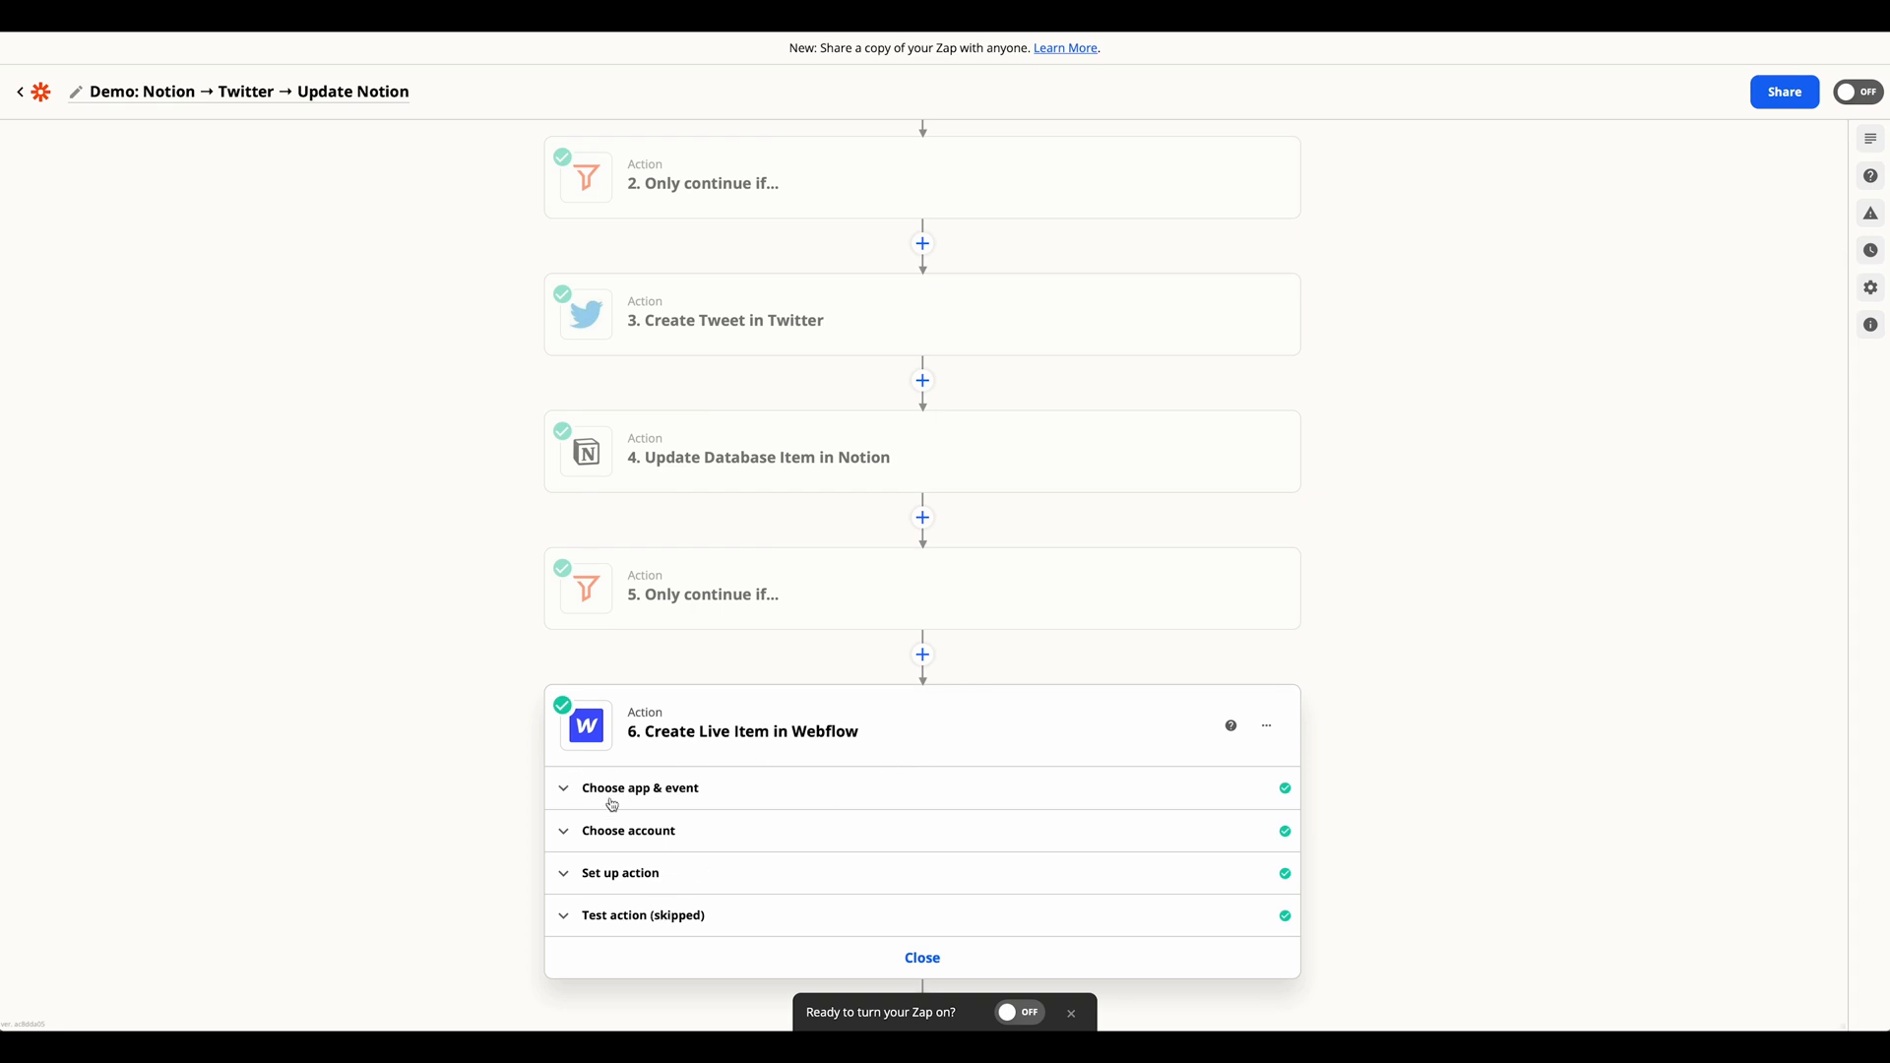
Review the Webflow live Blog Posts item mapped from Notion image, name, title and post fields
{"action": "left_click", "coordinate": [640, 788]}
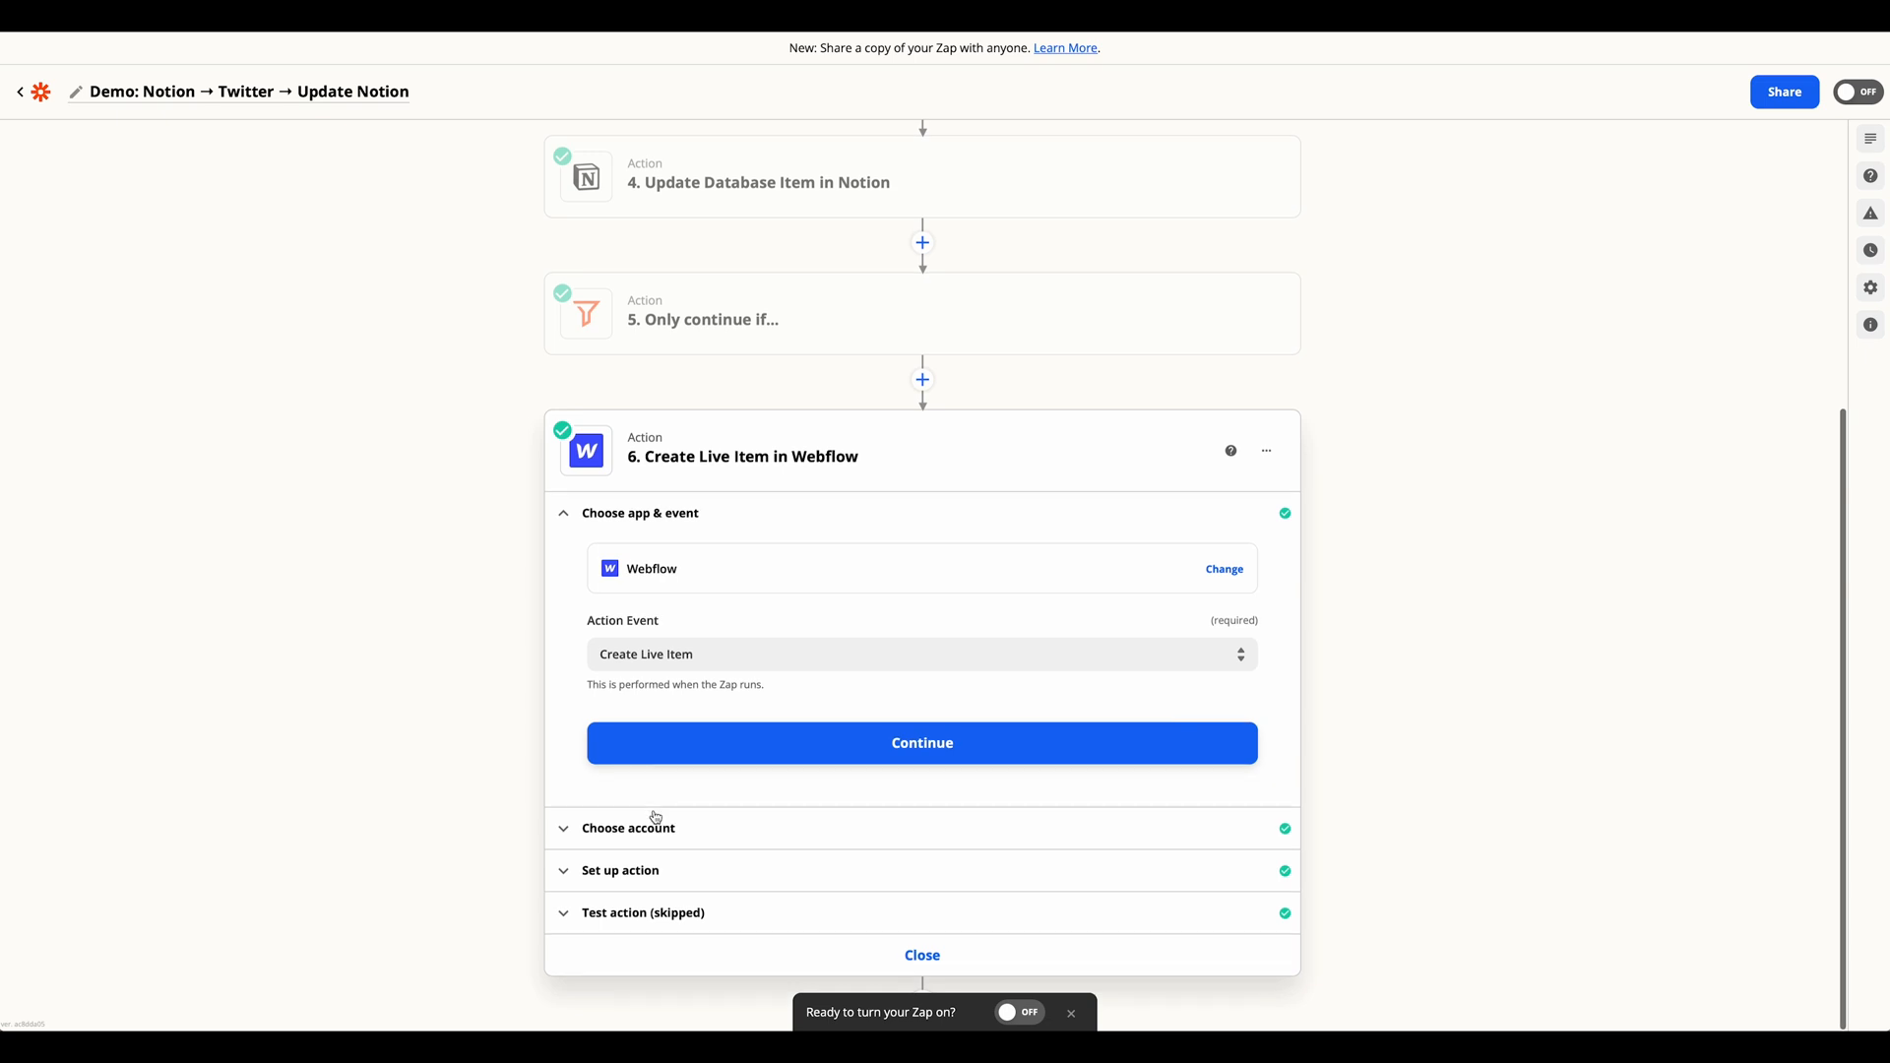
{"action": "left_click", "coordinate": [922, 743]}
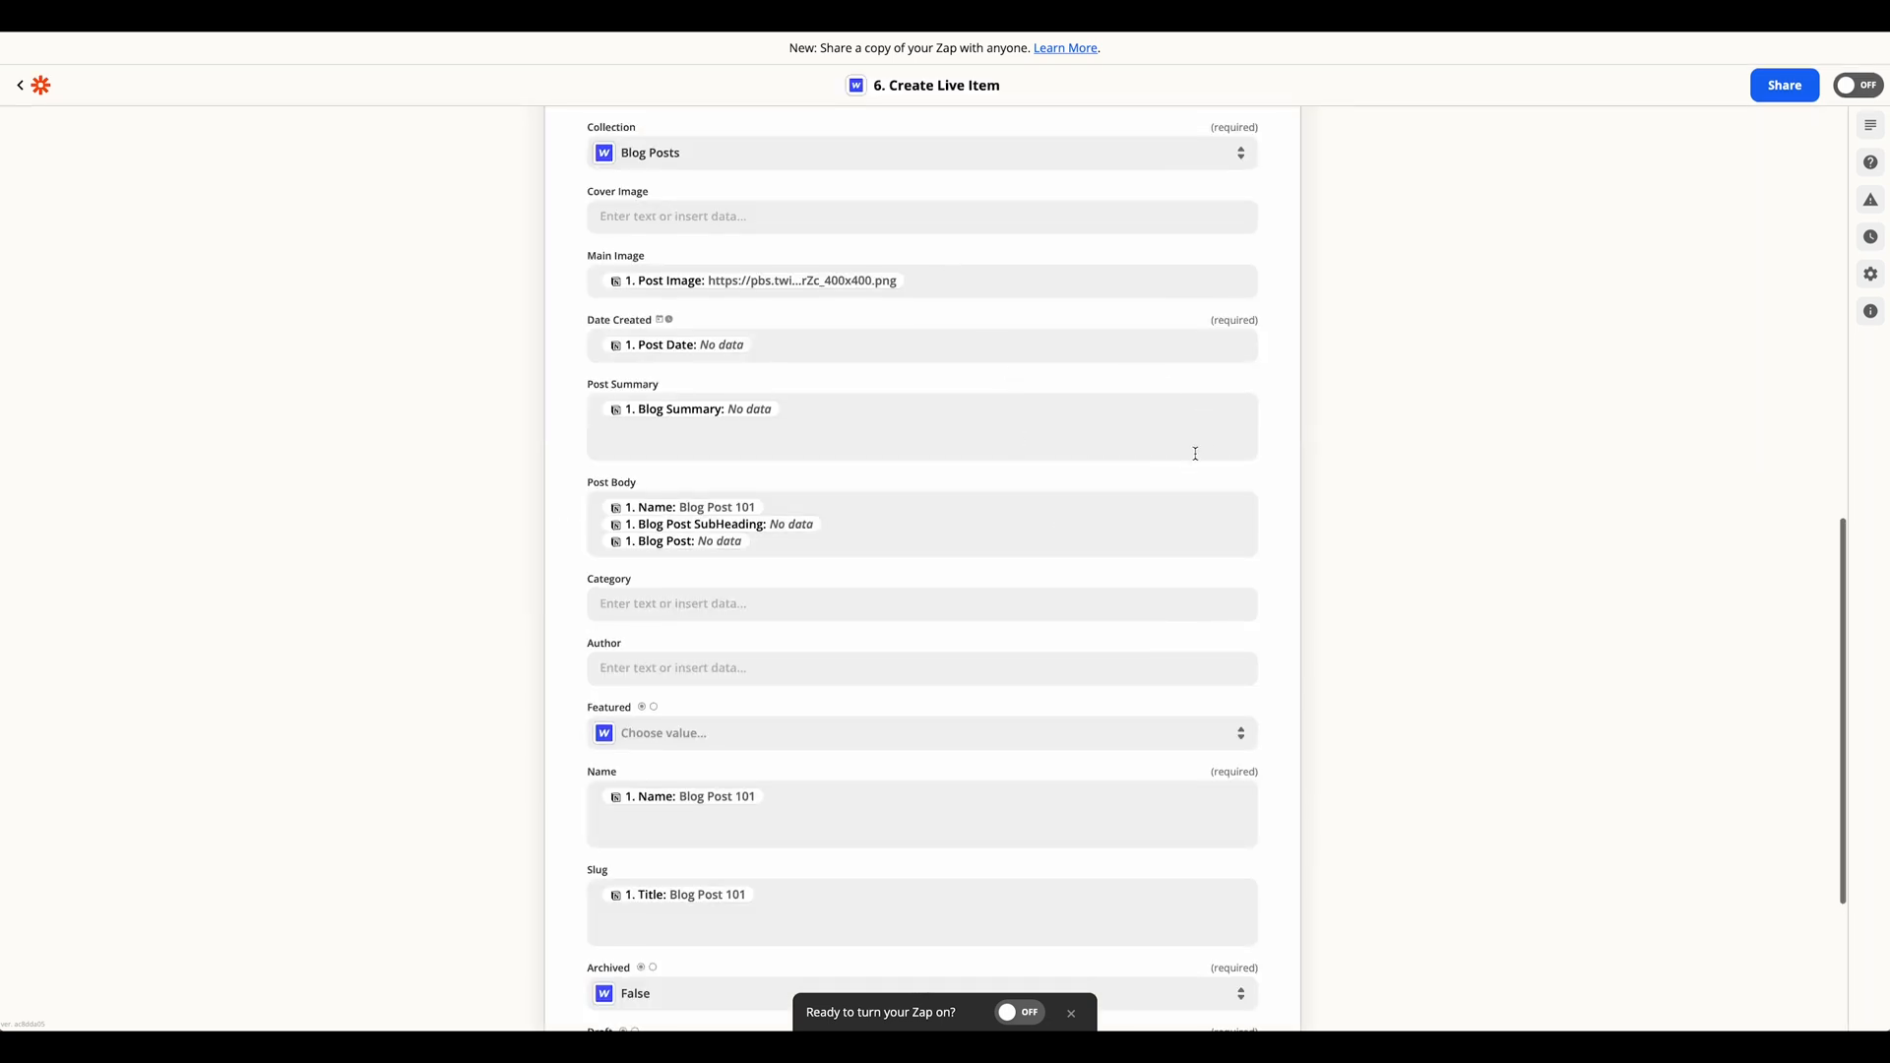
{"action": "mouse_move", "coordinate": [1035, 285]}
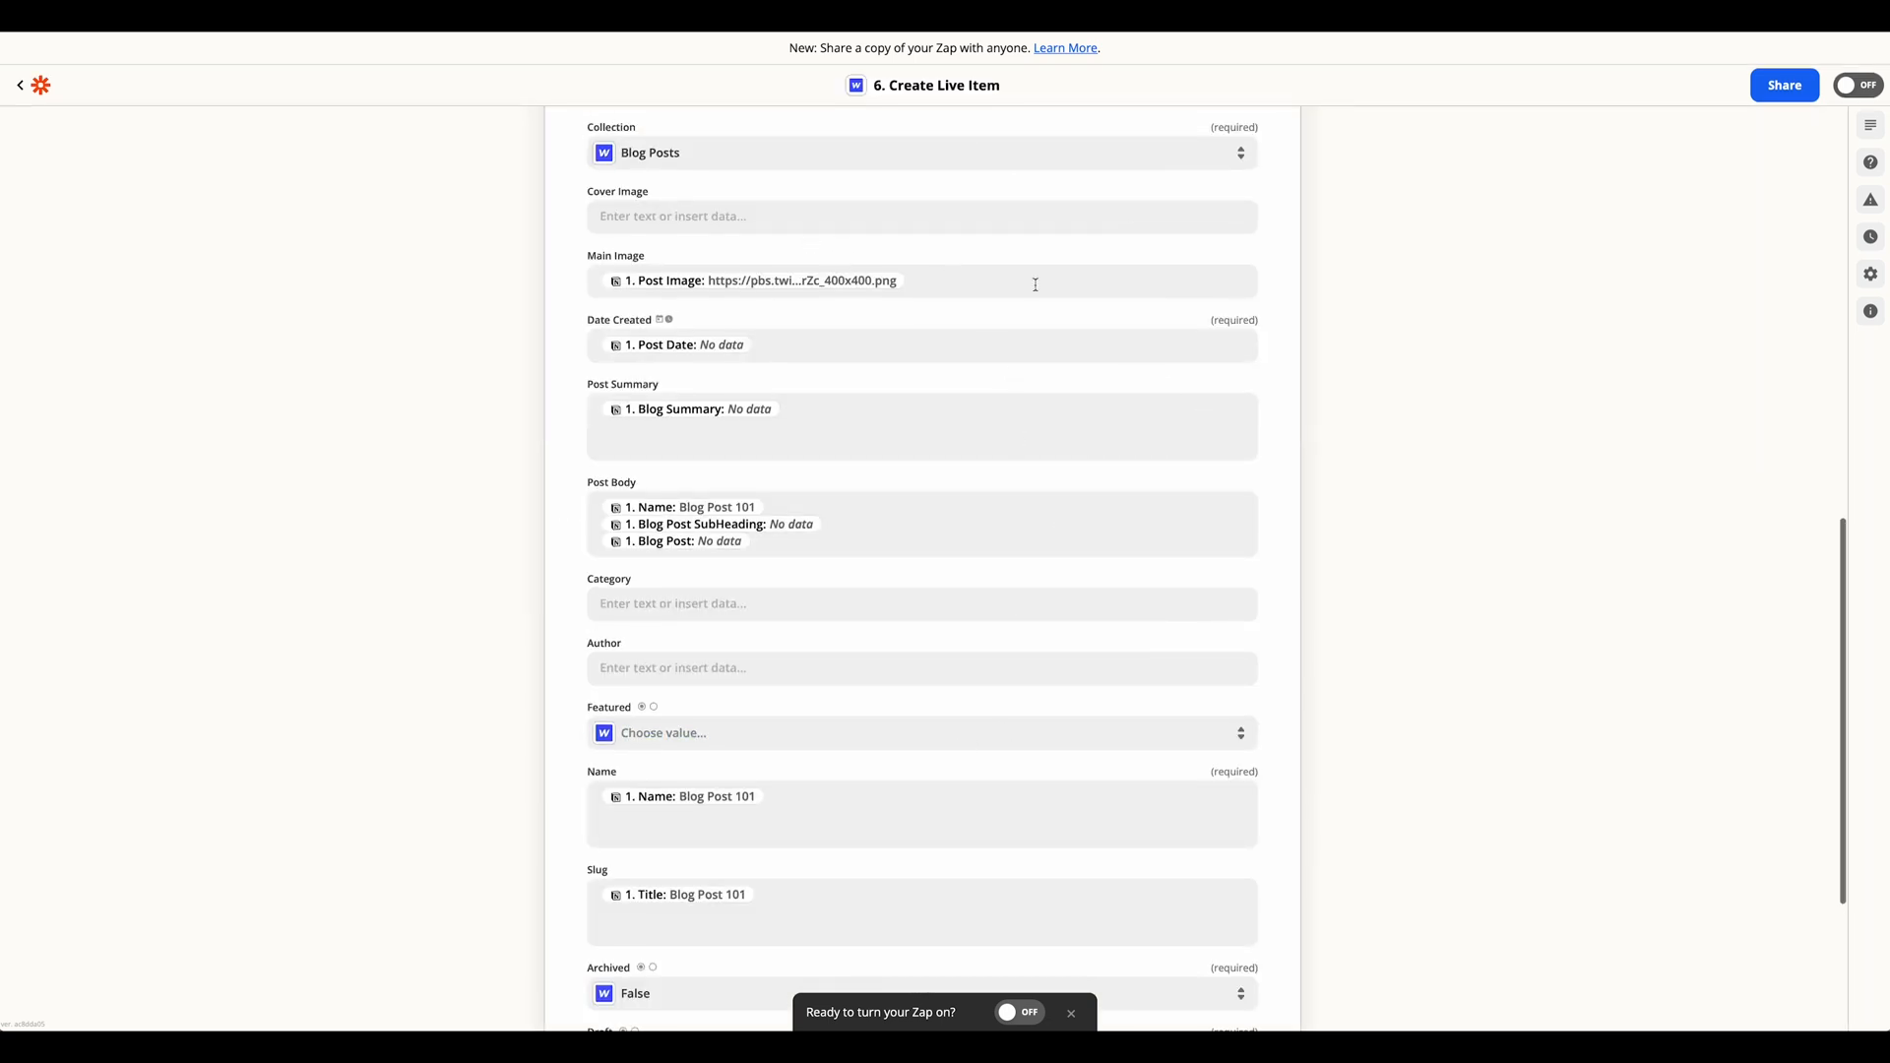
{"action": "scroll", "scroll_direction": "down", "scroll_amount": 3}
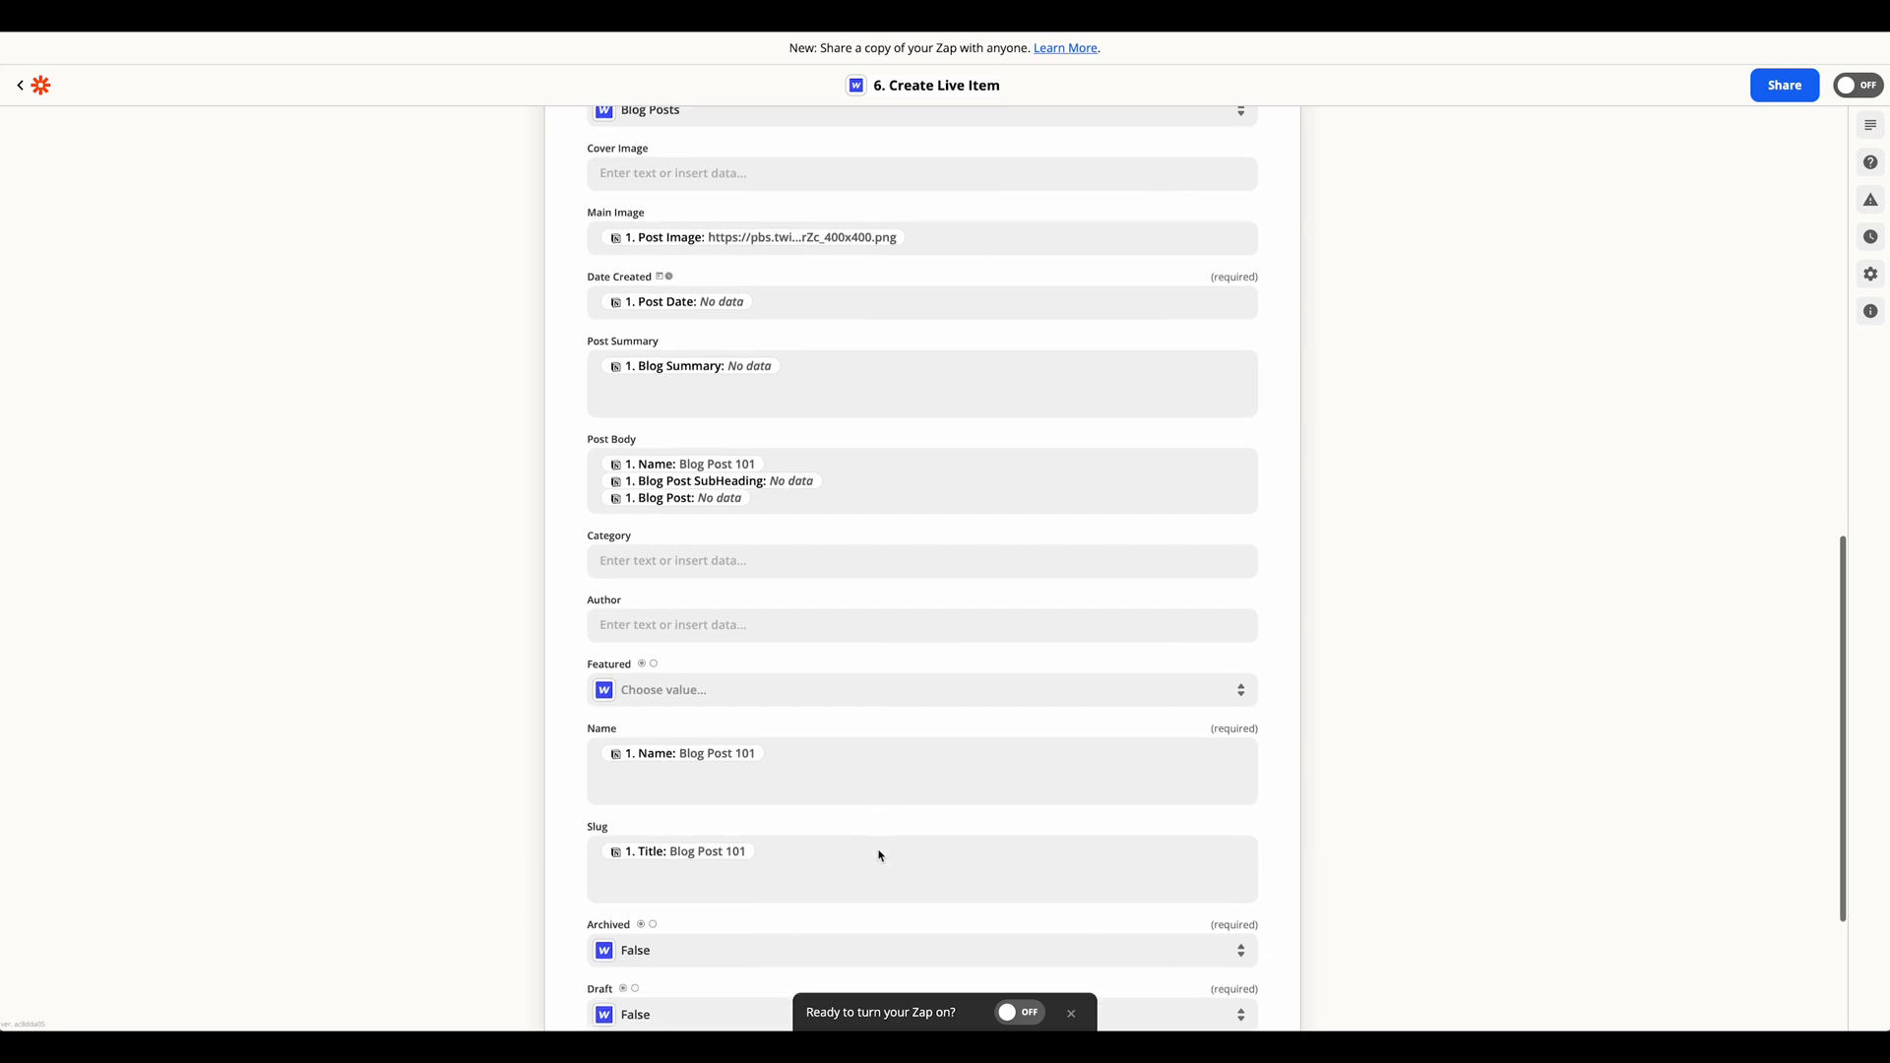
{"action": "scroll", "scroll_direction": "down", "scroll_amount": 3}
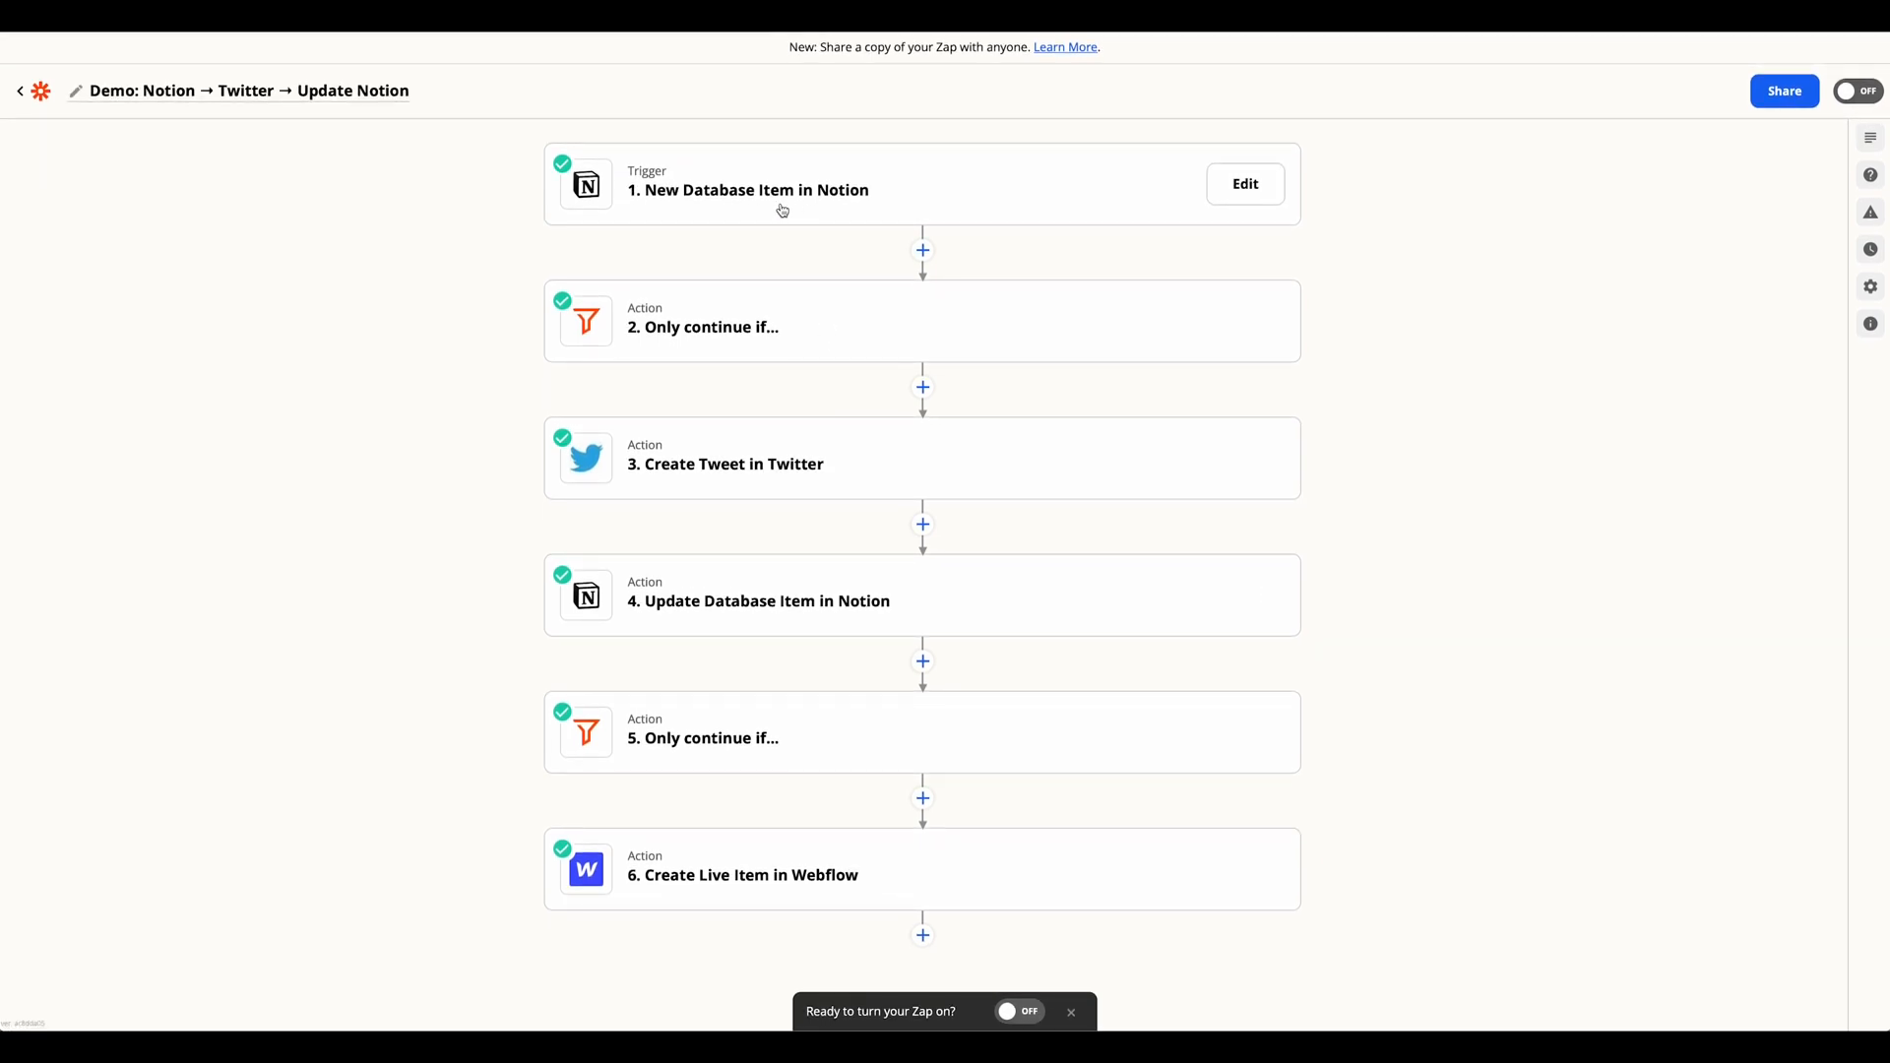
{"action": "mouse_move", "coordinate": [778, 322]}
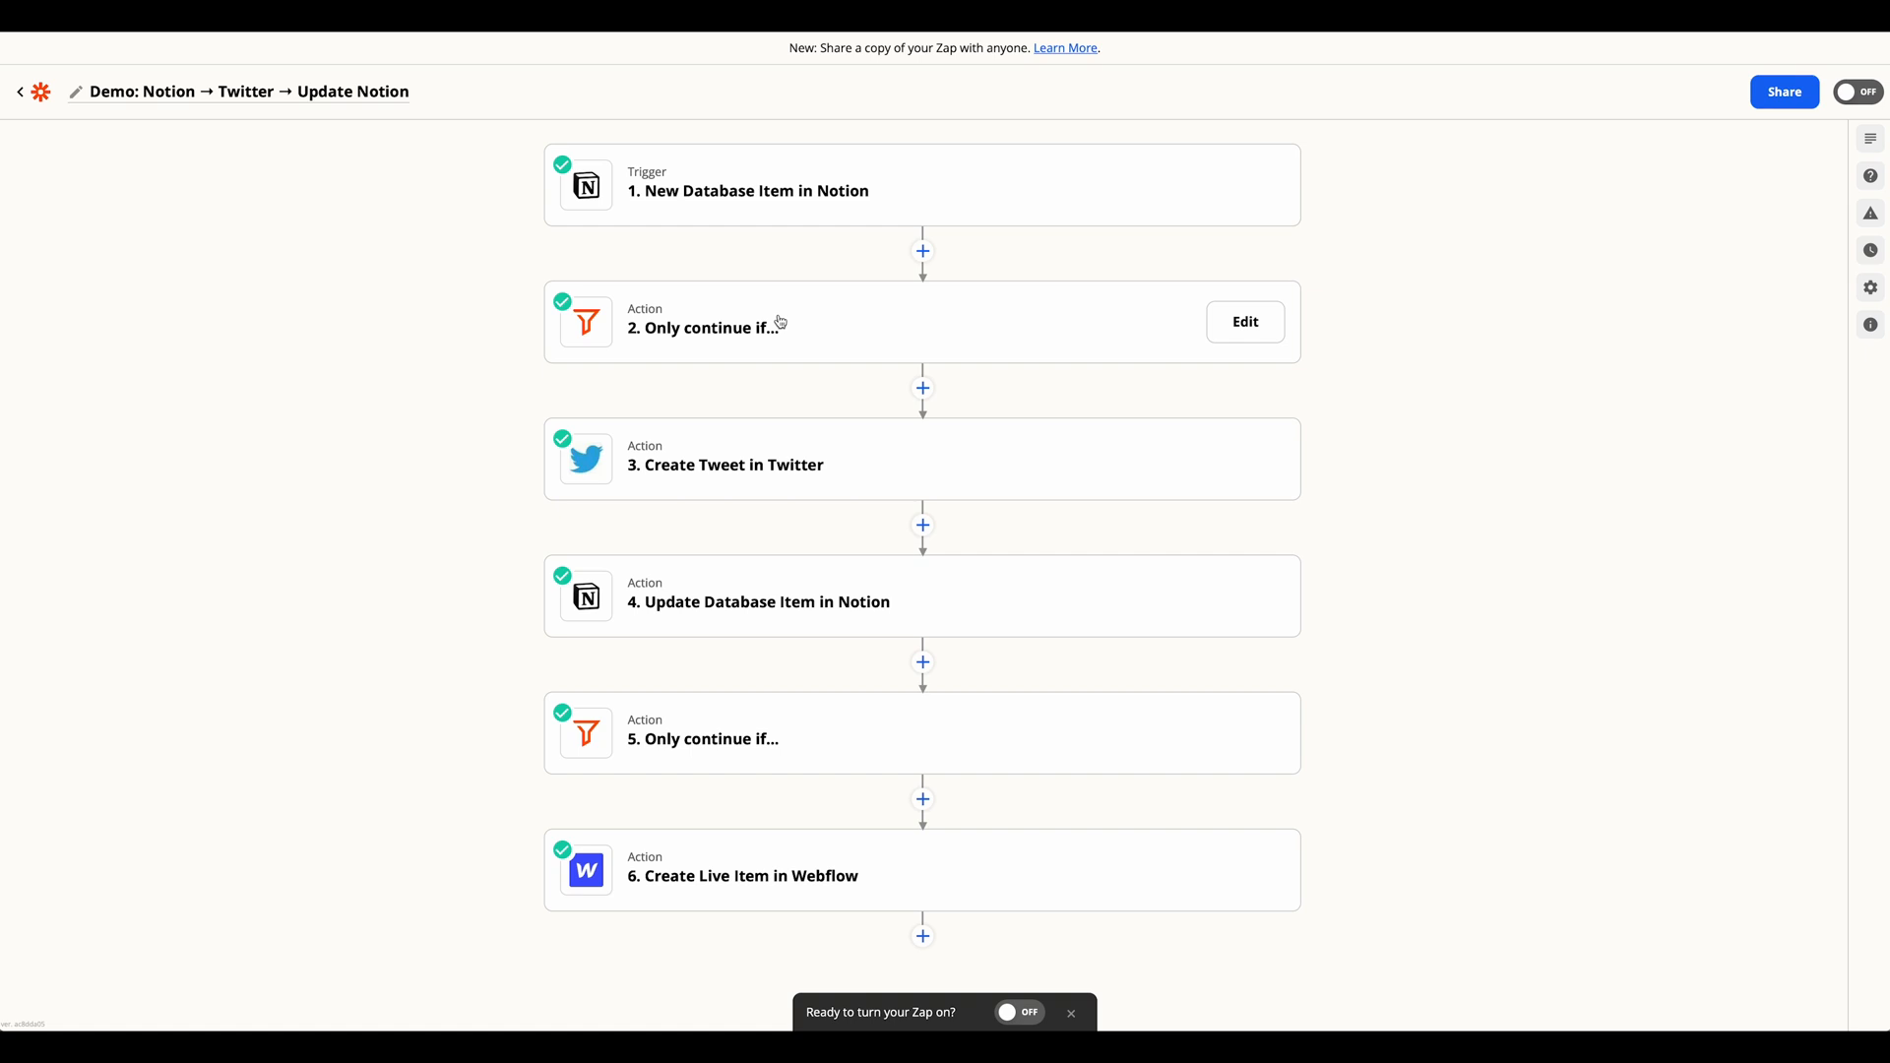
{"action": "mouse_move", "coordinate": [784, 596]}
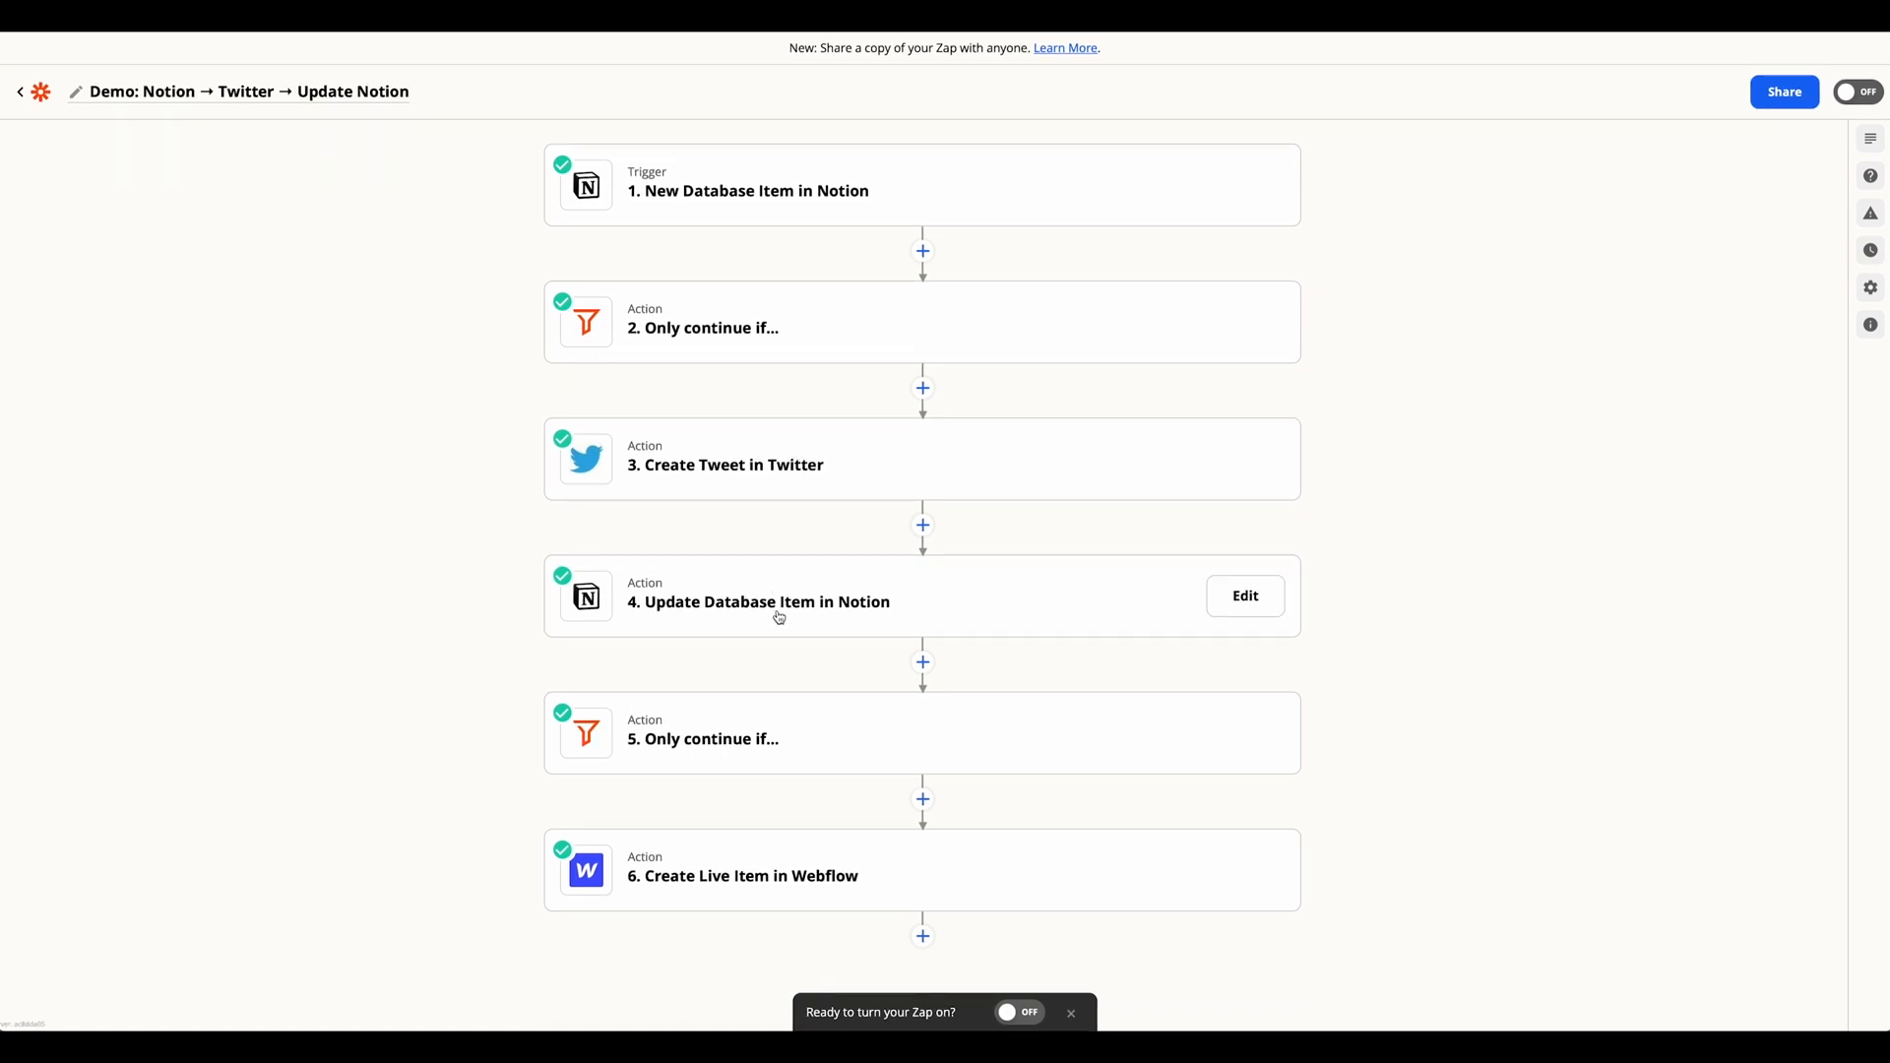
{"action": "mouse_move", "coordinate": [772, 736]}
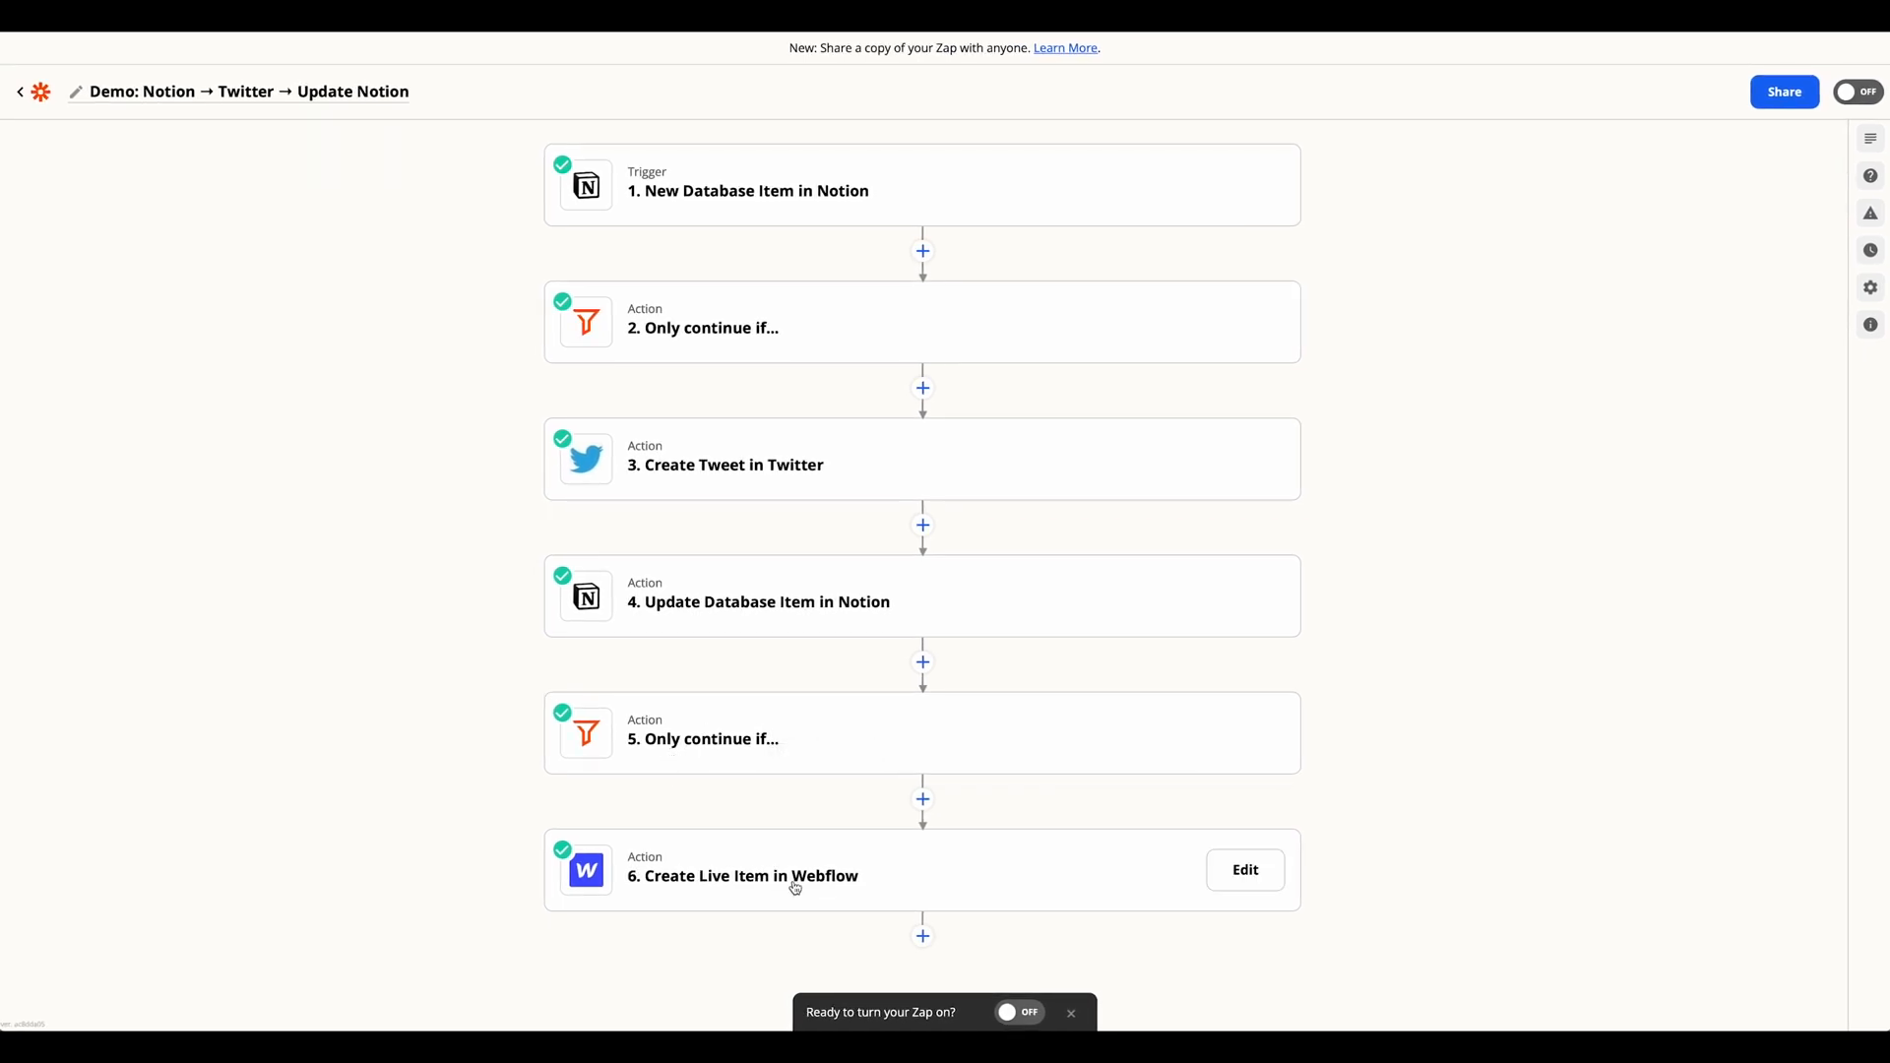
{"action": "mouse_move", "coordinate": [1396, 918]}
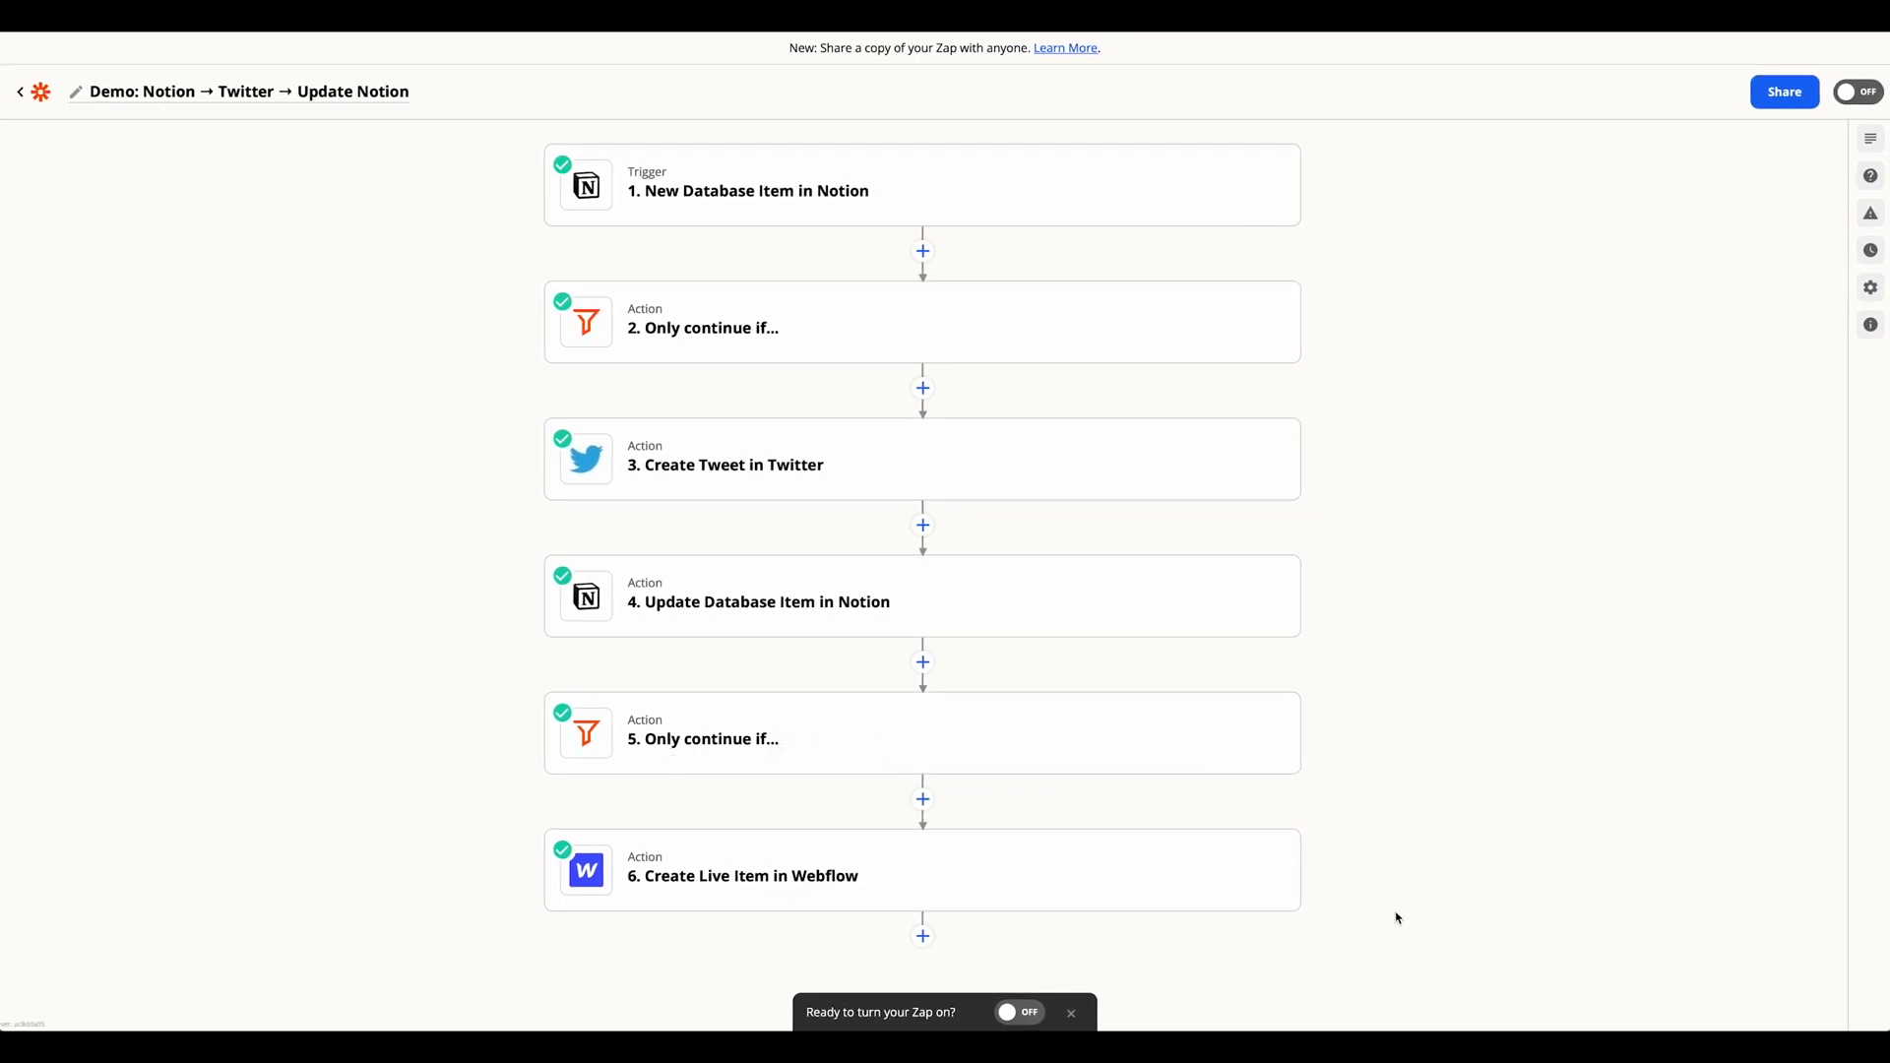